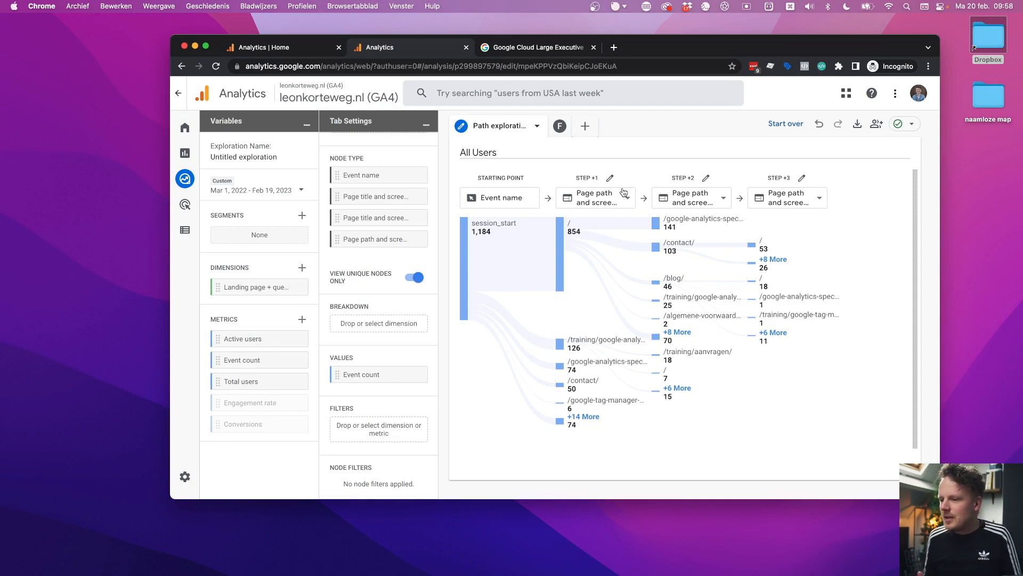
pyautogui.moveTo(195, 107)
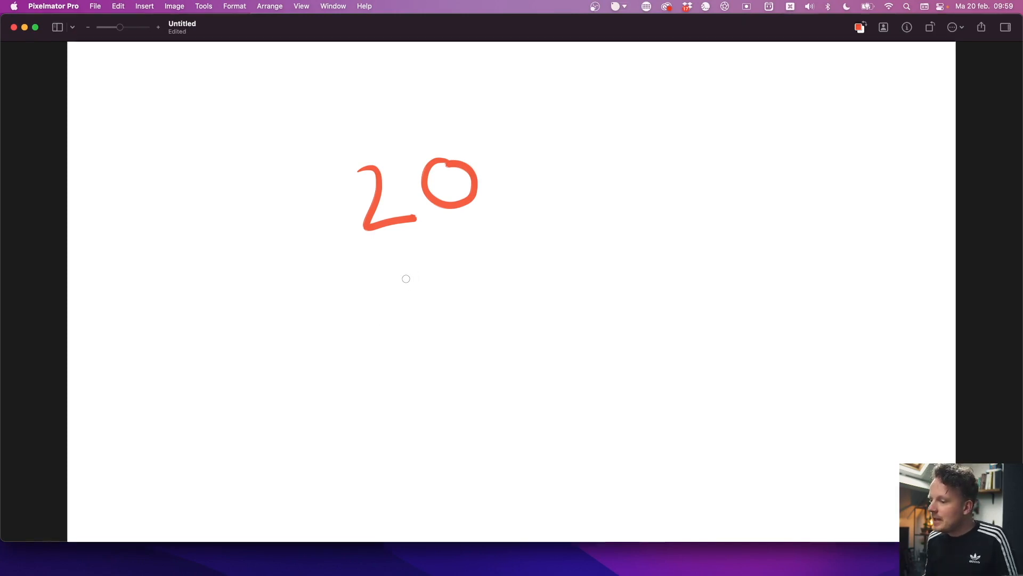
pyautogui.moveTo(419, 259)
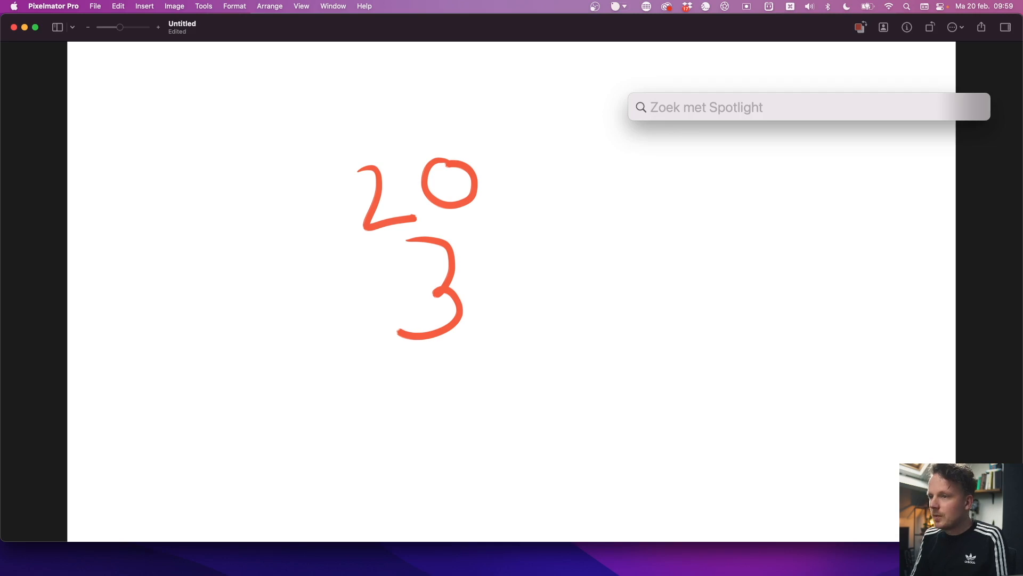
# Enter the multiplication 20*20 in Spotlight search
pyautogui.write('20*')
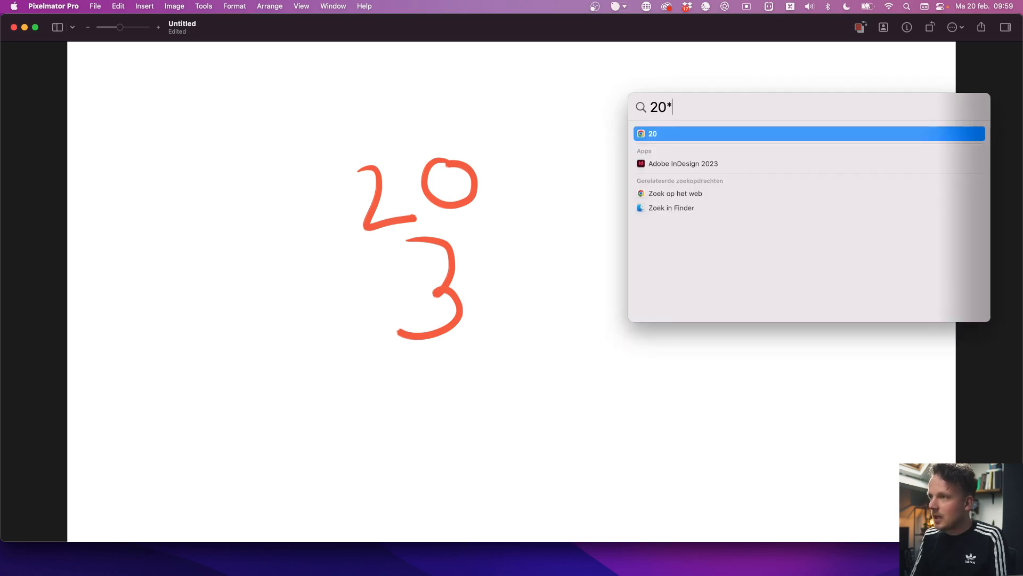
pyautogui.write('20*20')
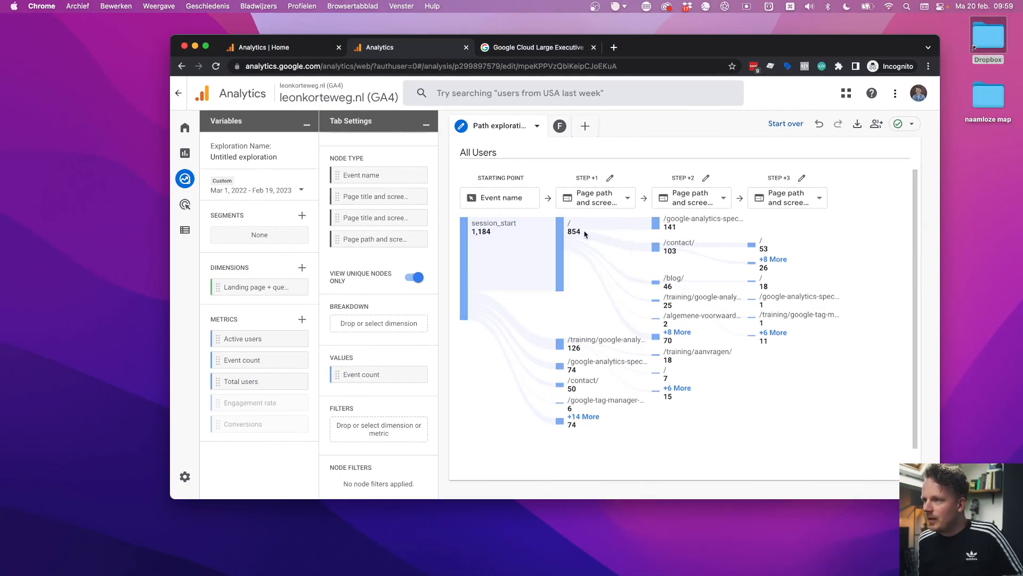
pyautogui.moveTo(592, 248)
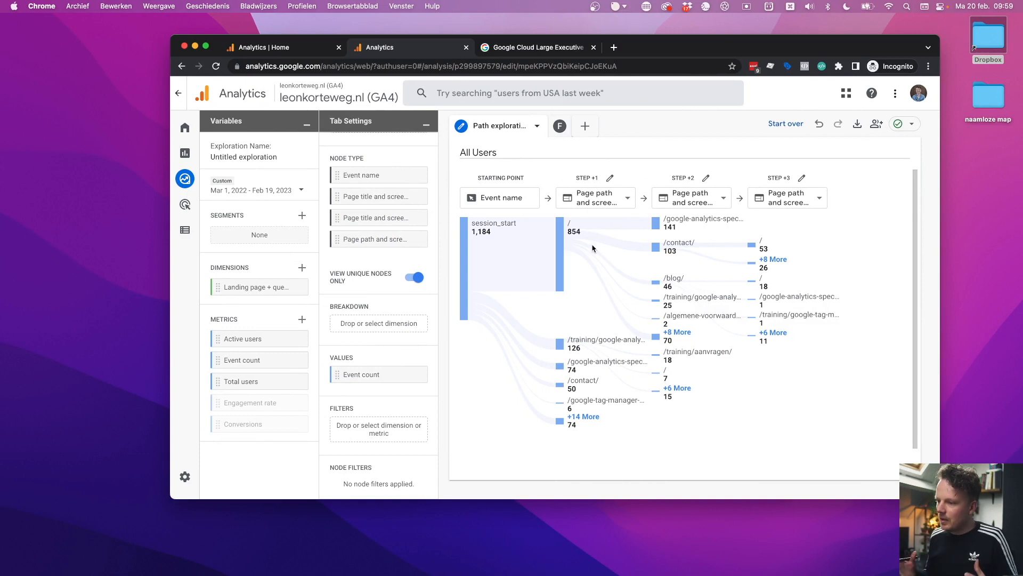
pyautogui.moveTo(659, 52)
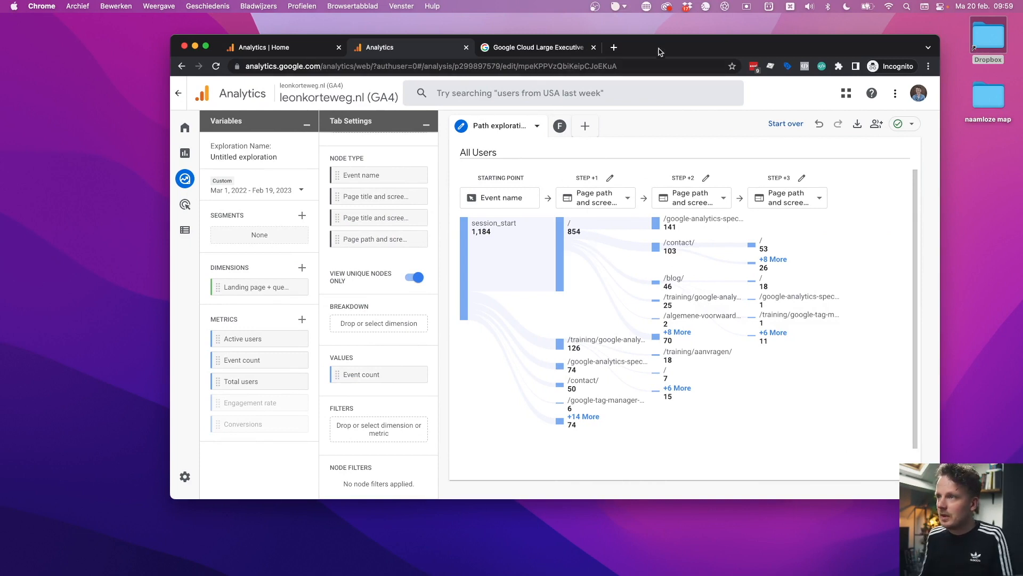
# Load leonkorteweg.nl in a new incognito browser tab from the address suggestion
pyautogui.click(613, 46)
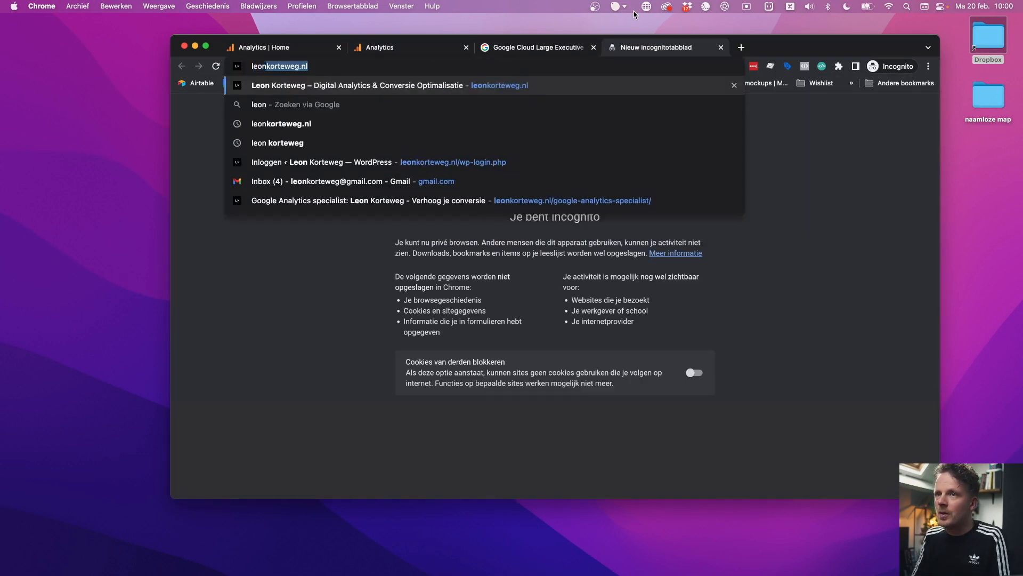
pyautogui.press('Return')
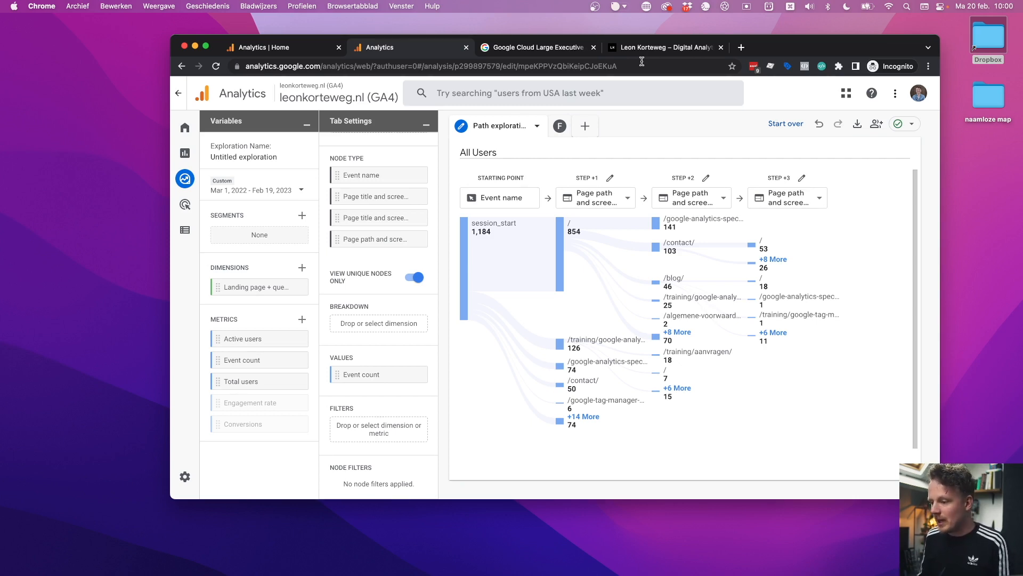
pyautogui.moveTo(529, 184)
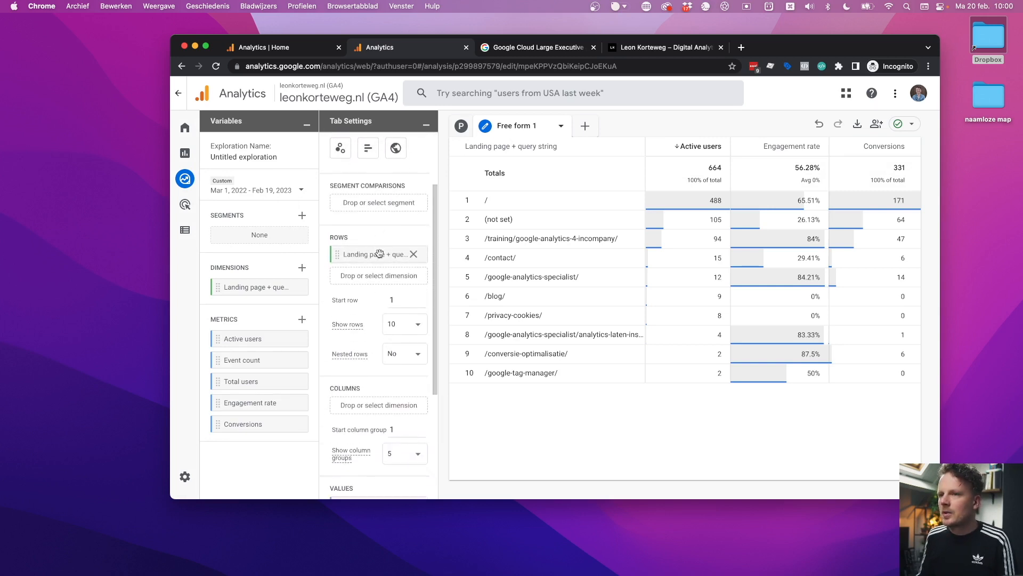
# Scroll the Free form 1 Tab Settings to view its Rows, Columns and Values
pyautogui.scroll(-3)
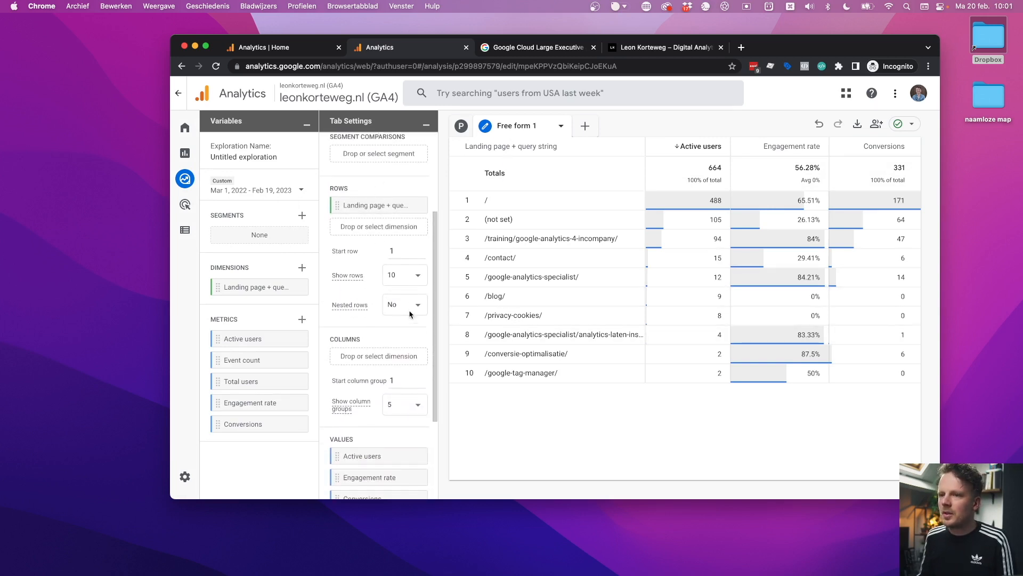
pyautogui.scroll(-3)
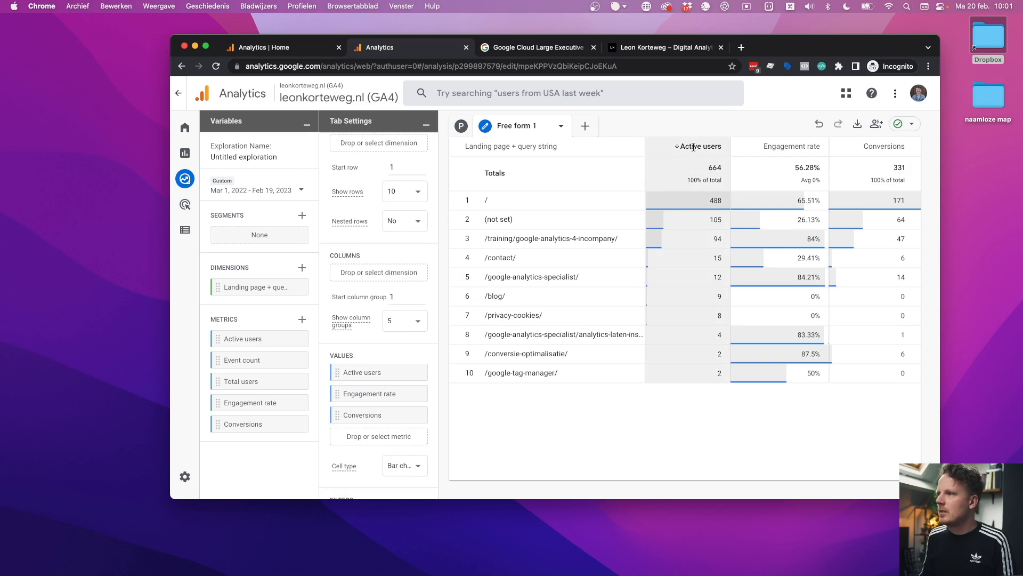
pyautogui.moveTo(897, 145)
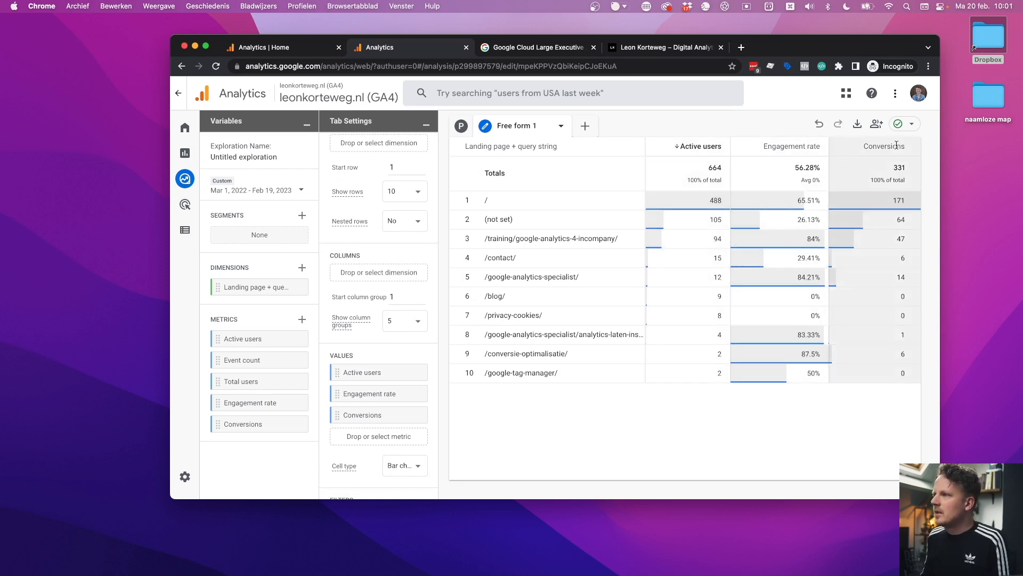
pyautogui.moveTo(587, 165)
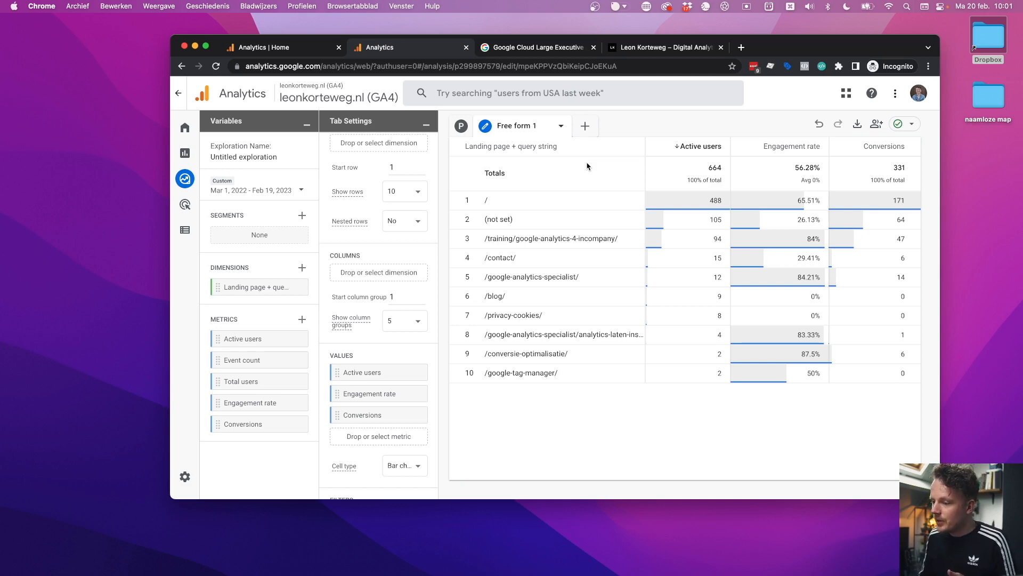
pyautogui.moveTo(678, 257)
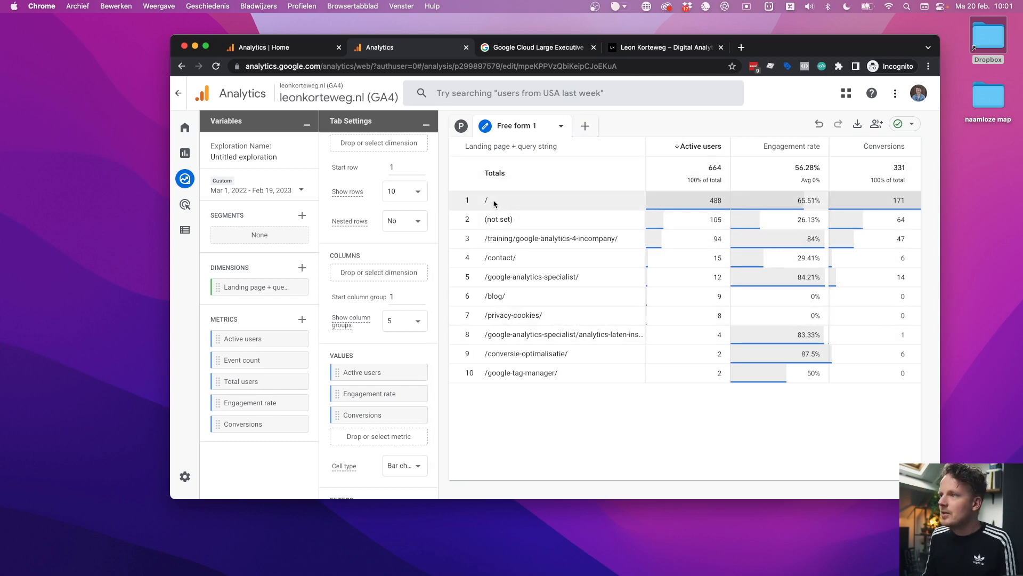
pyautogui.moveTo(706, 177)
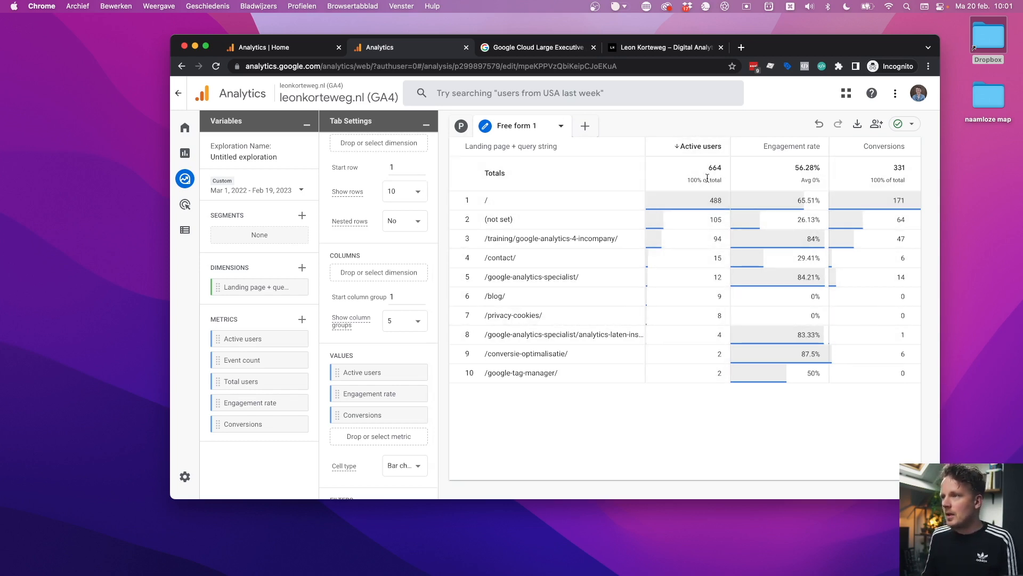
pyautogui.moveTo(770, 141)
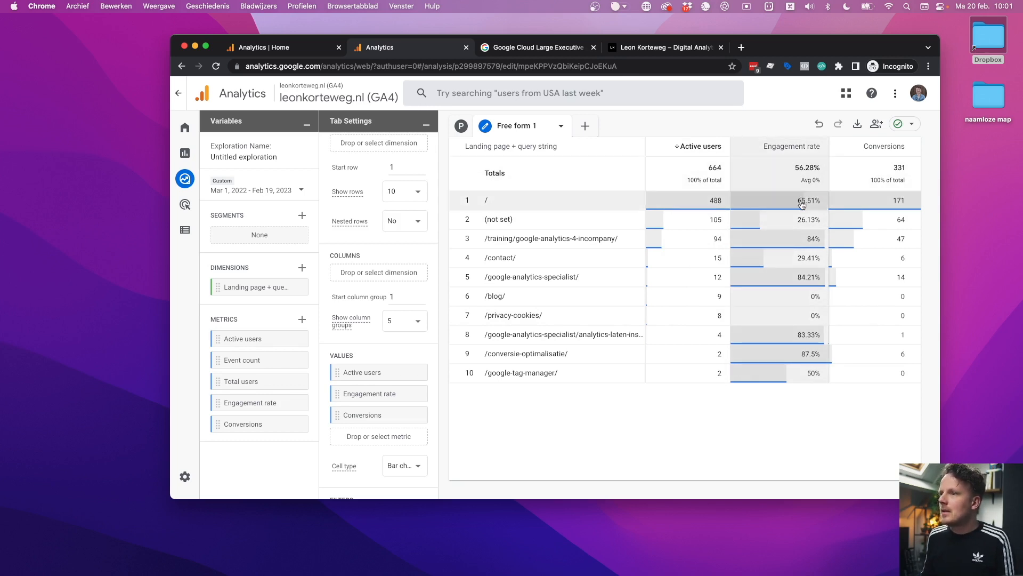
pyautogui.click(809, 200)
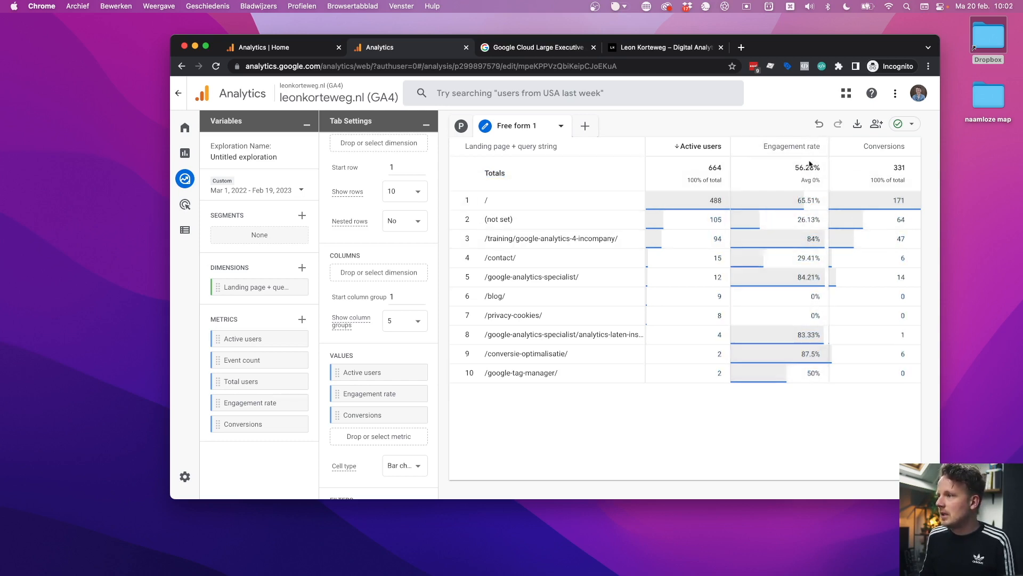
pyautogui.moveTo(816, 197)
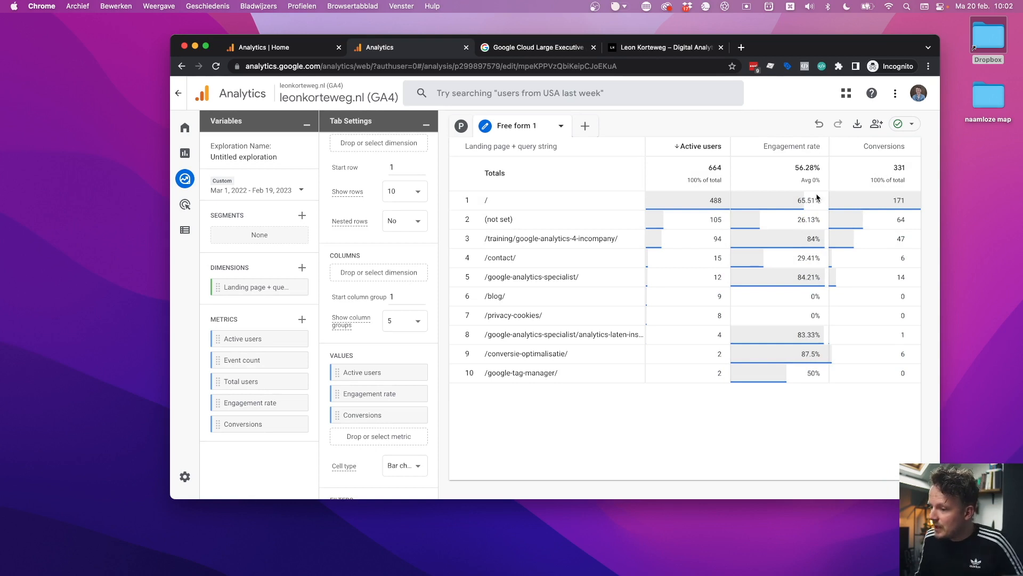
pyautogui.moveTo(818, 267)
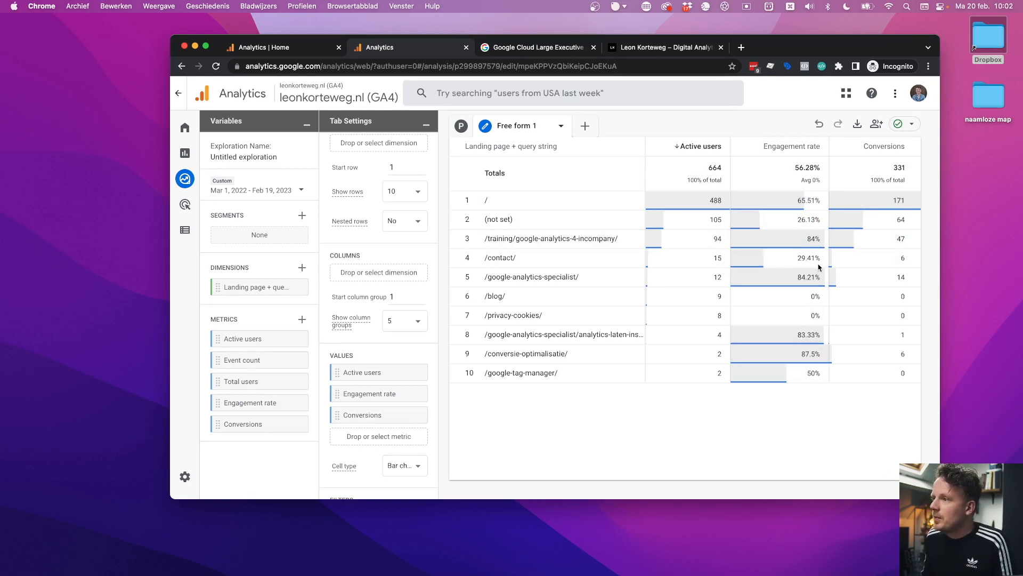
pyautogui.moveTo(820, 377)
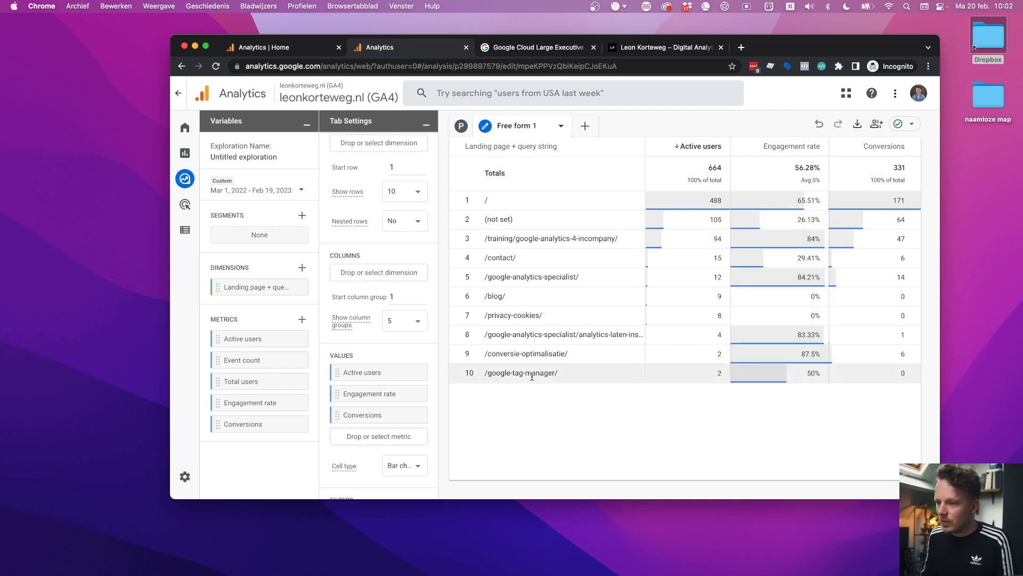
pyautogui.moveTo(539, 390)
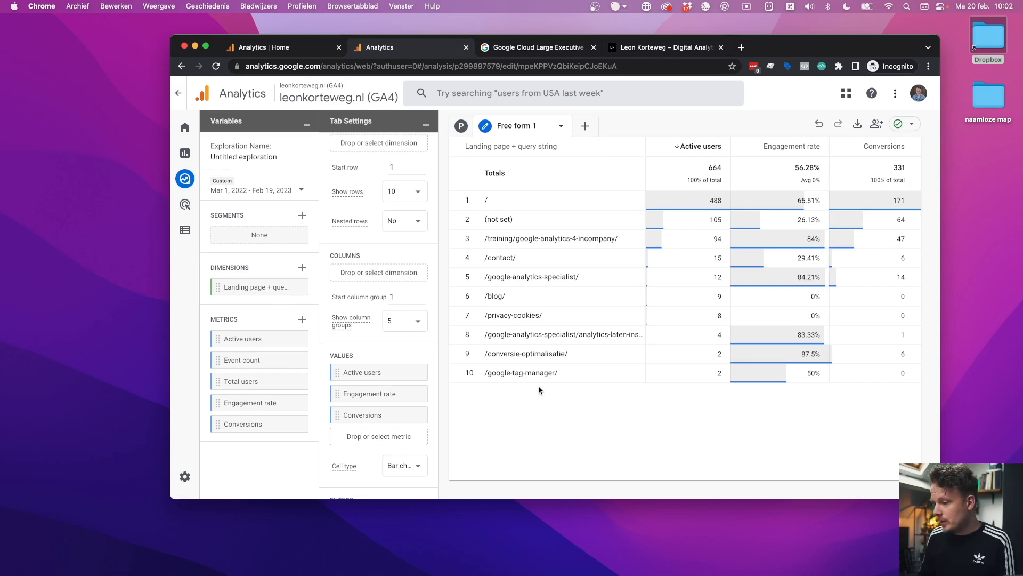
pyautogui.moveTo(742, 324)
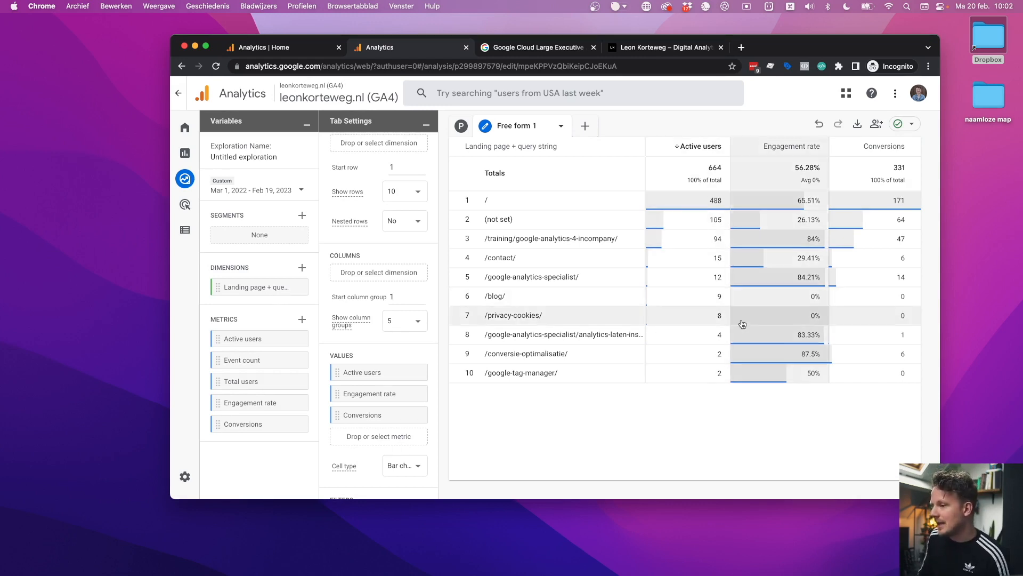
pyautogui.moveTo(806, 405)
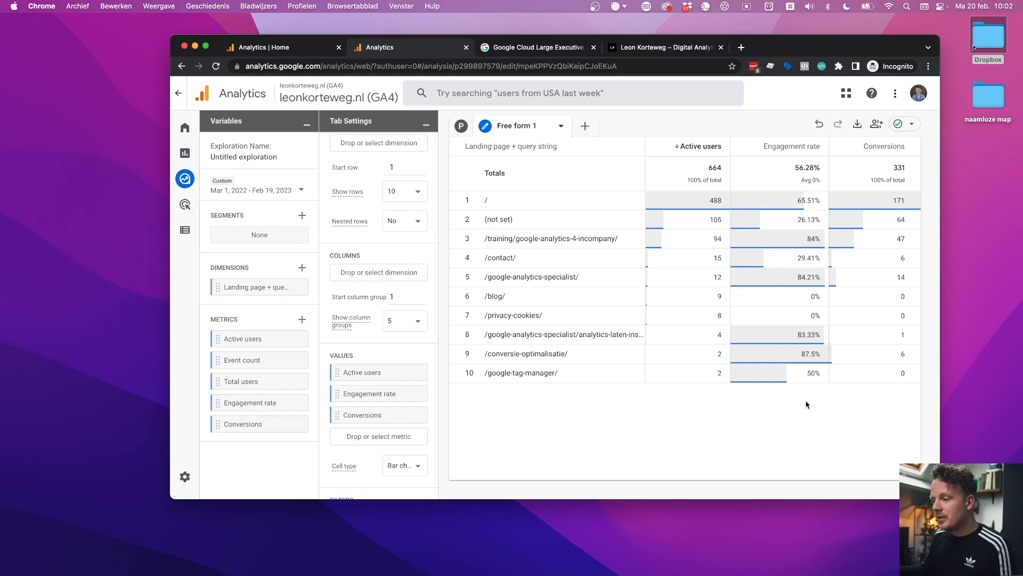
pyautogui.moveTo(719, 403)
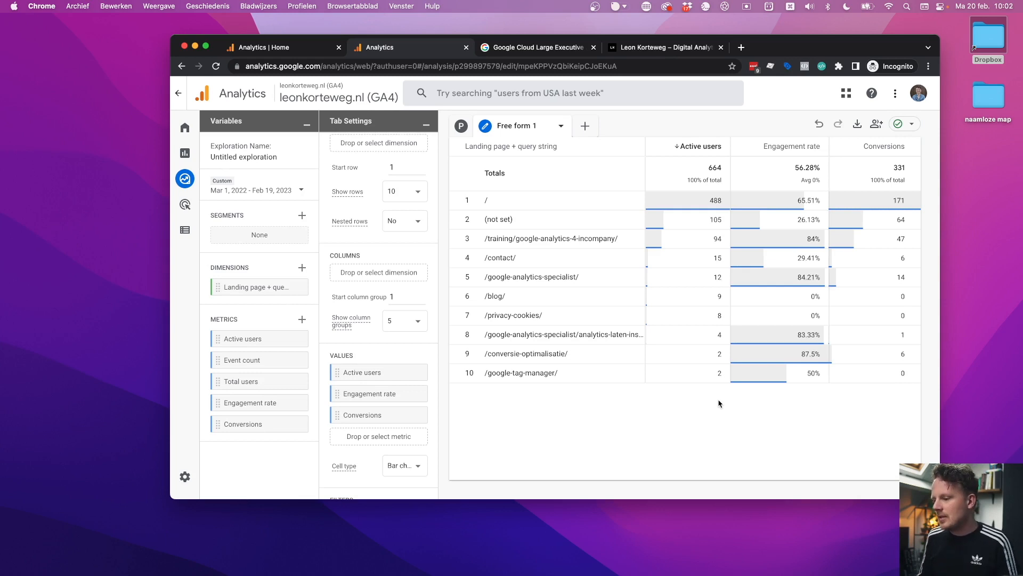
pyautogui.moveTo(736, 334)
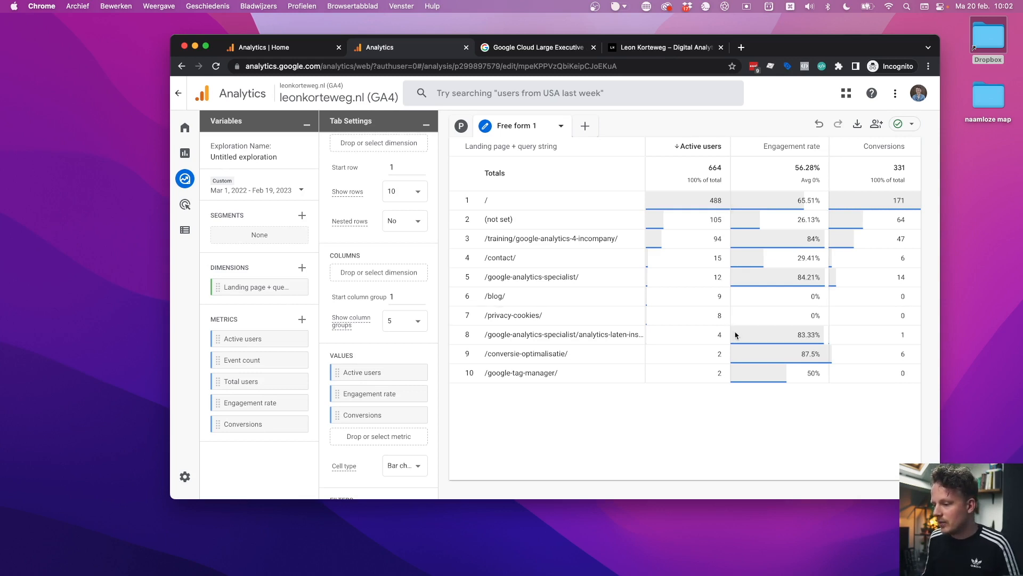
pyautogui.moveTo(640, 200)
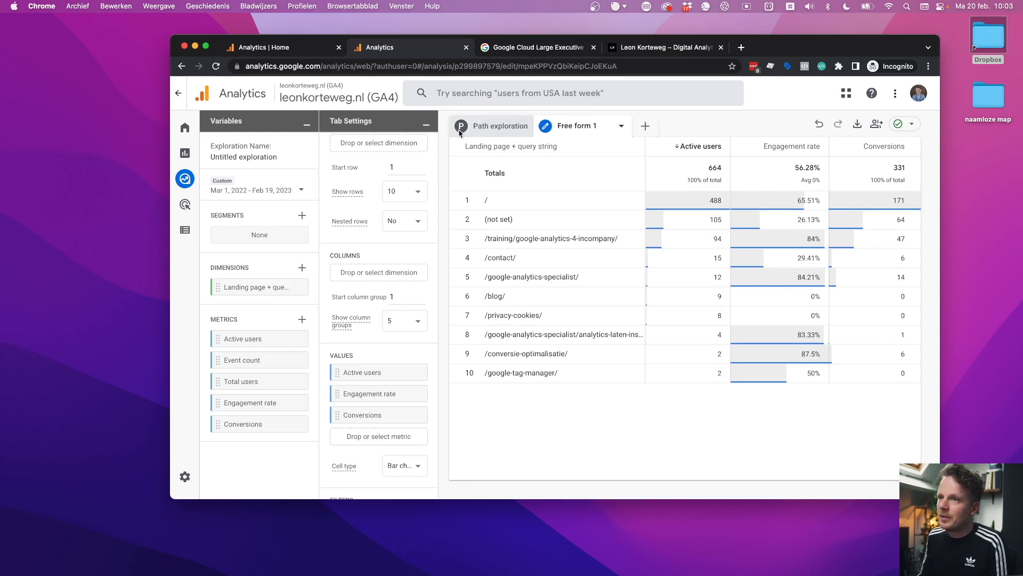
# Pass briefly through the path exploration, then switch to the leonkorteweg.nl homepage tab
pyautogui.click(500, 126)
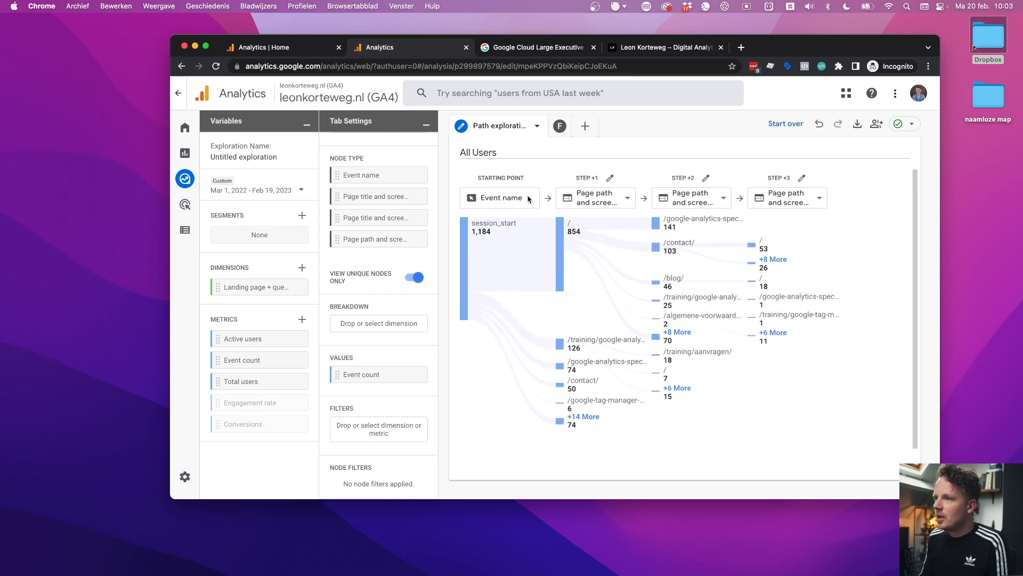
pyautogui.moveTo(592, 349)
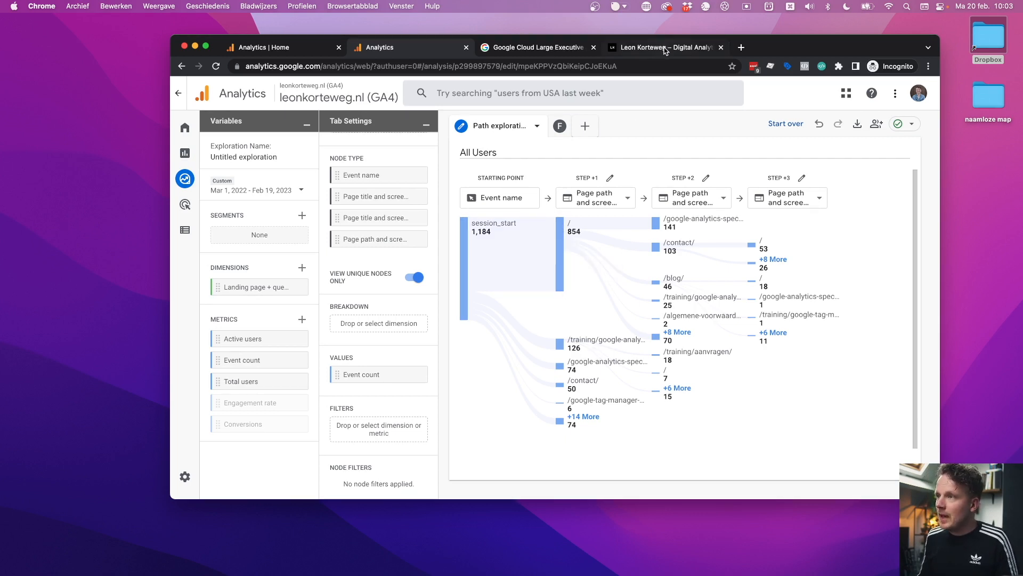
pyautogui.click(662, 47)
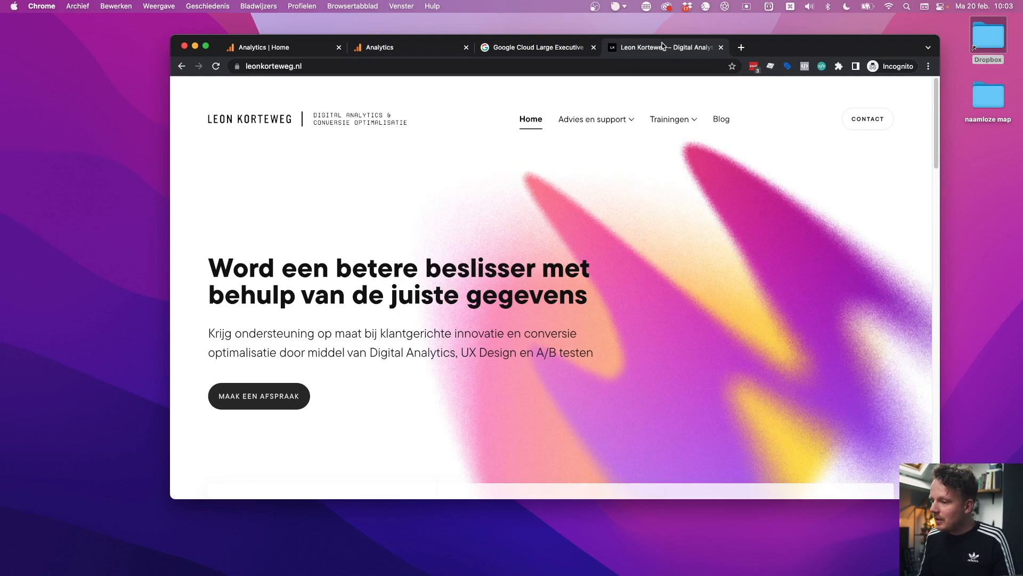
pyautogui.click(381, 46)
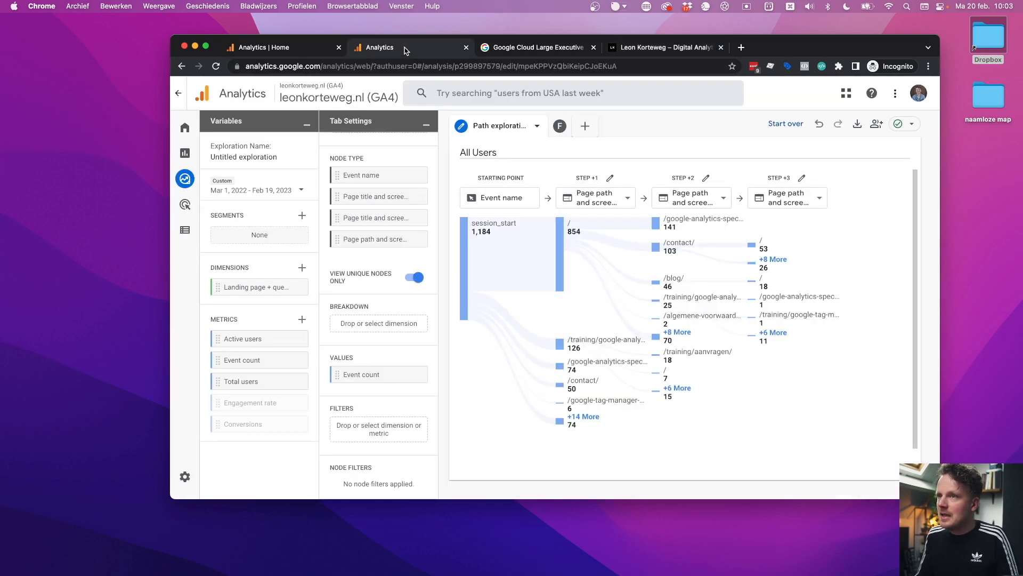
pyautogui.click(572, 126)
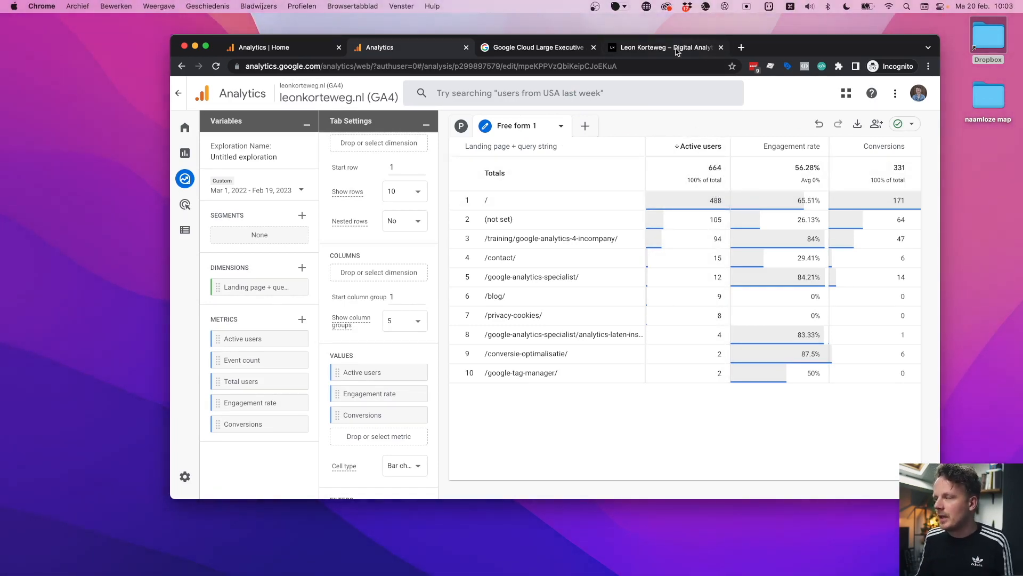
pyautogui.click(666, 47)
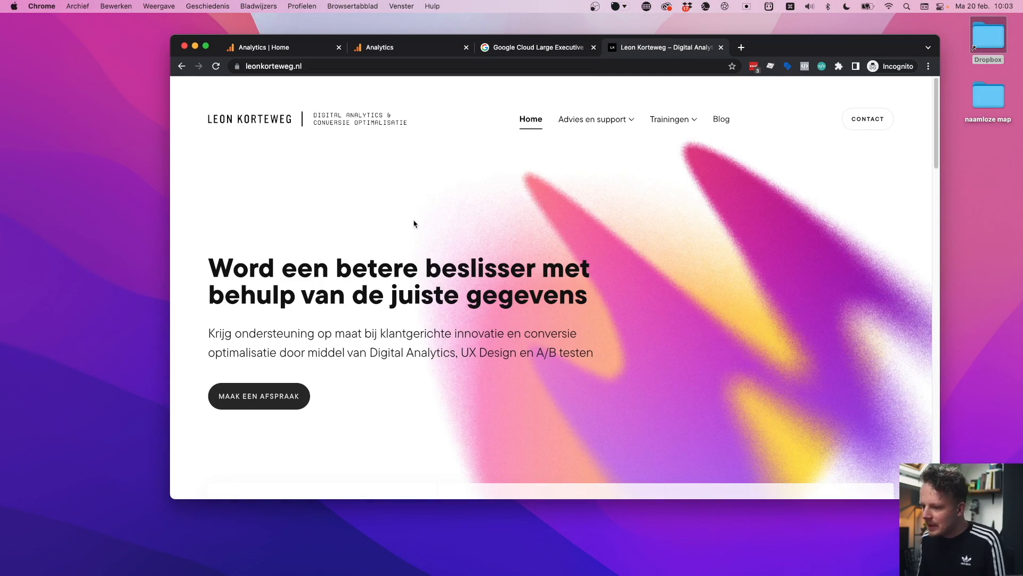
pyautogui.moveTo(277, 380)
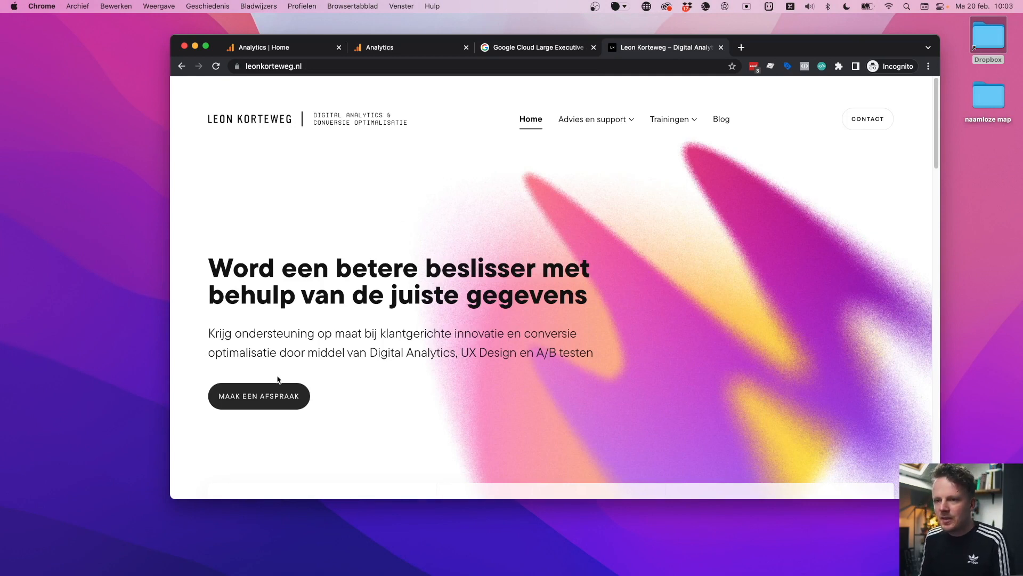
pyautogui.click(258, 395)
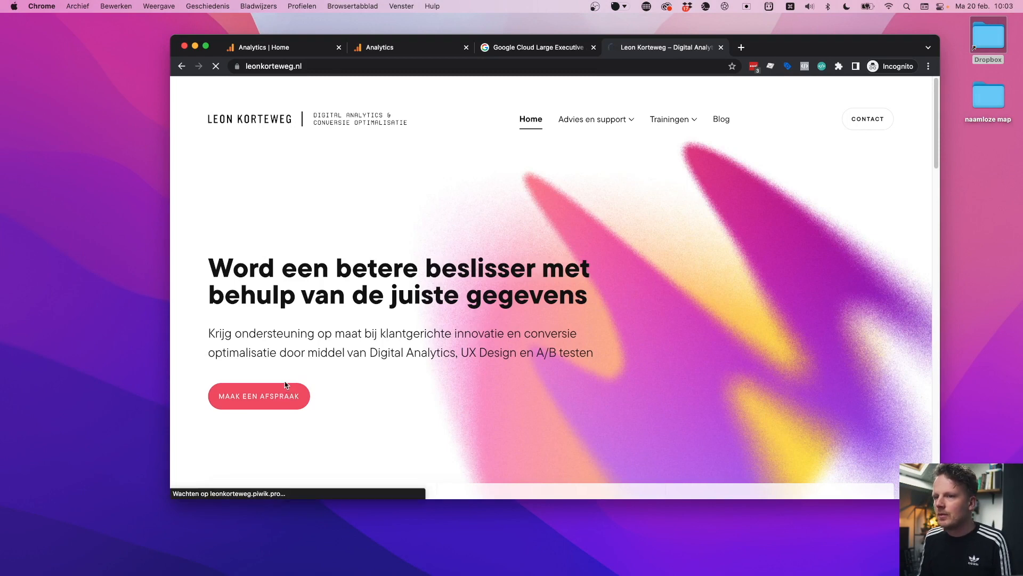
pyautogui.click(259, 395)
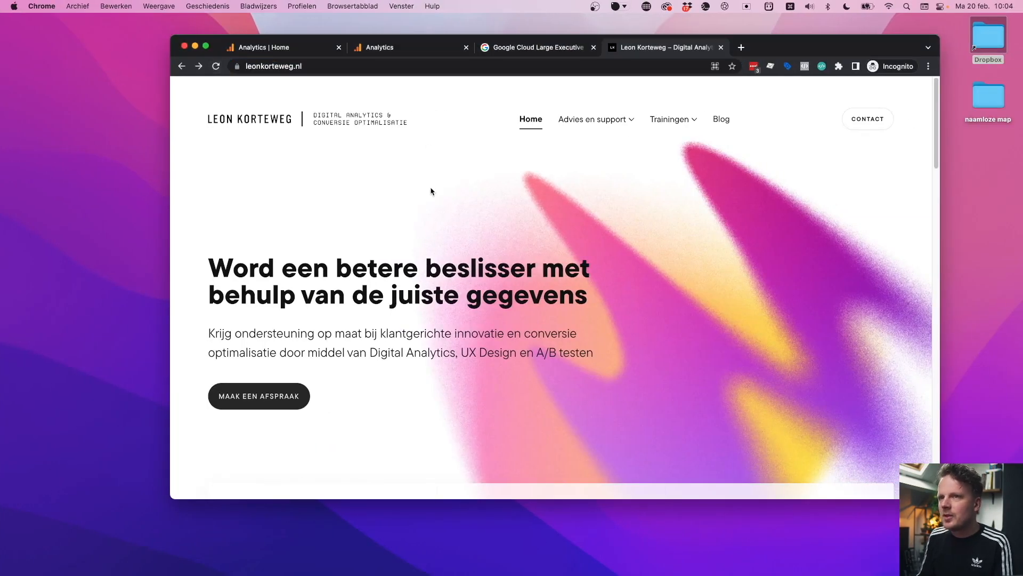
pyautogui.click(867, 119)
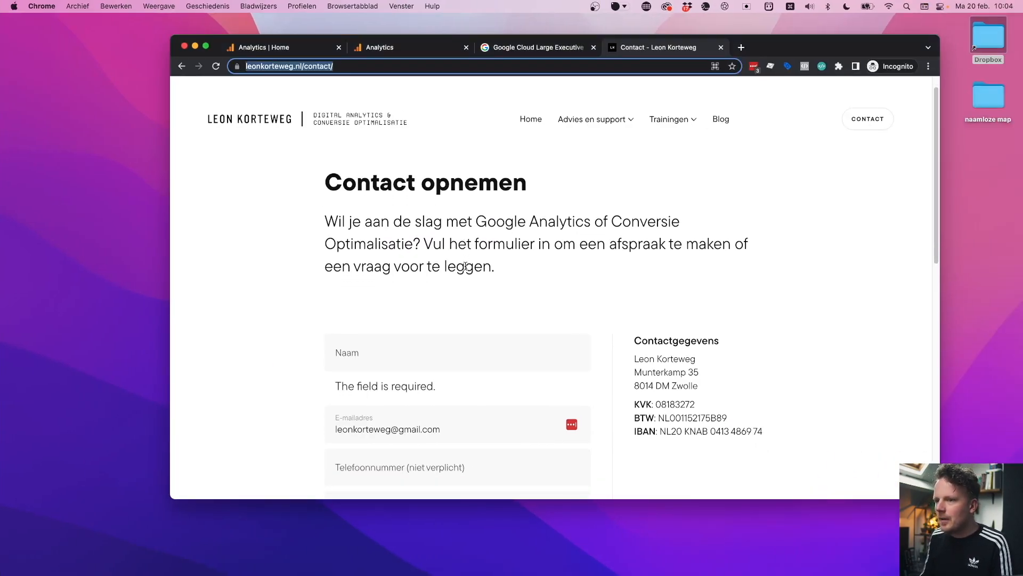
pyautogui.scroll(3)
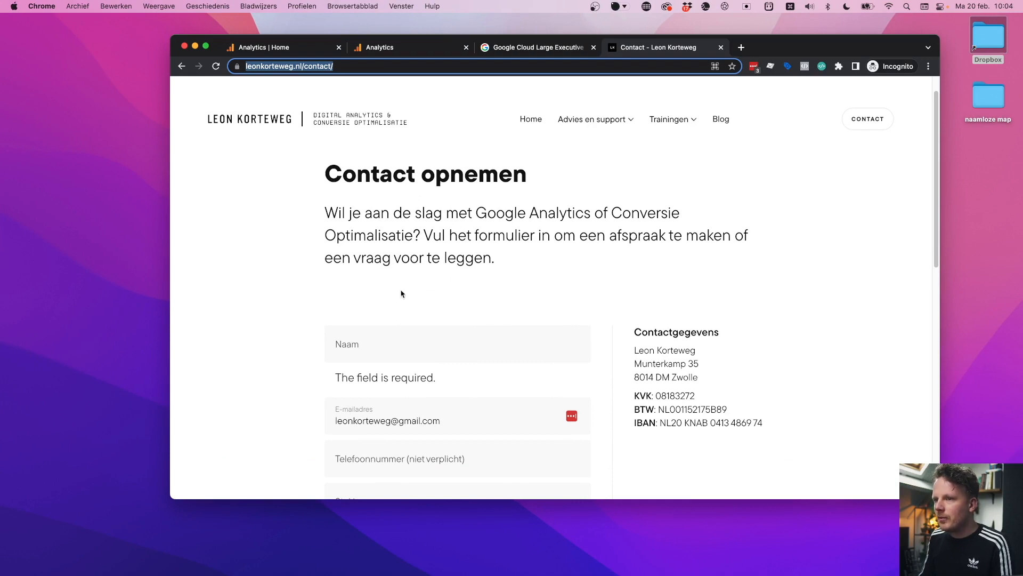
pyautogui.write('Te')
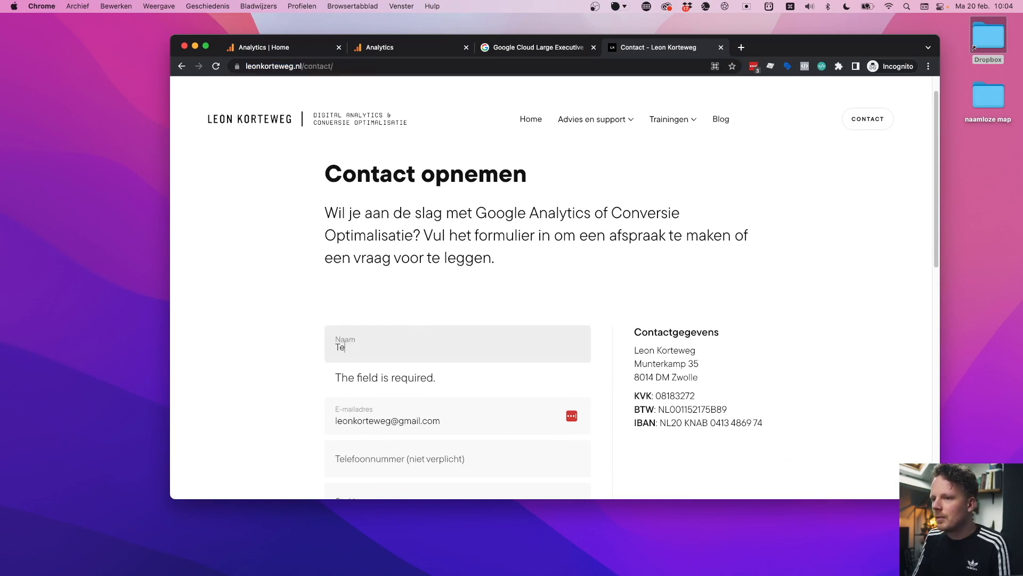
pyautogui.write('test')
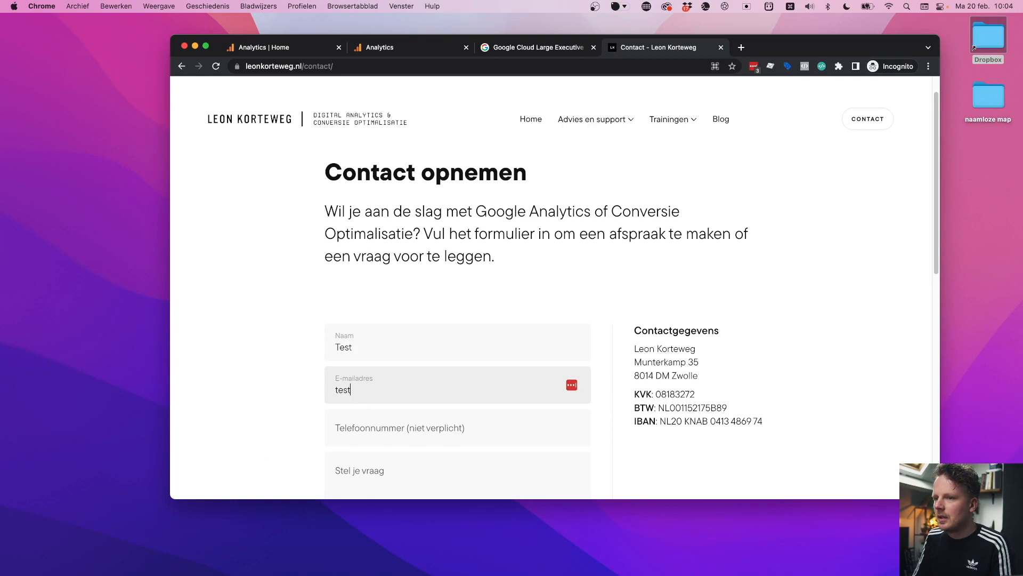
pyautogui.write('@test.nl')
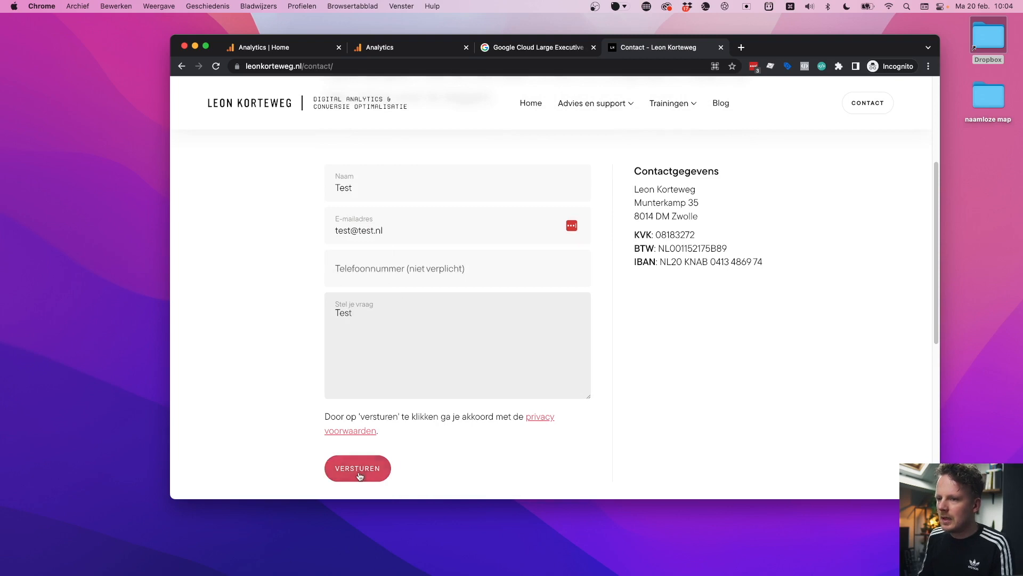
pyautogui.click(358, 468)
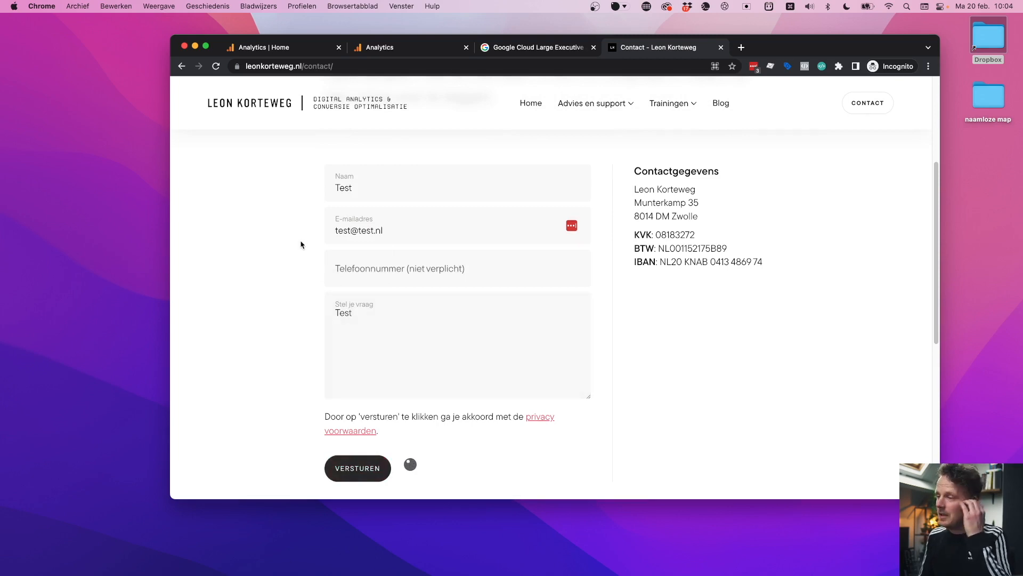
pyautogui.click(358, 467)
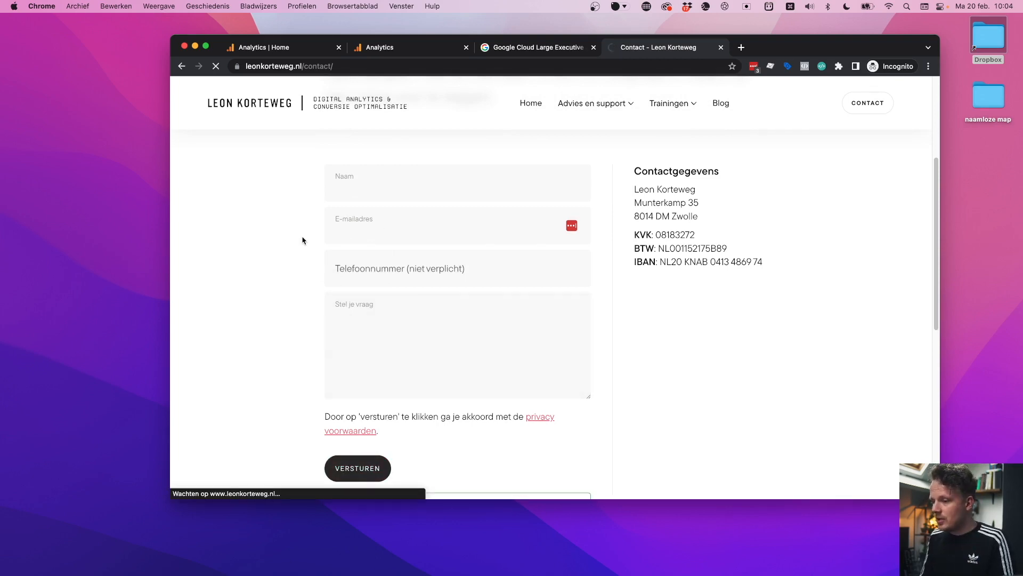
pyautogui.click(357, 468)
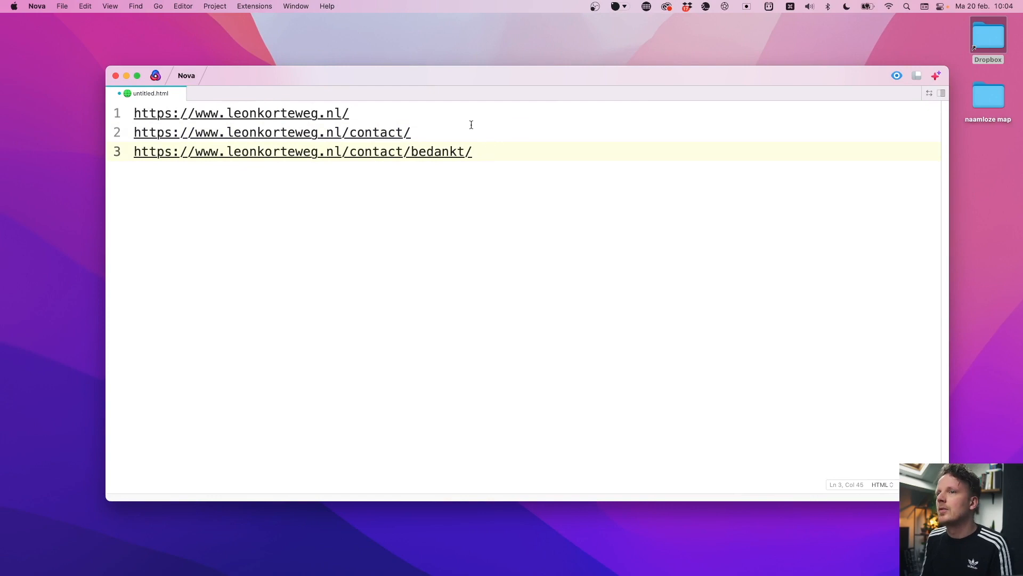
# Select the thank-you and contact page URL lines in Nova
pyautogui.click(411, 132)
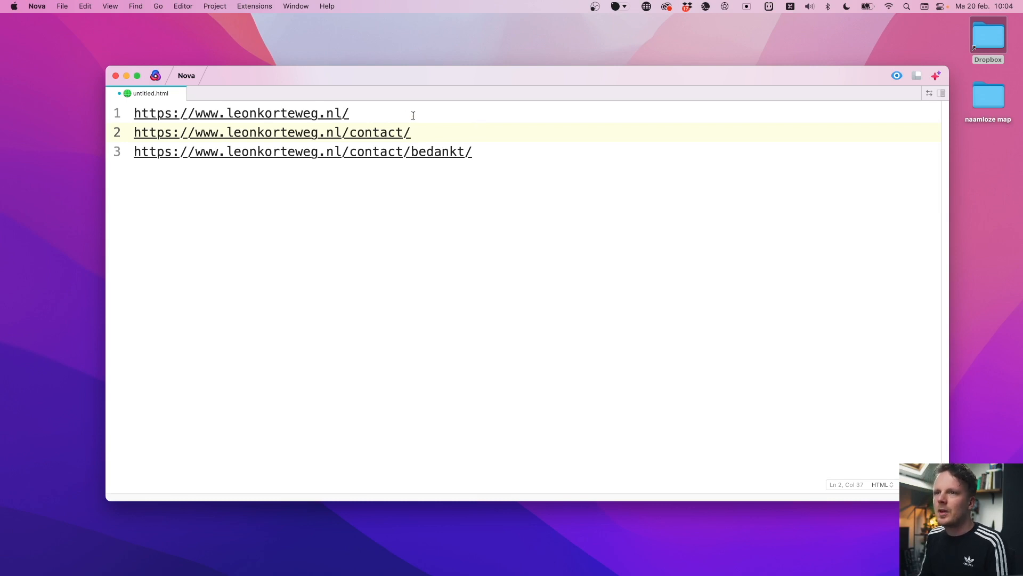
pyautogui.click(473, 151)
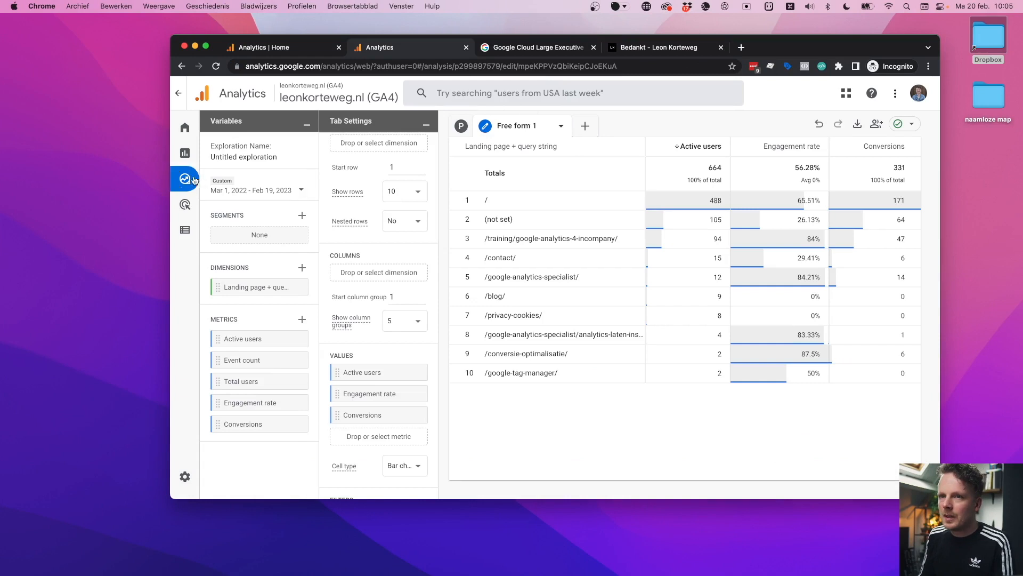
# Add a Funnel exploration tab from Explore and open its funnel step editor
pyautogui.click(185, 178)
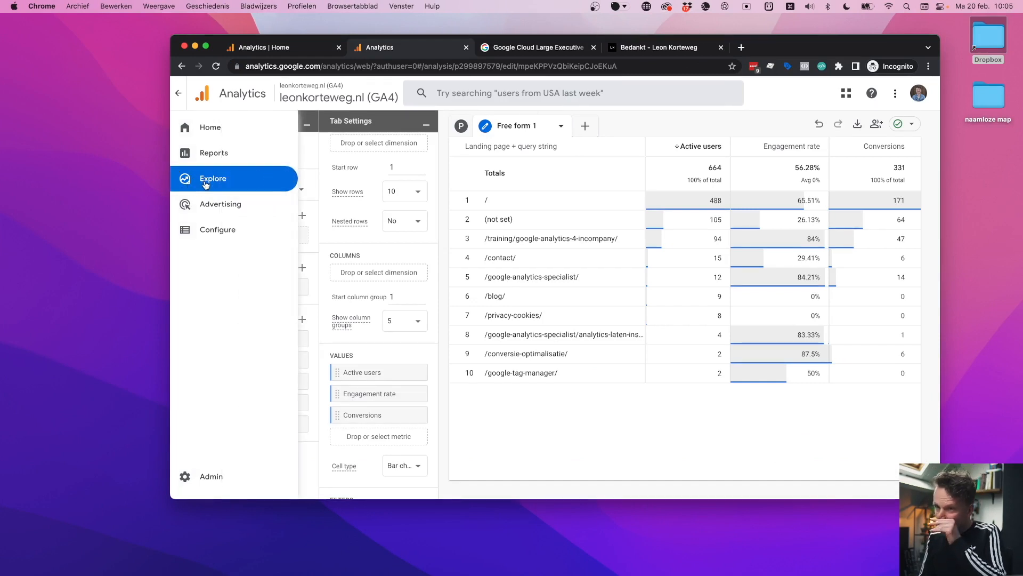
pyautogui.click(213, 178)
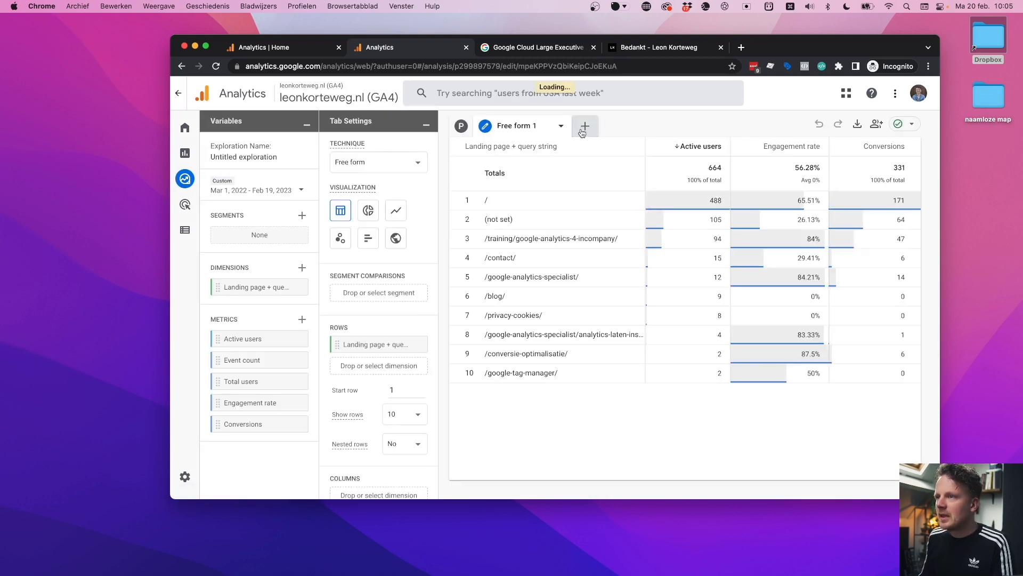
pyautogui.click(585, 125)
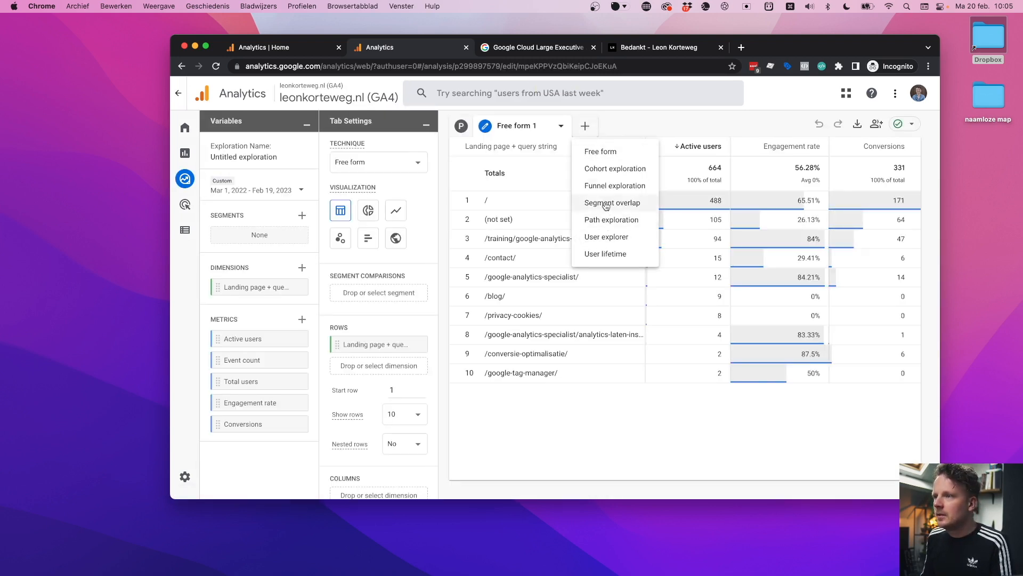
pyautogui.click(613, 186)
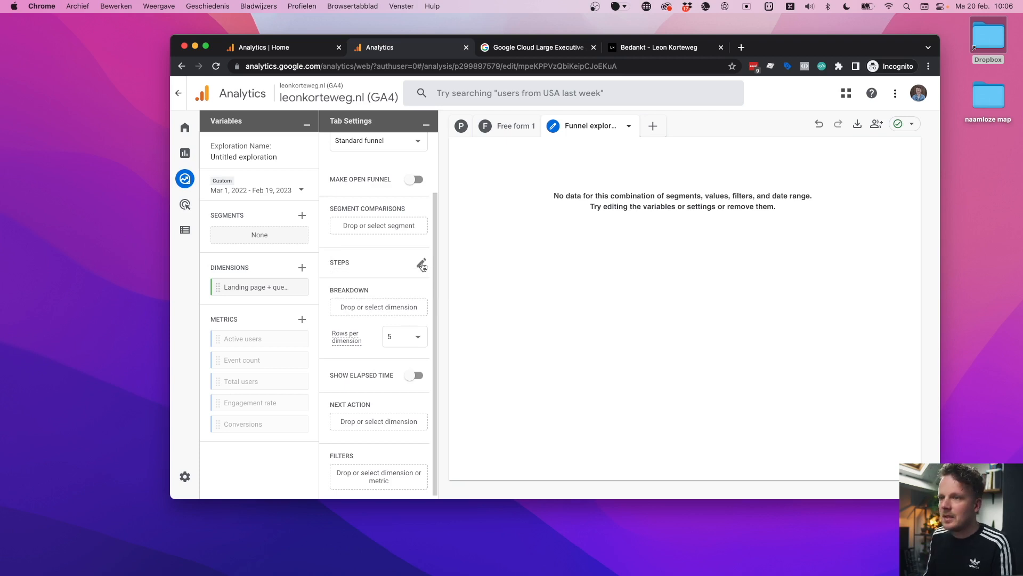
pyautogui.click(422, 264)
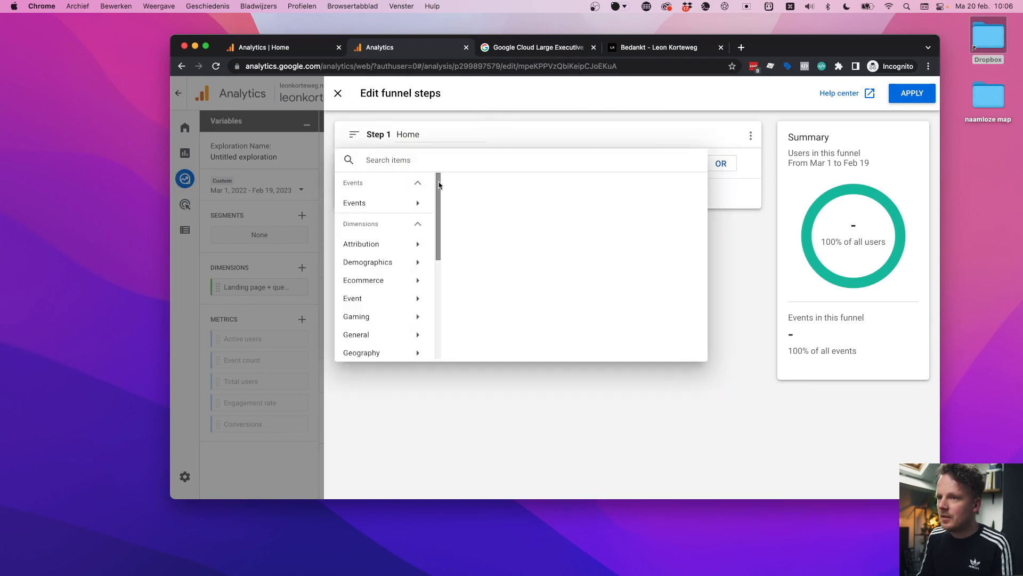
# Give Step 1 Home a page path condition that exactly matches /
pyautogui.scroll(-3)
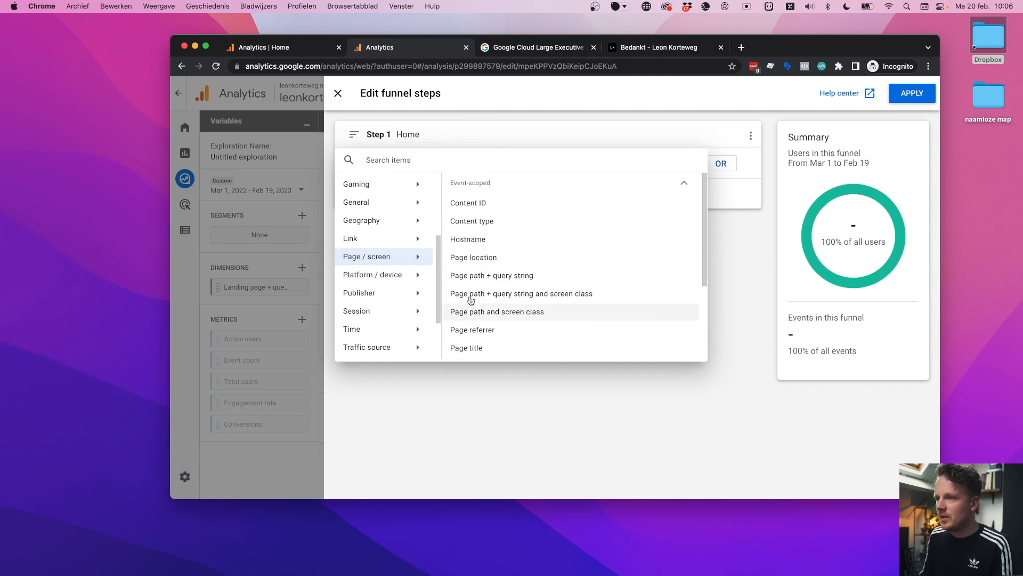
pyautogui.moveTo(472, 312)
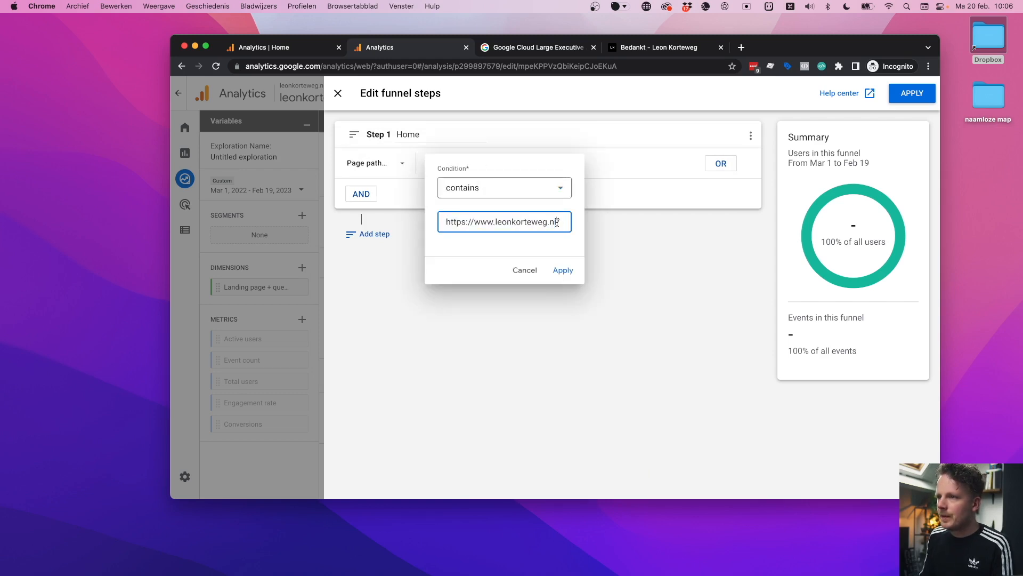
pyautogui.click(503, 187)
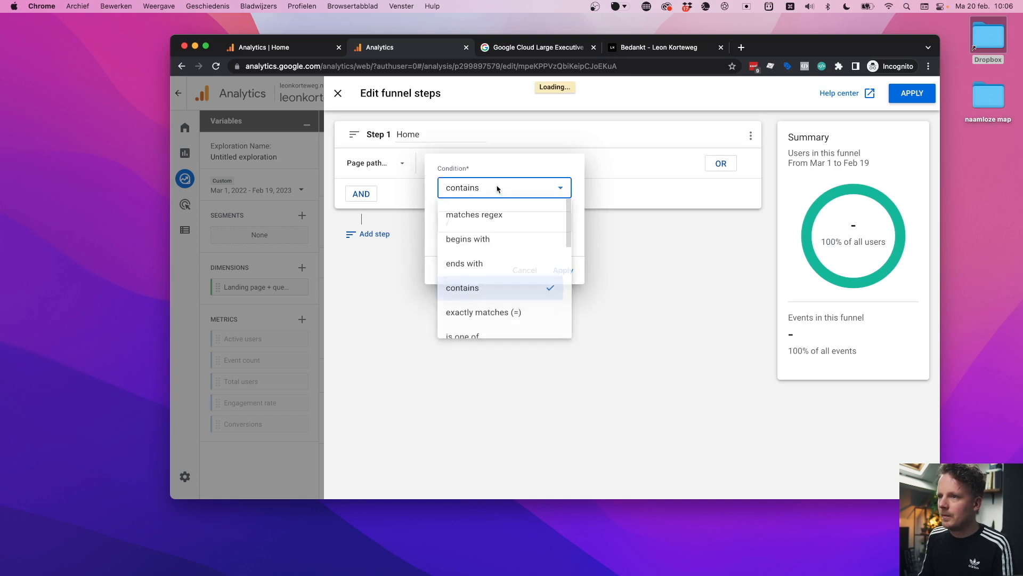
pyautogui.scroll(-3)
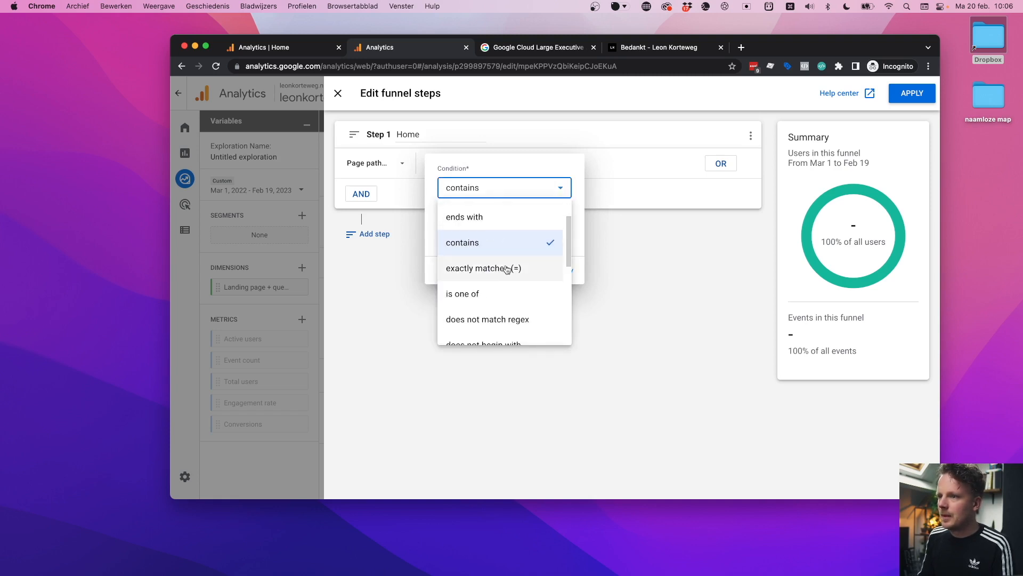
pyautogui.click(484, 268)
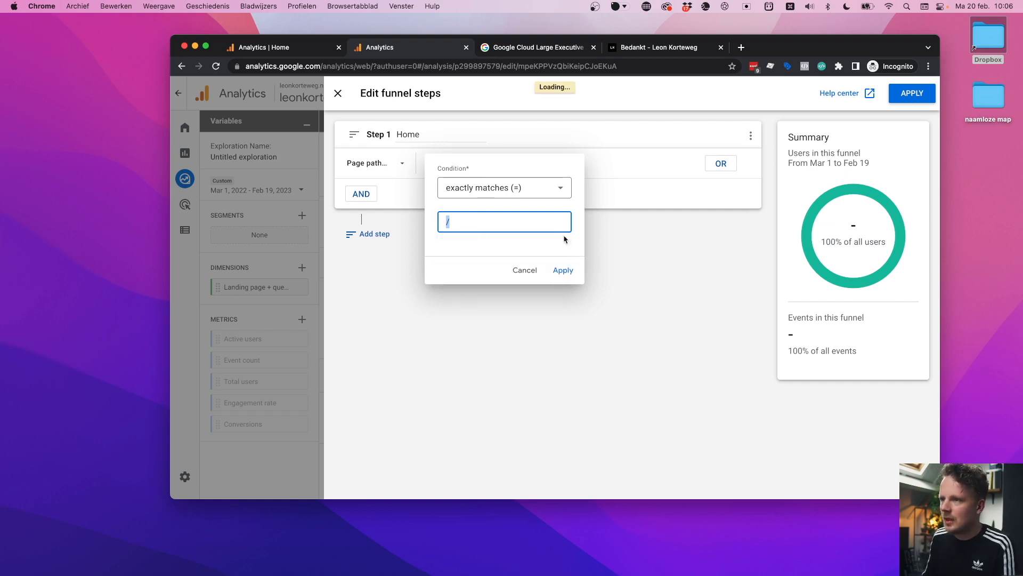
pyautogui.click(562, 269)
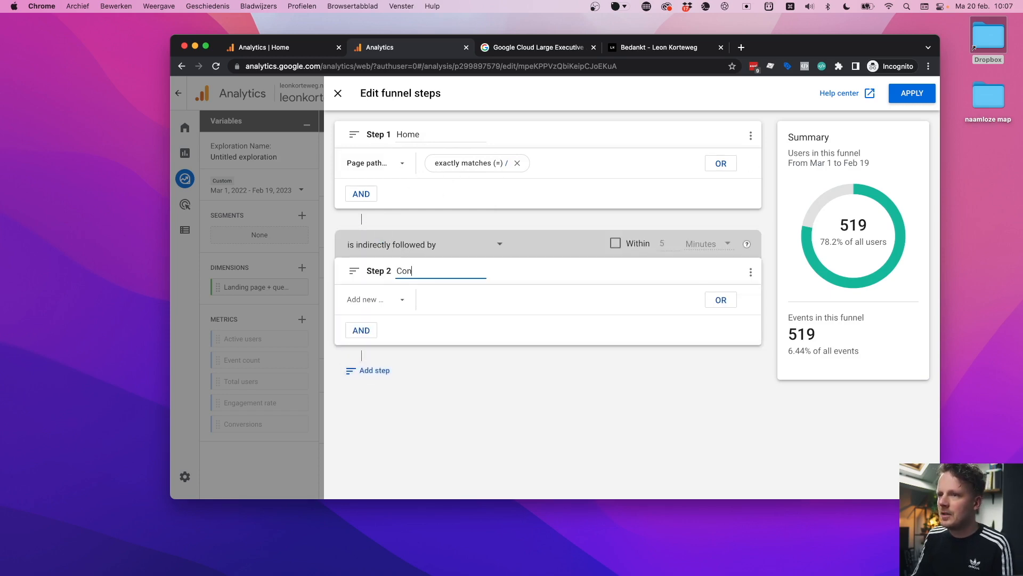
# Name step 2 Contact with page path containing /contact/, and add a third step
pyautogui.write('tact')
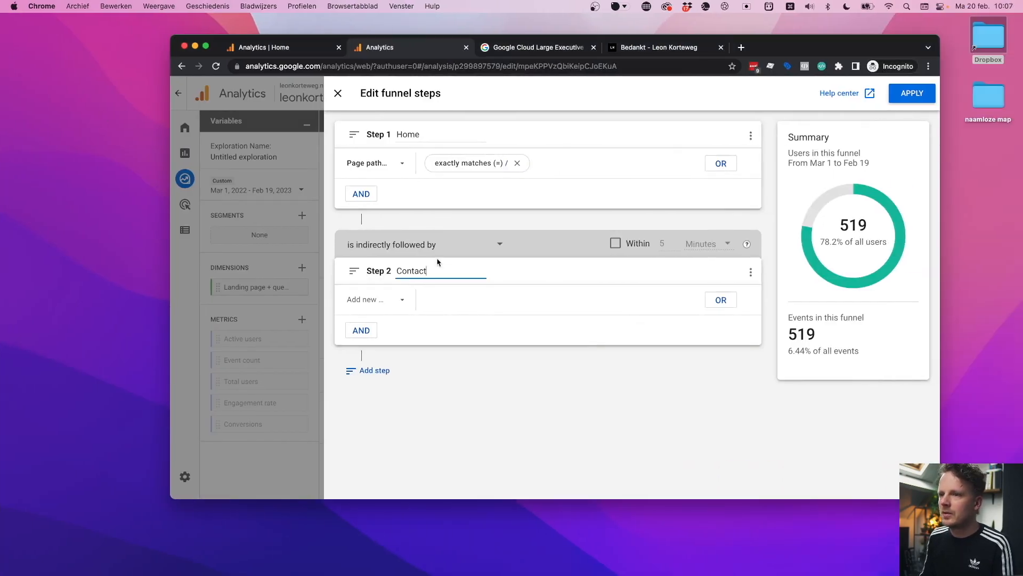
pyautogui.click(376, 299)
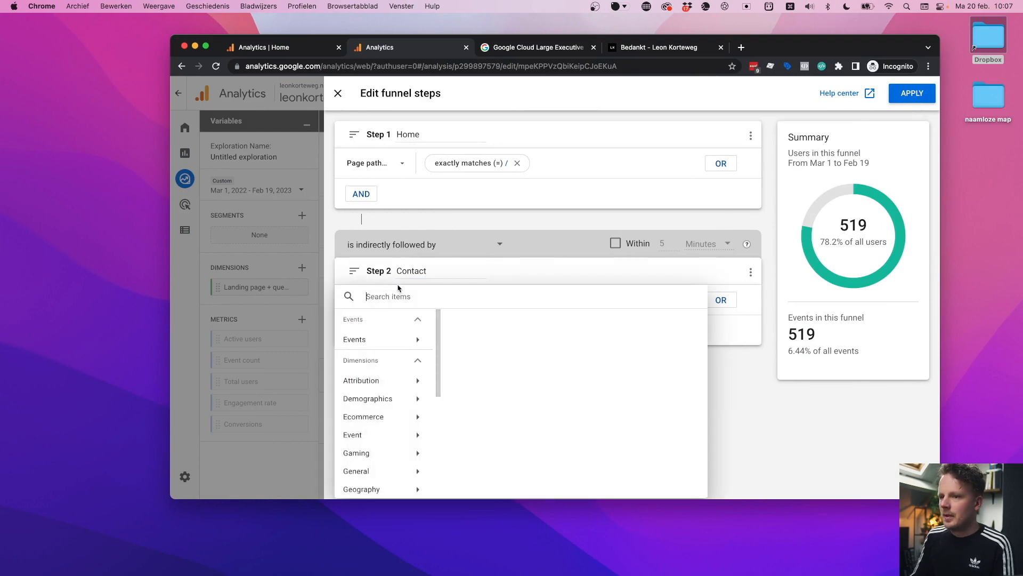
pyautogui.scroll(-3)
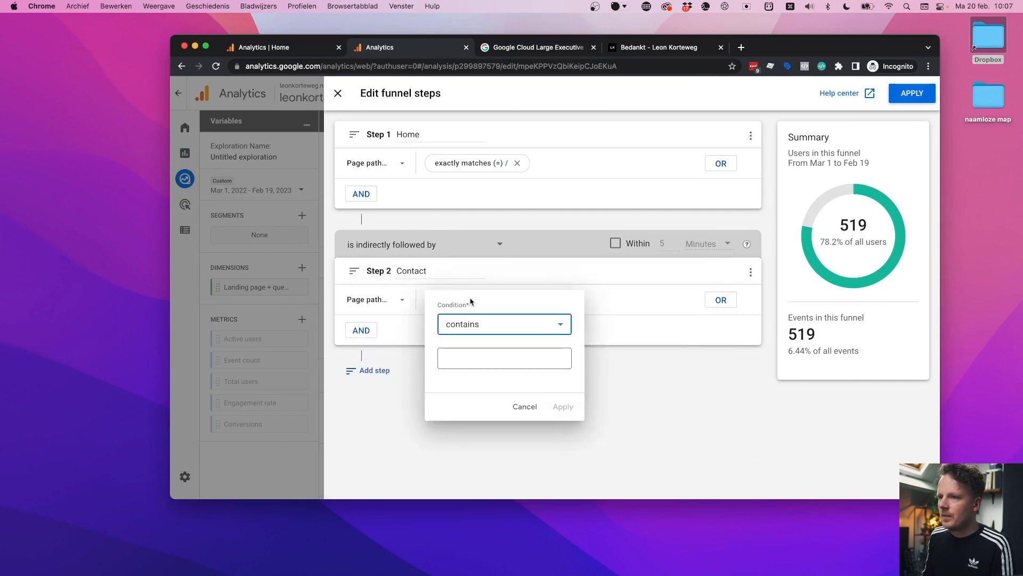
pyautogui.write('https://www.leonkorteweg.nl/c')
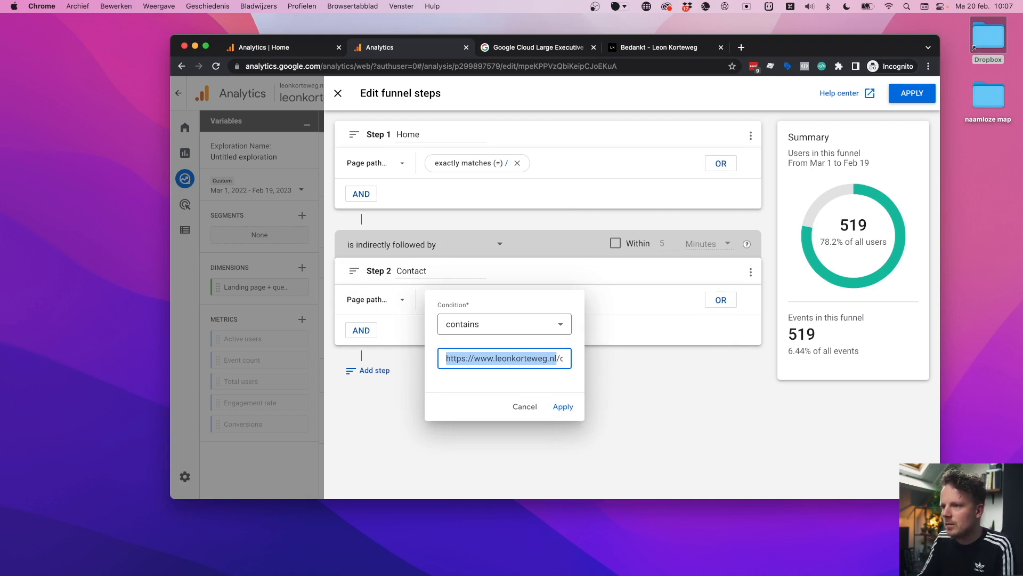
pyautogui.write('contact/')
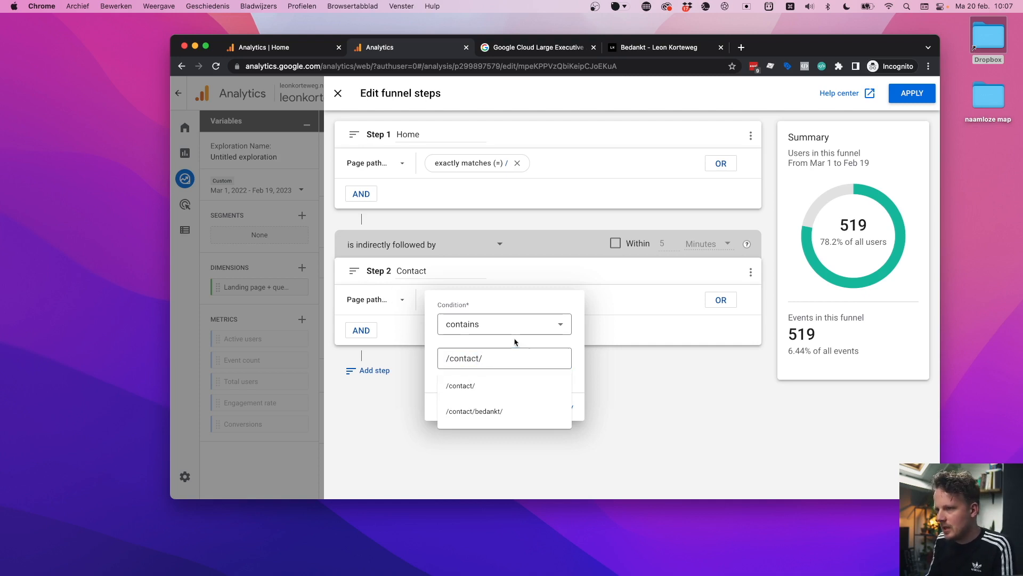
pyautogui.click(460, 385)
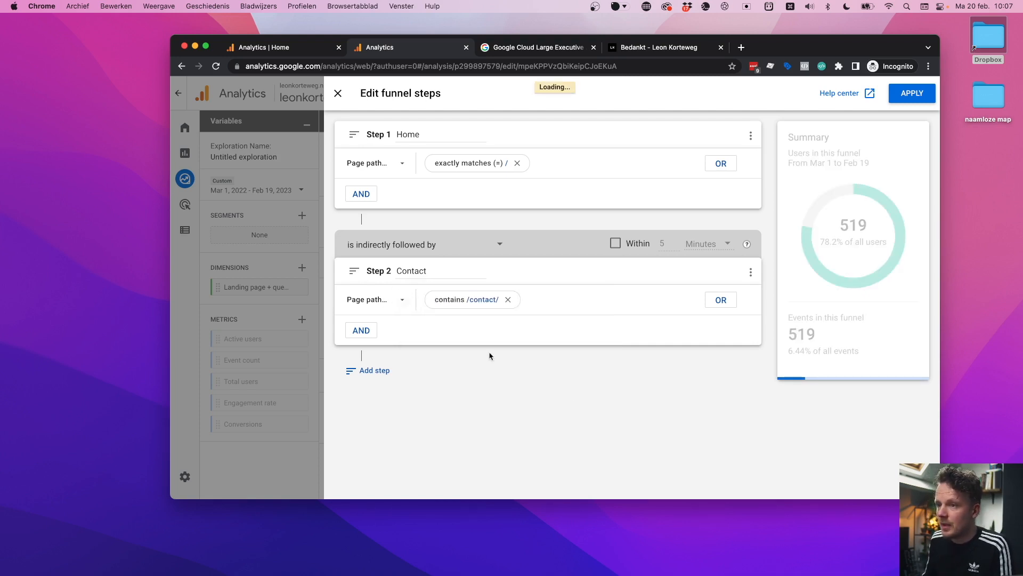
pyautogui.click(374, 369)
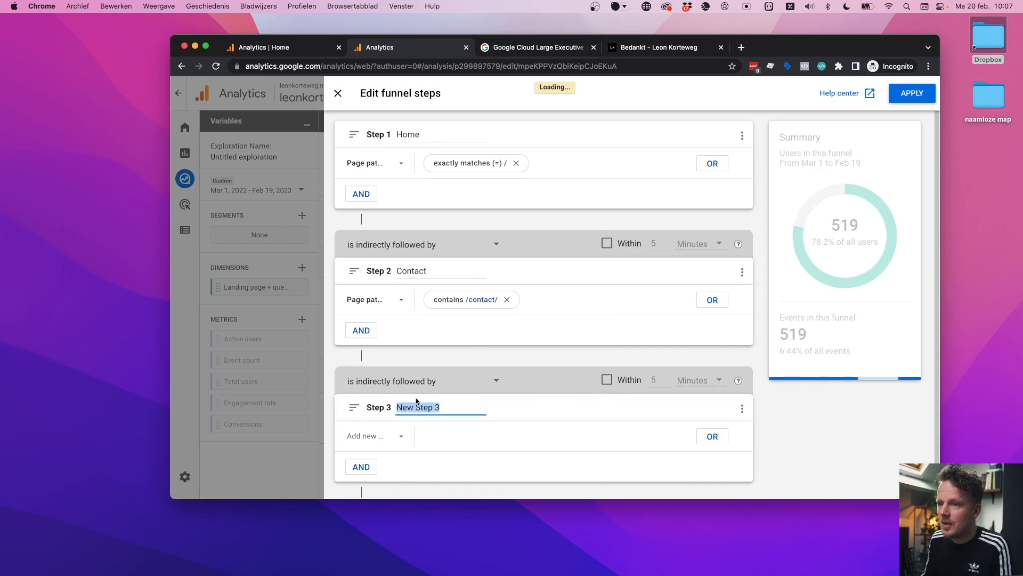
# Name step 3 'Thankyou page' with page path containing /contact/bedankt/
pyautogui.write('Thankyou p')
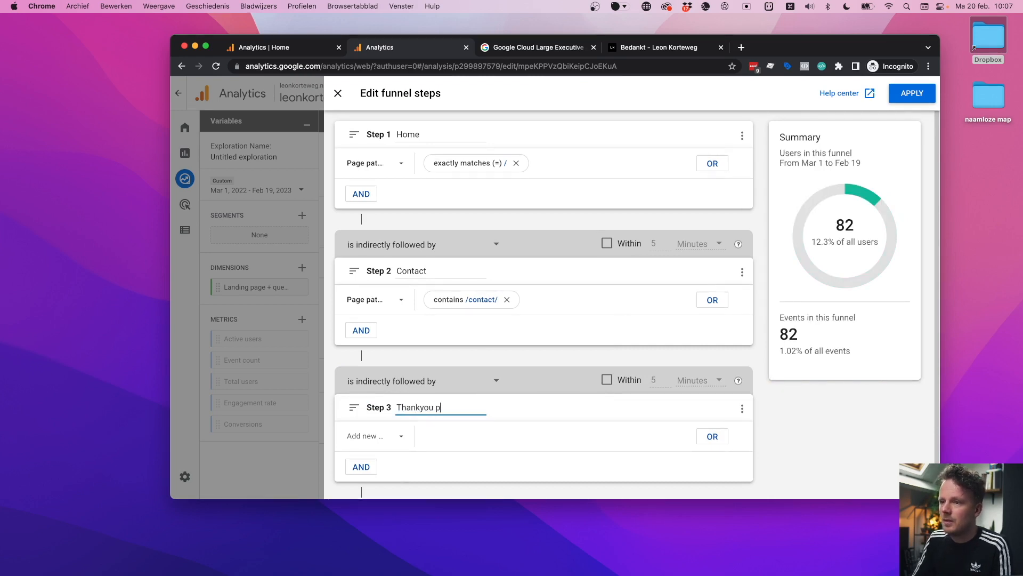
pyautogui.click(376, 436)
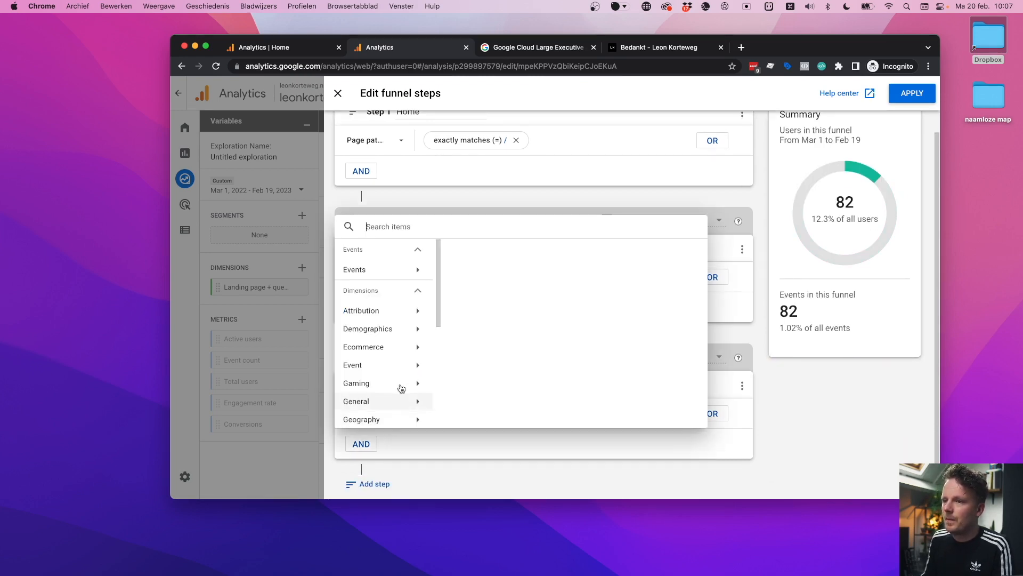
pyautogui.scroll(-3)
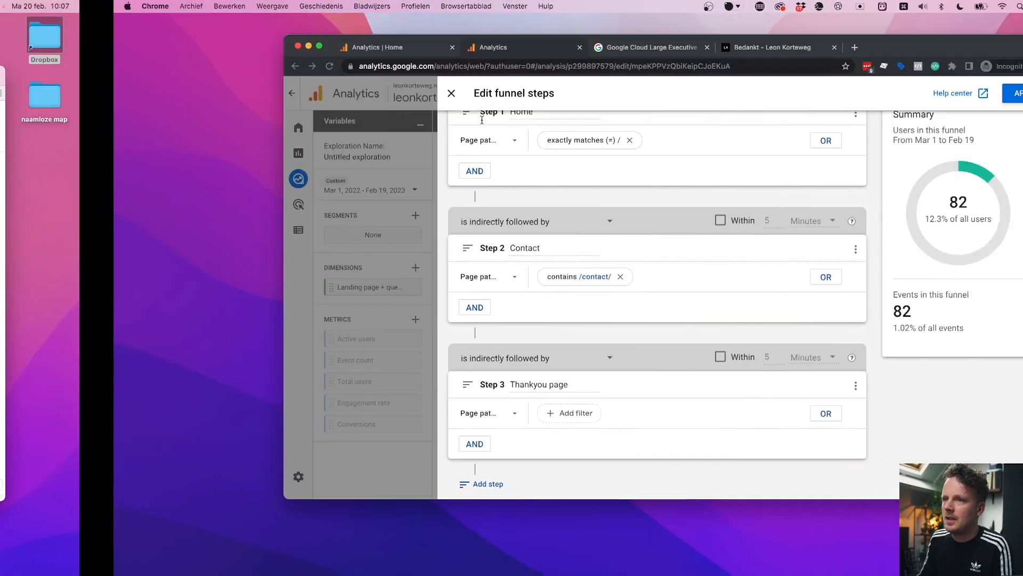
pyautogui.click(569, 412)
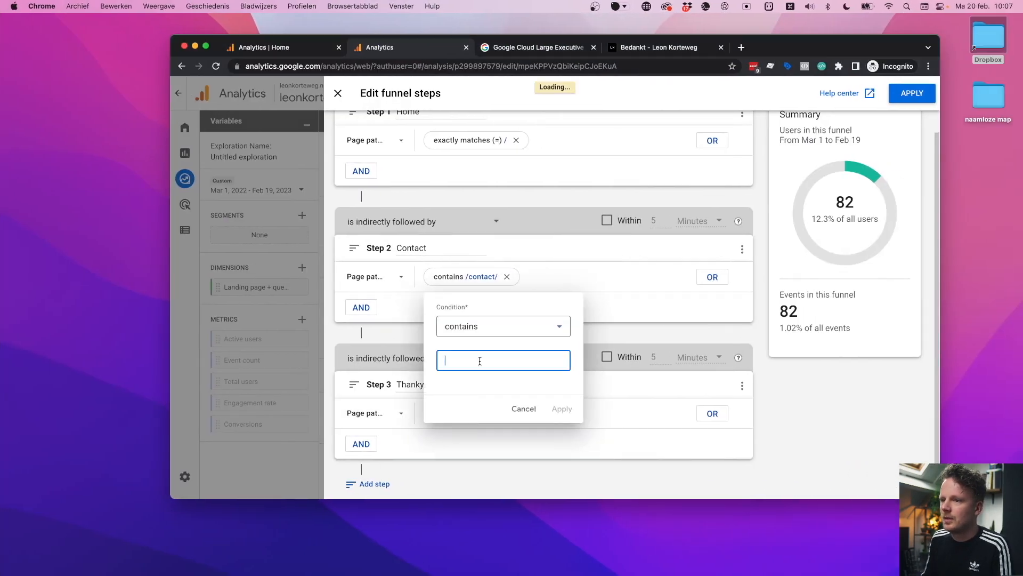
pyautogui.write('/contact/bedankt/')
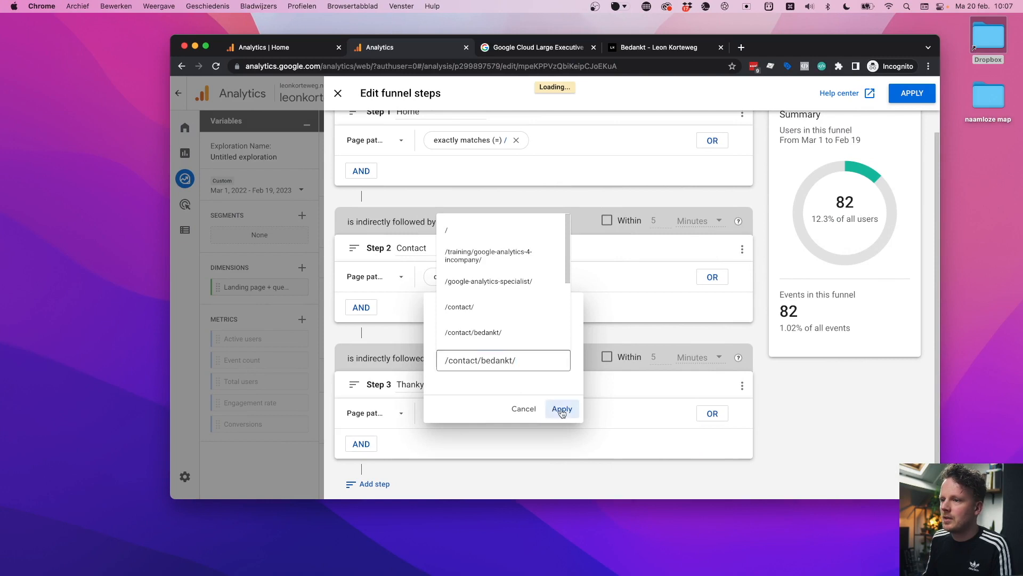
pyautogui.click(561, 408)
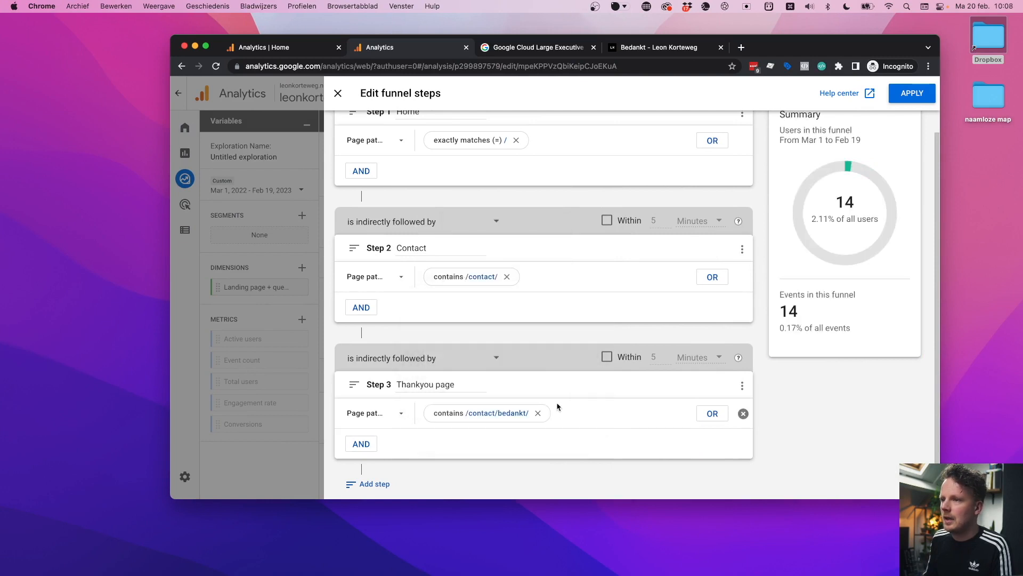
# Apply the Home, Contact and Thankyou page funnel steps to the exploration
pyautogui.scroll(3)
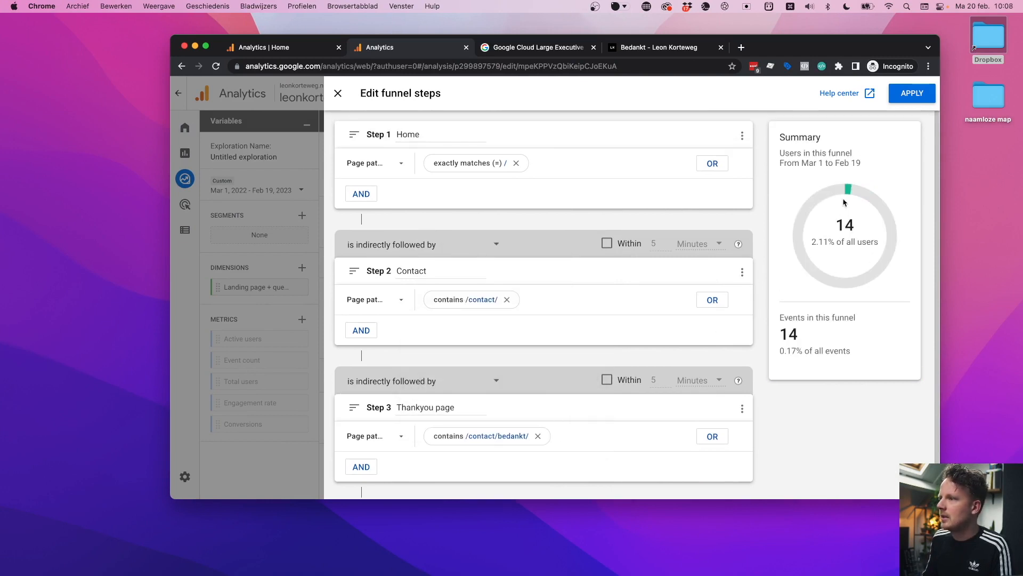
pyautogui.moveTo(861, 233)
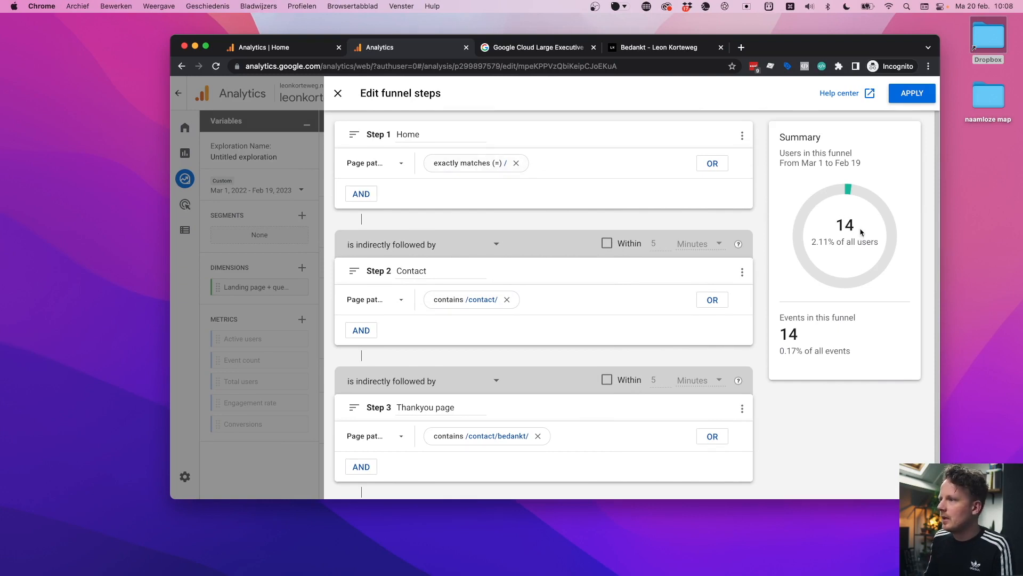
pyautogui.scroll(-3)
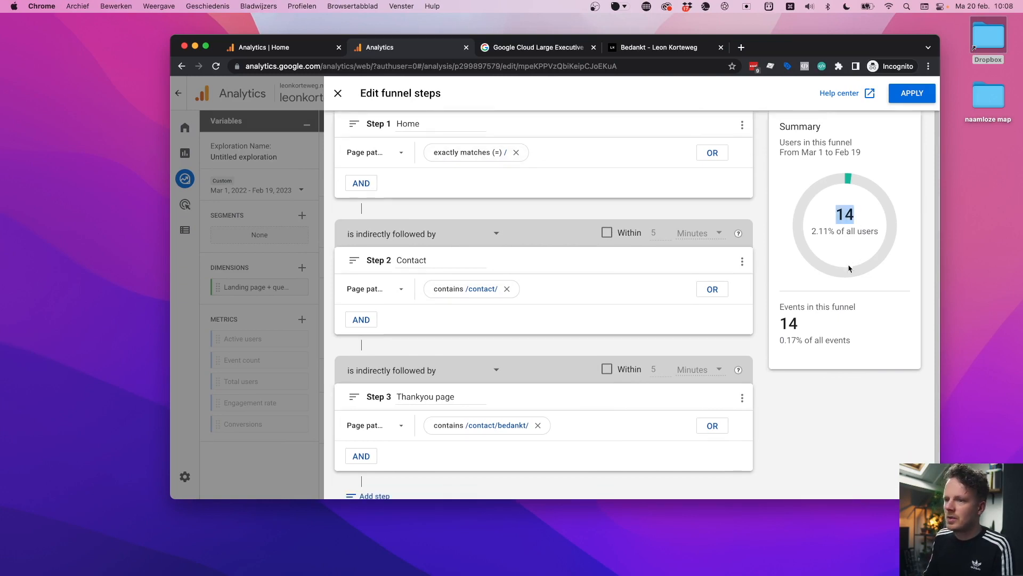
pyautogui.scroll(3)
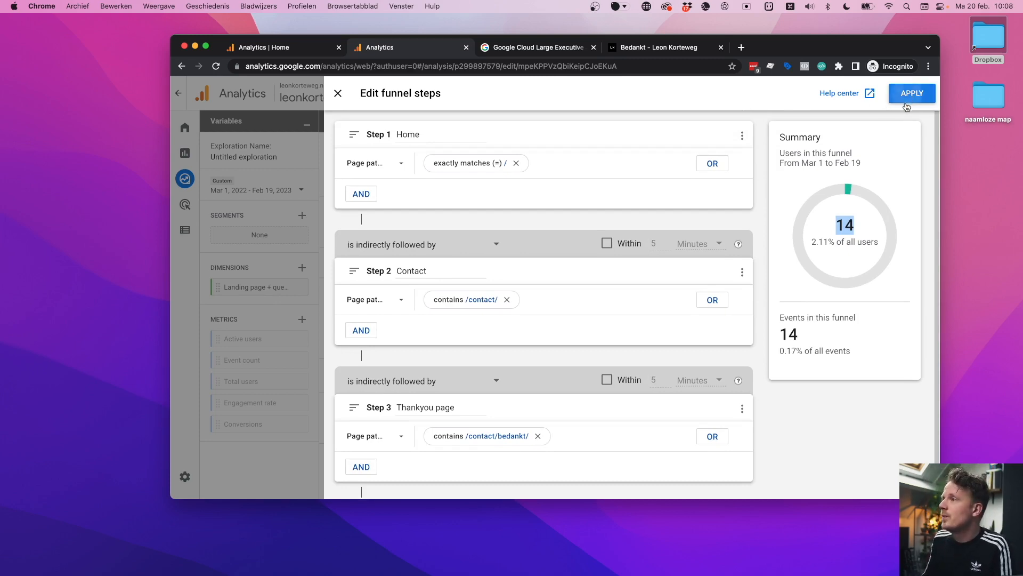
pyautogui.click(911, 92)
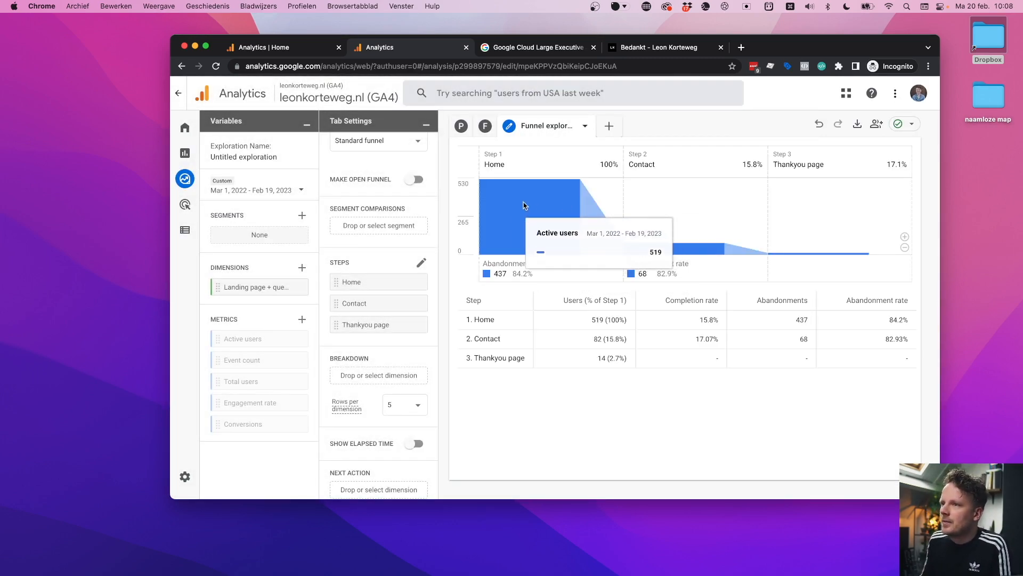
pyautogui.moveTo(527, 226)
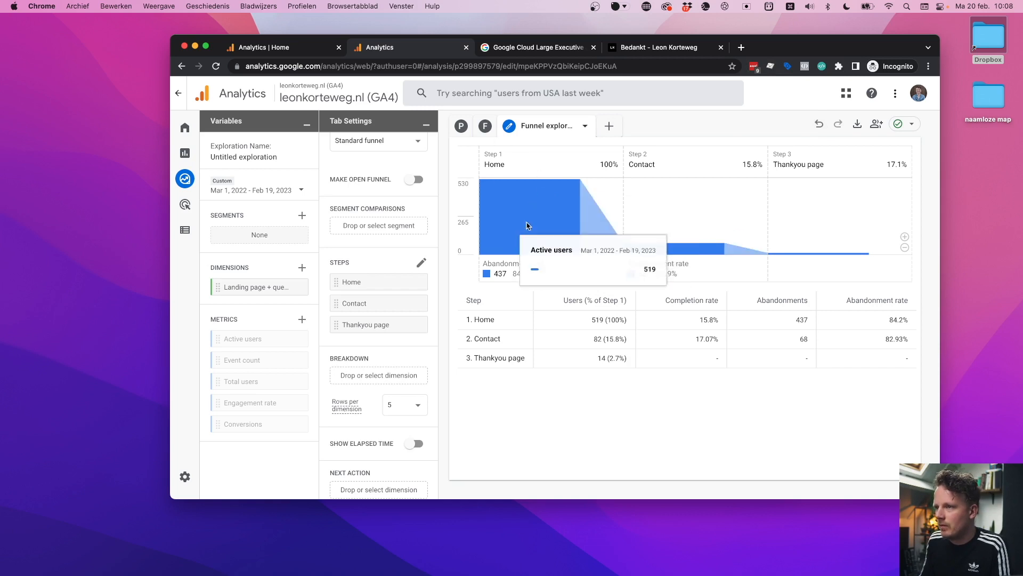
pyautogui.moveTo(555, 226)
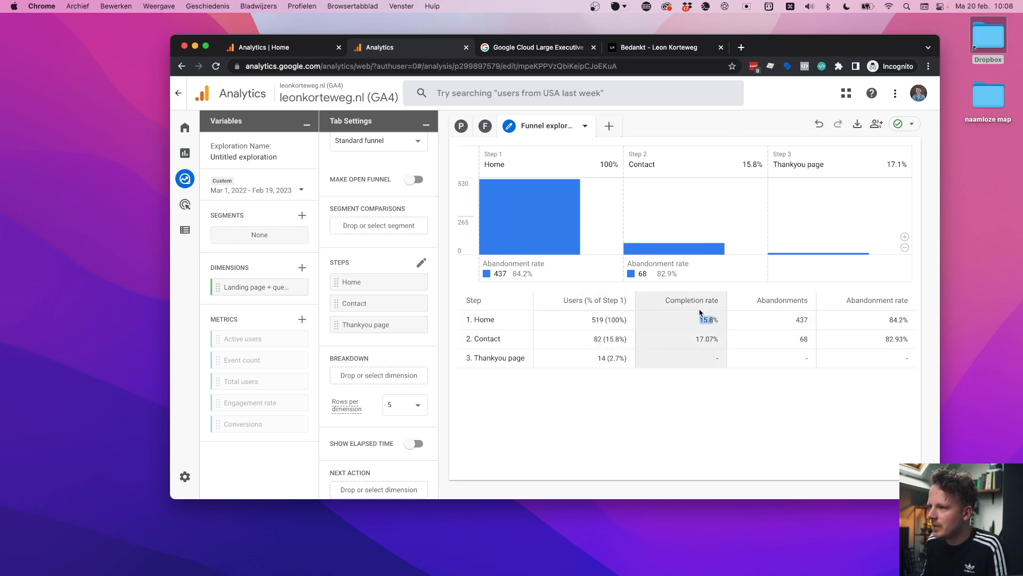
pyautogui.moveTo(685, 253)
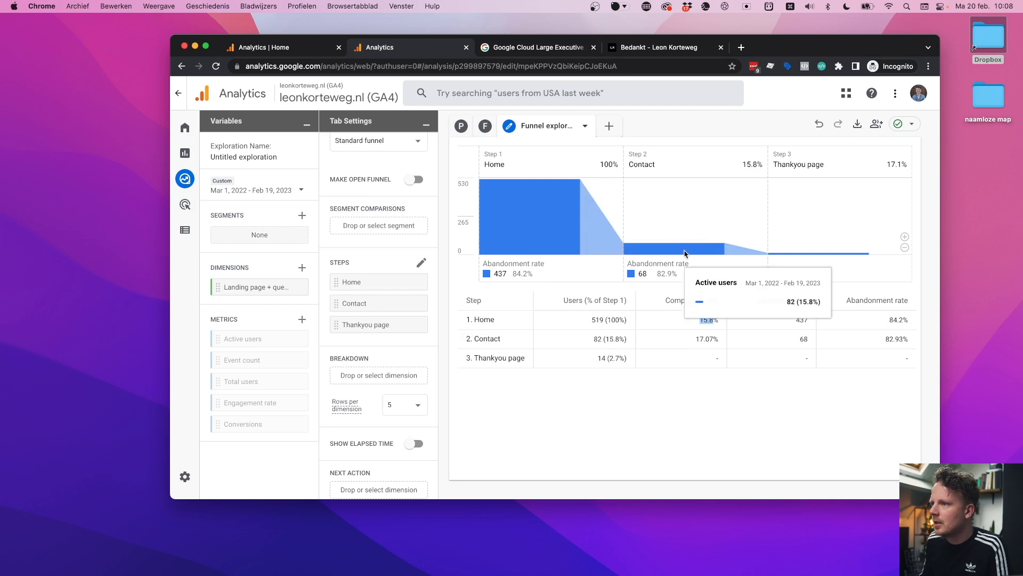
pyautogui.moveTo(703, 333)
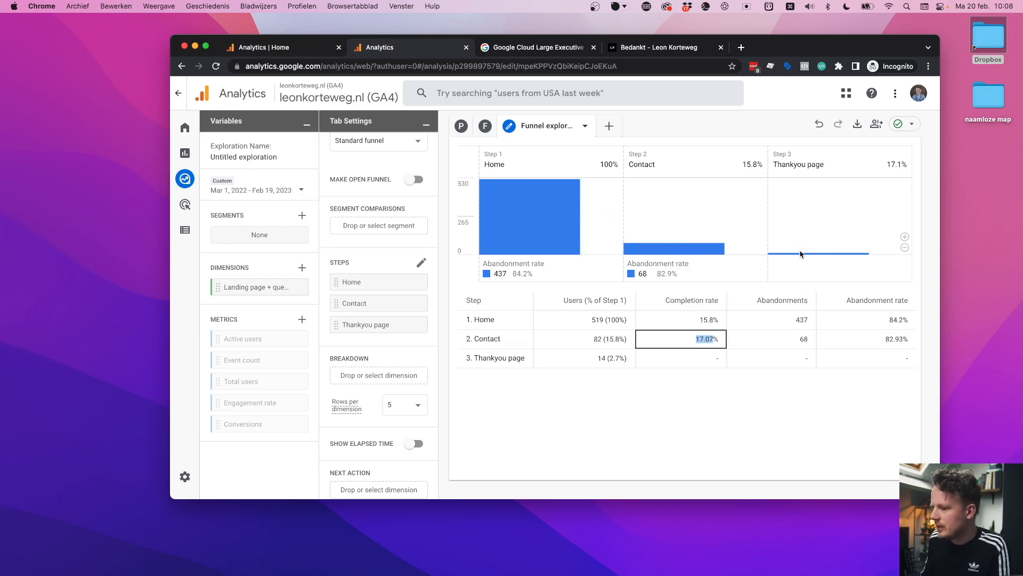
pyautogui.moveTo(807, 242)
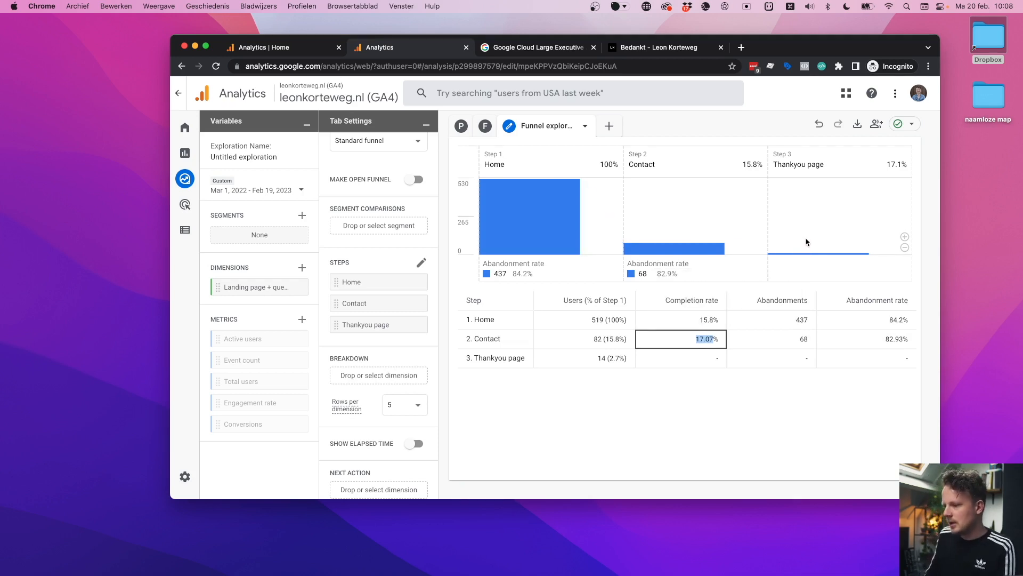
pyautogui.click(660, 424)
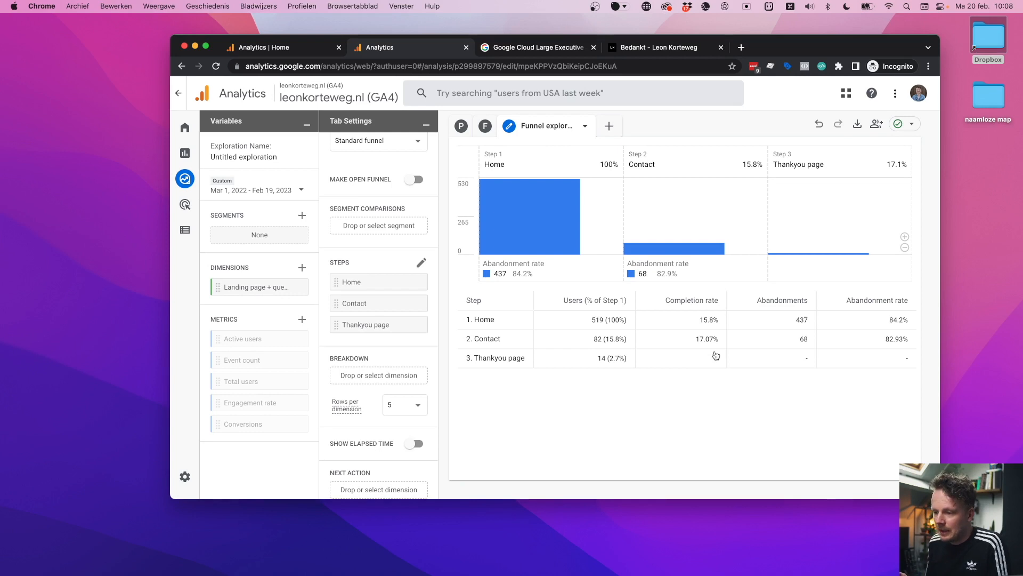
pyautogui.moveTo(625, 208)
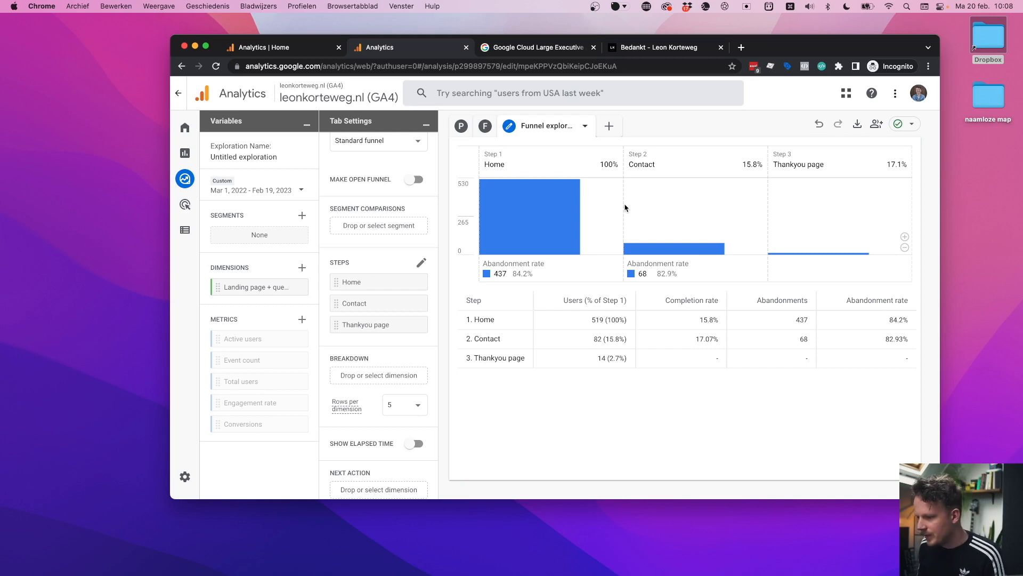
pyautogui.moveTo(544, 199)
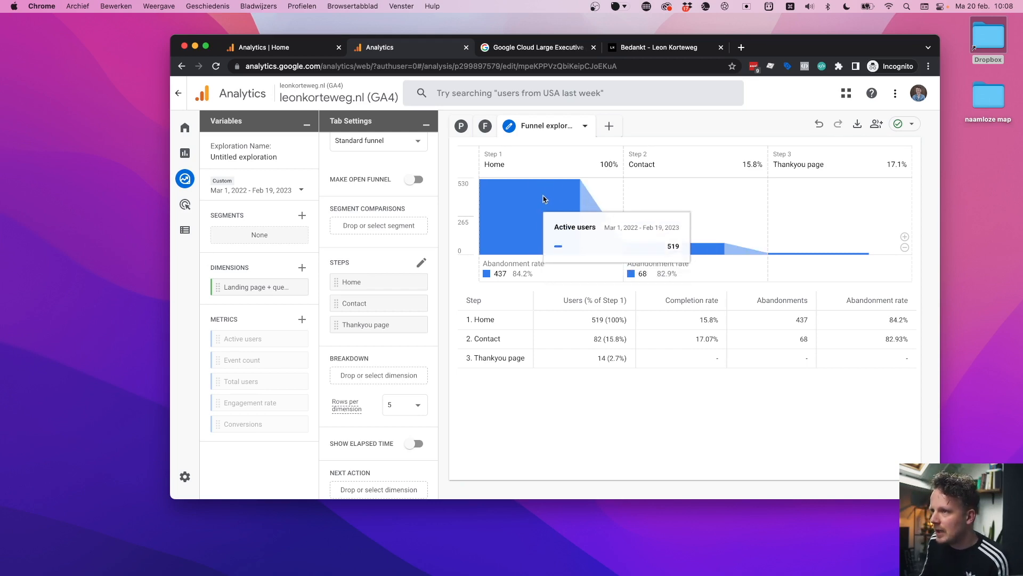
pyautogui.moveTo(672, 255)
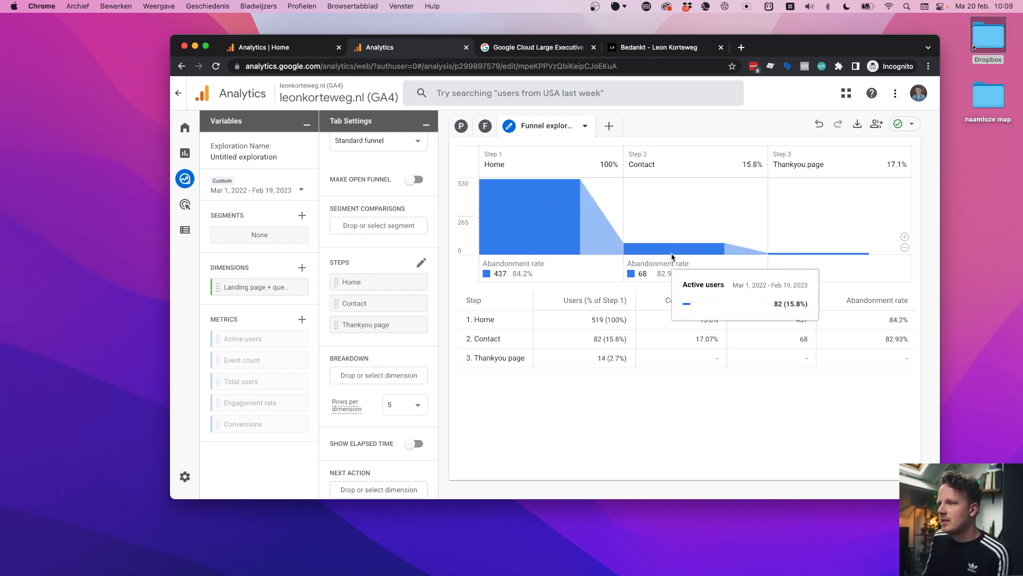
pyautogui.moveTo(669, 253)
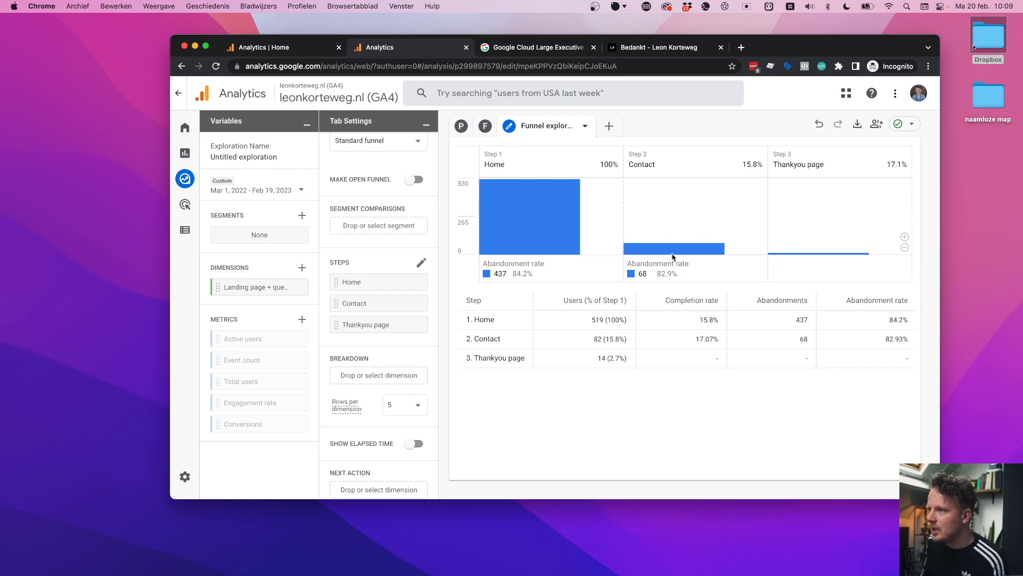
pyautogui.moveTo(787, 259)
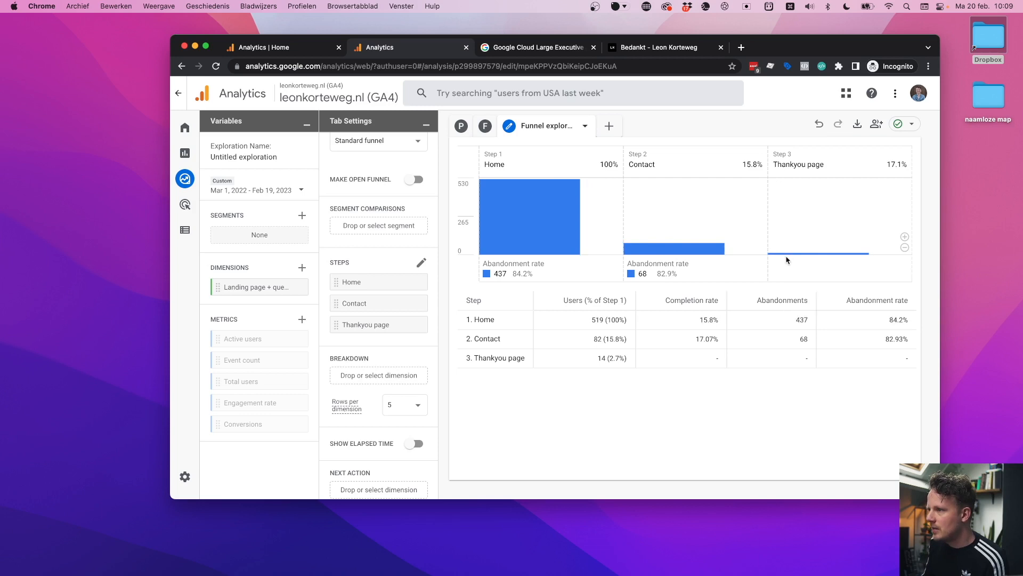
pyautogui.moveTo(805, 217)
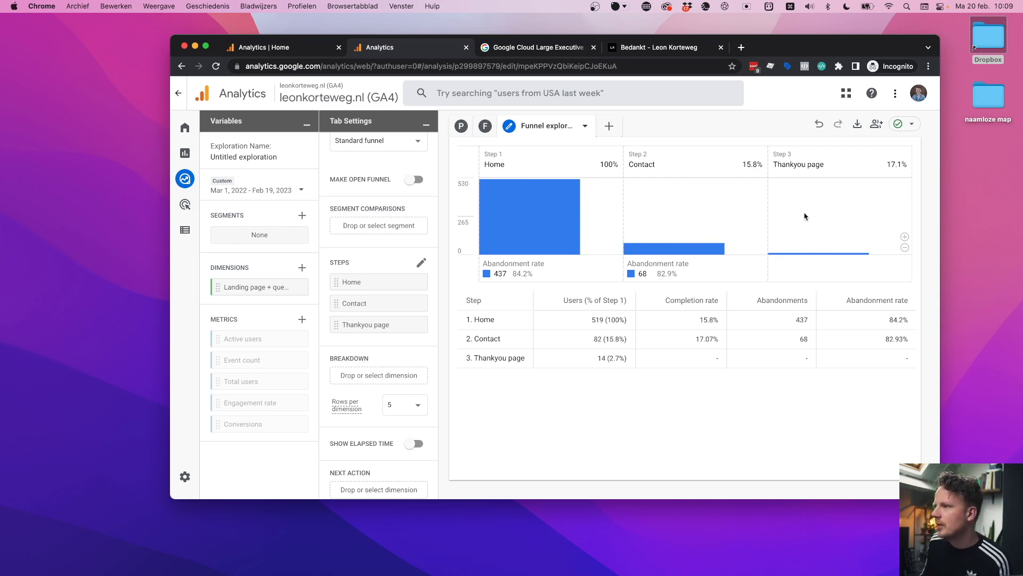
pyautogui.moveTo(597, 180)
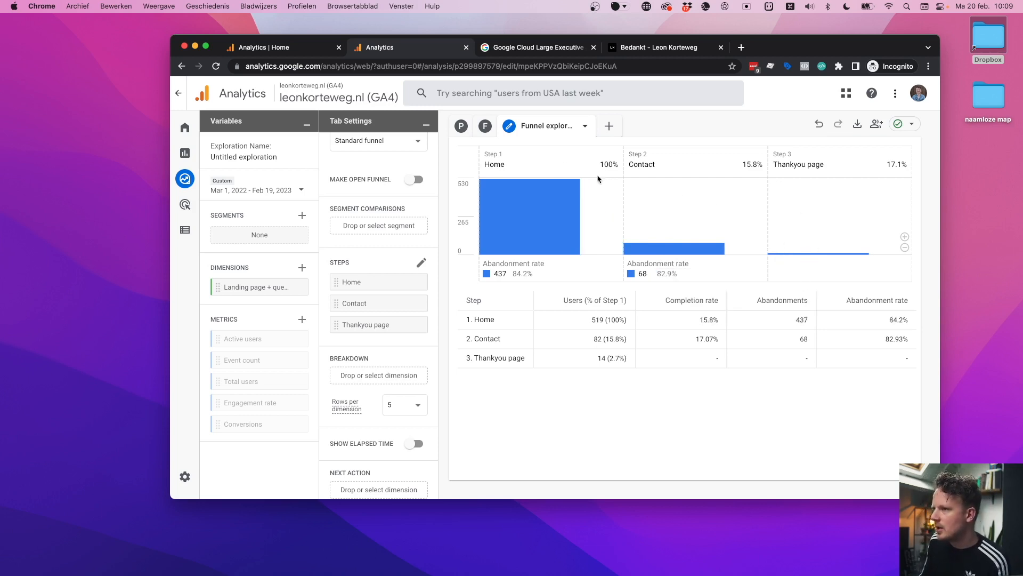
pyautogui.moveTo(522, 171)
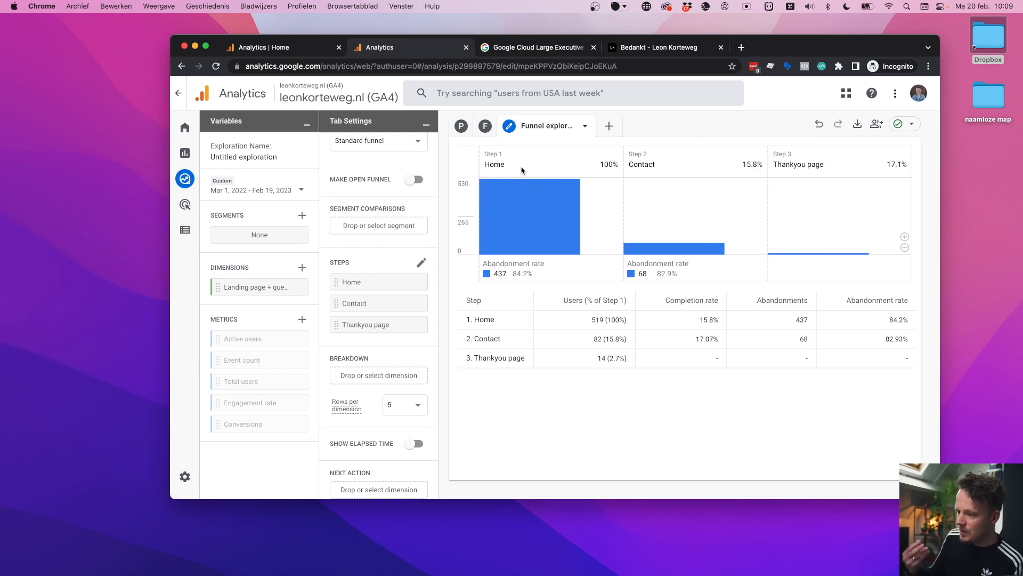
pyautogui.moveTo(692, 226)
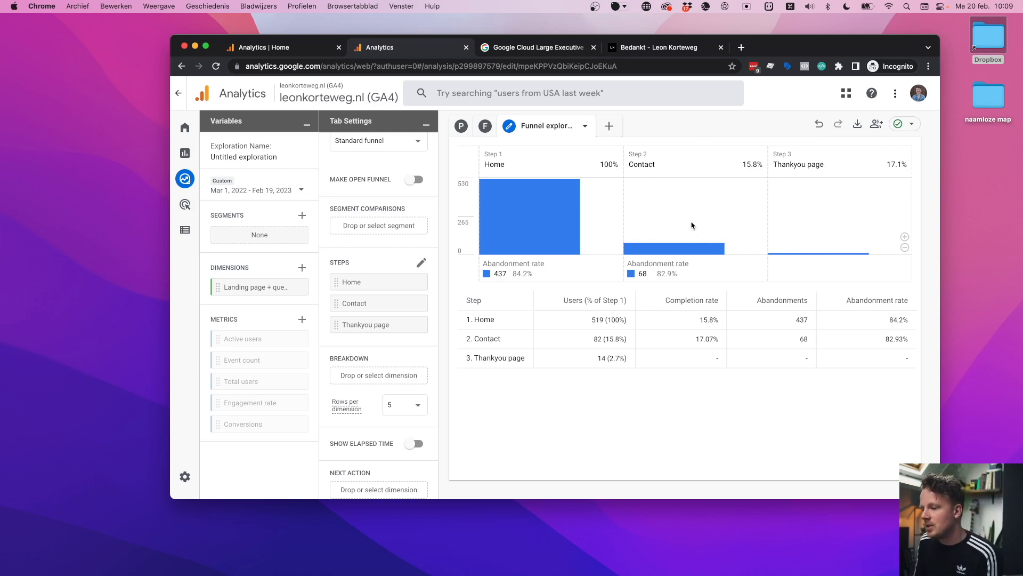
pyautogui.moveTo(573, 146)
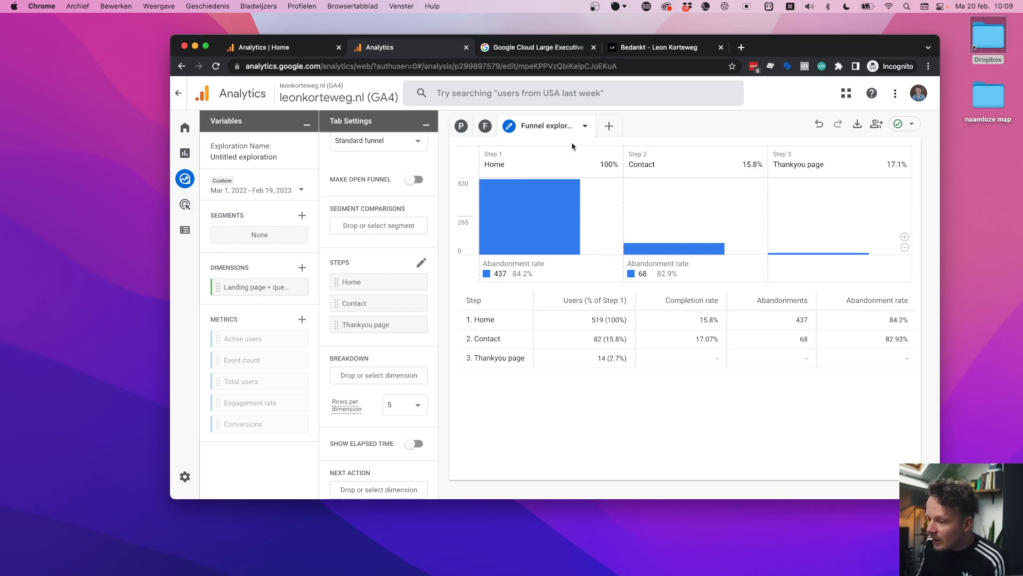
pyautogui.moveTo(546, 193)
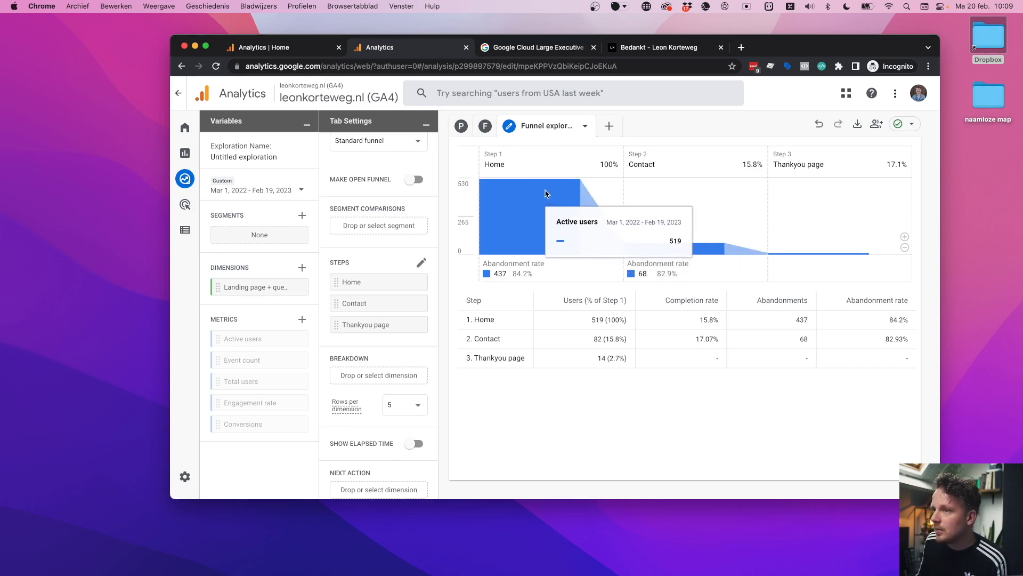
pyautogui.moveTo(675, 249)
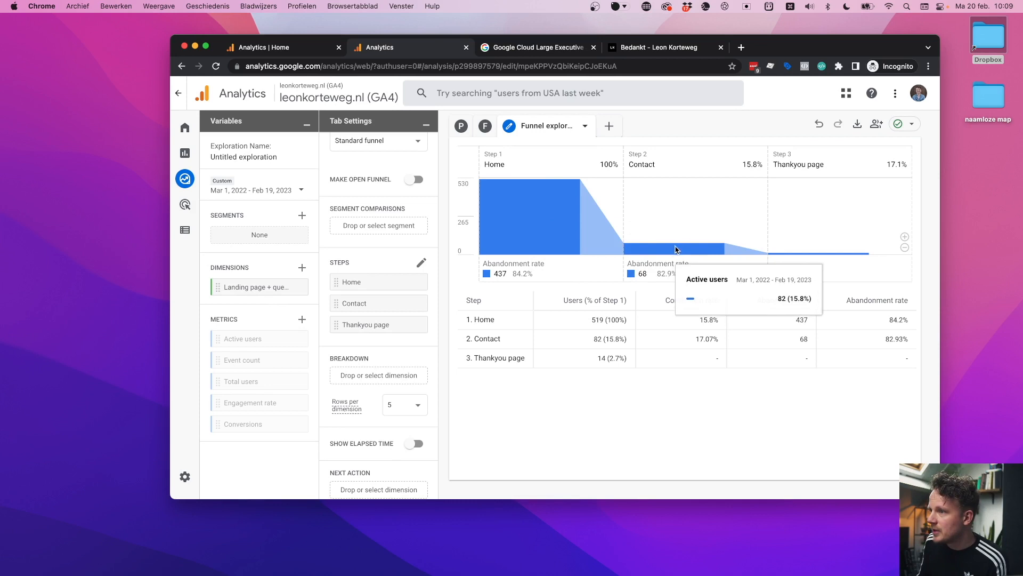
pyautogui.moveTo(534, 200)
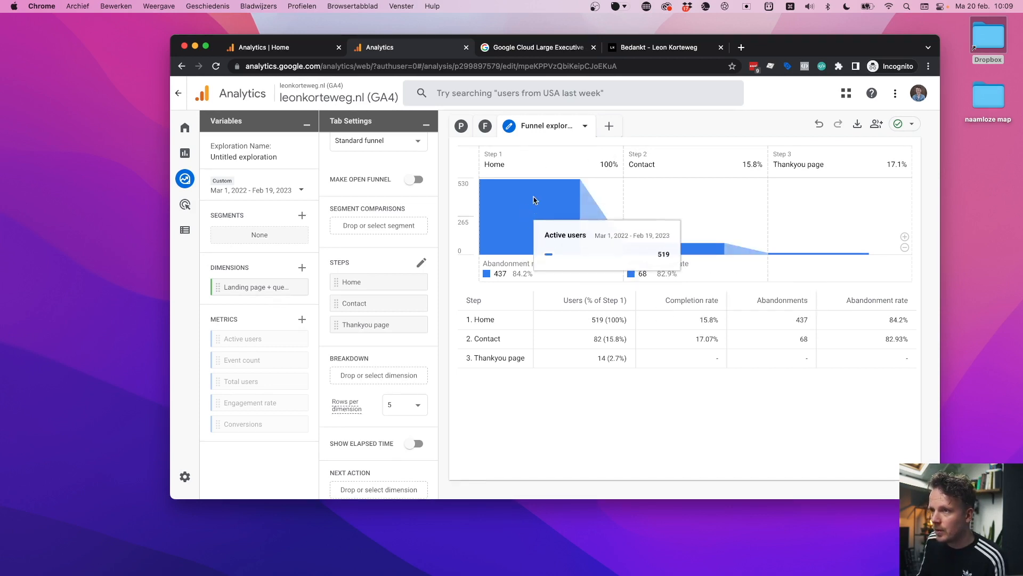
pyautogui.moveTo(682, 219)
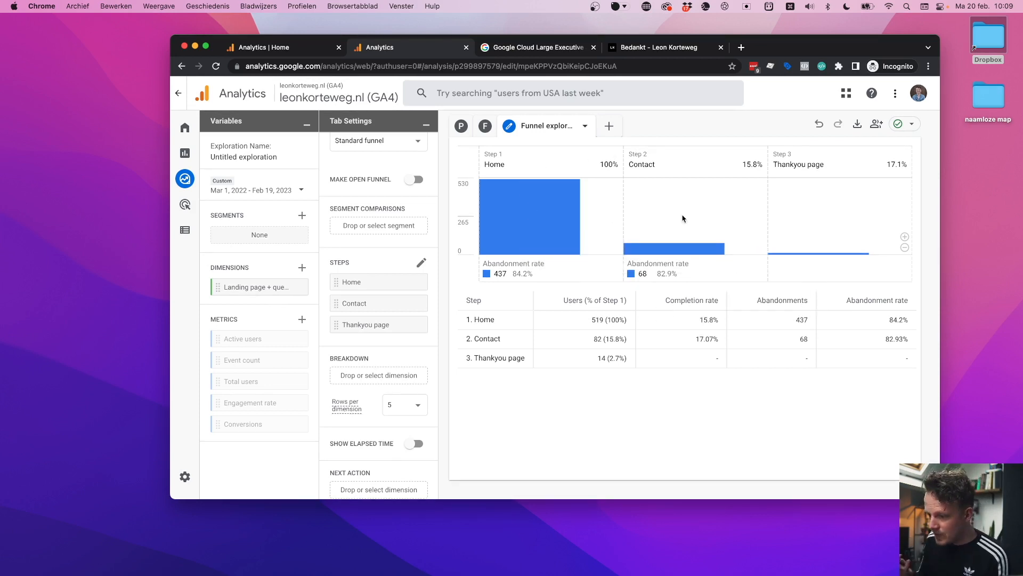
pyautogui.moveTo(750, 300)
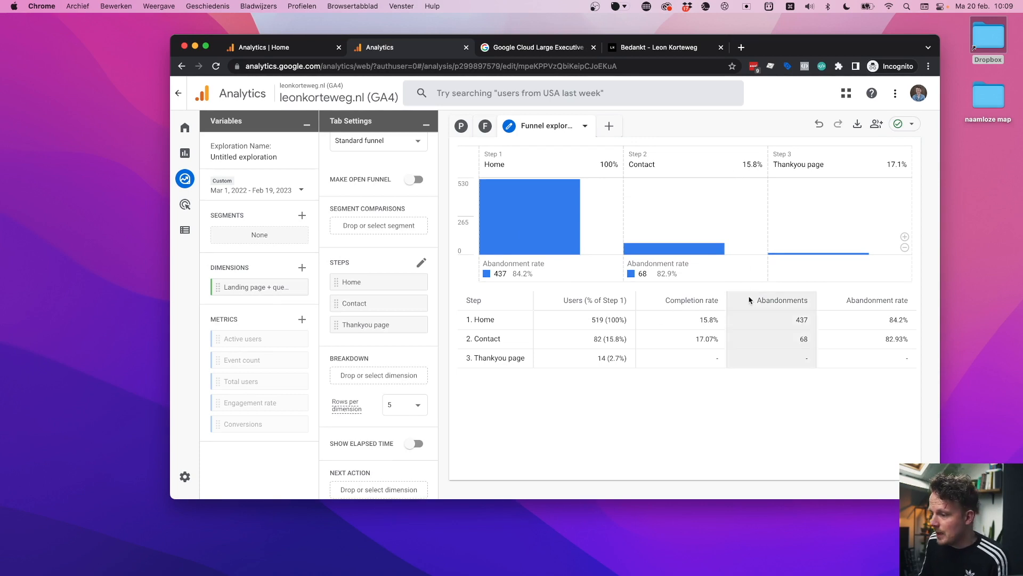
pyautogui.moveTo(683, 253)
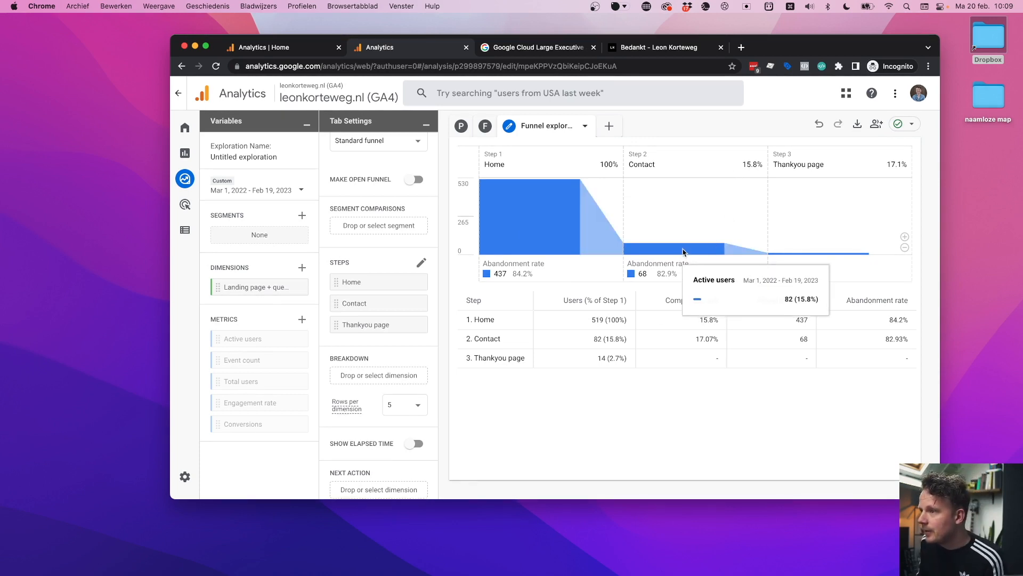
pyautogui.moveTo(788, 211)
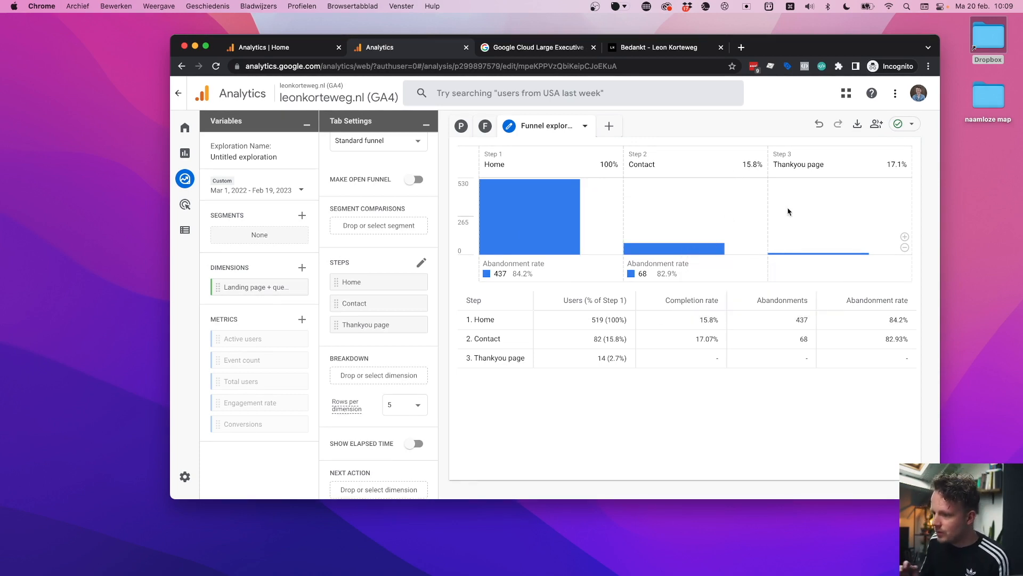
pyautogui.moveTo(834, 289)
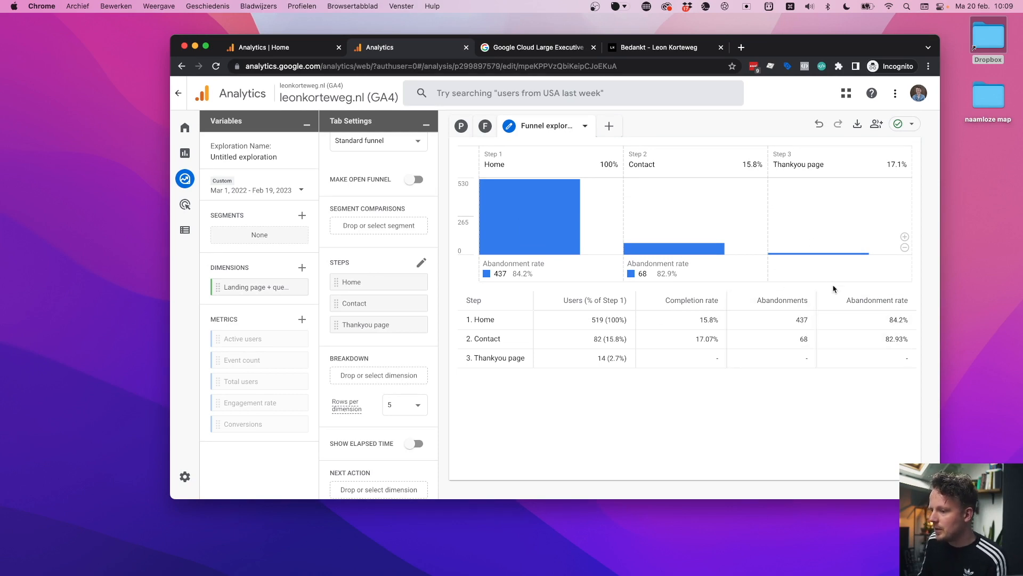
pyautogui.moveTo(834, 281)
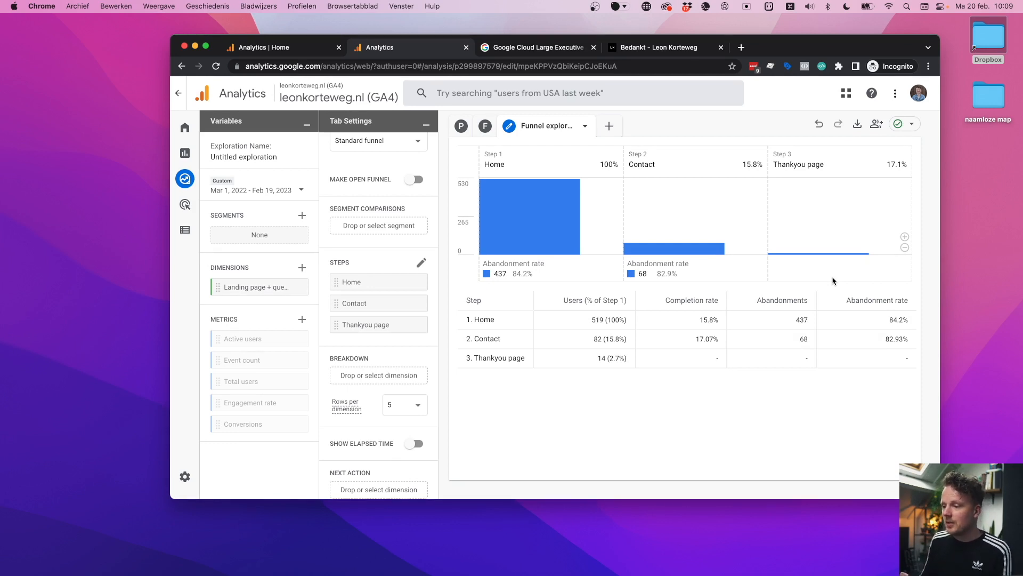
pyautogui.moveTo(793, 229)
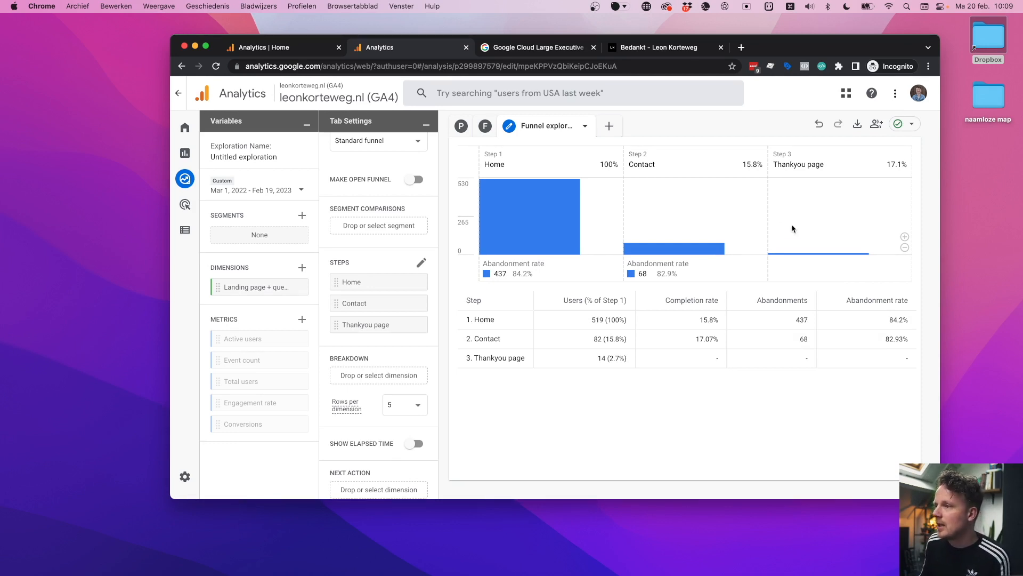
pyautogui.moveTo(804, 221)
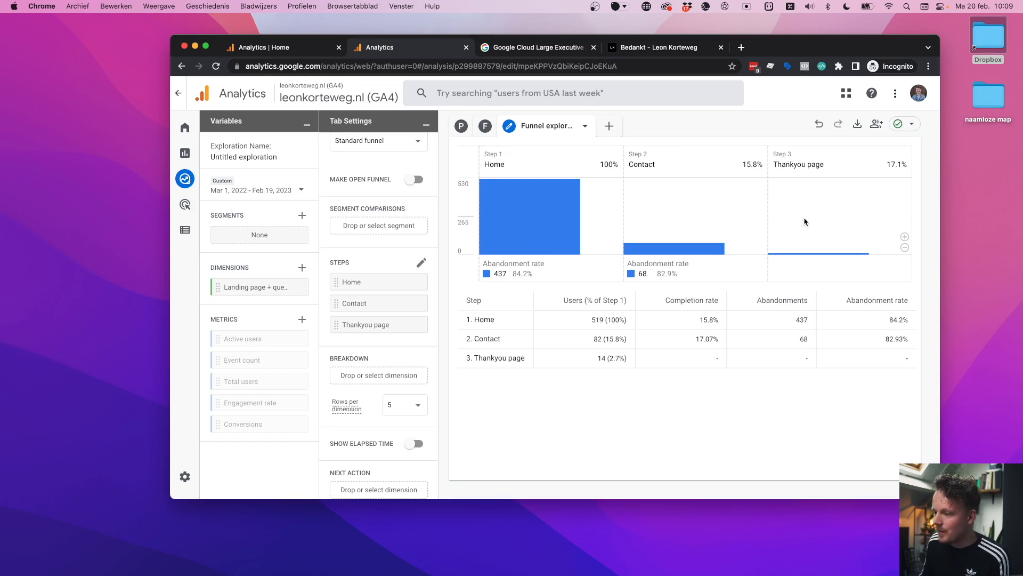
pyautogui.moveTo(733, 199)
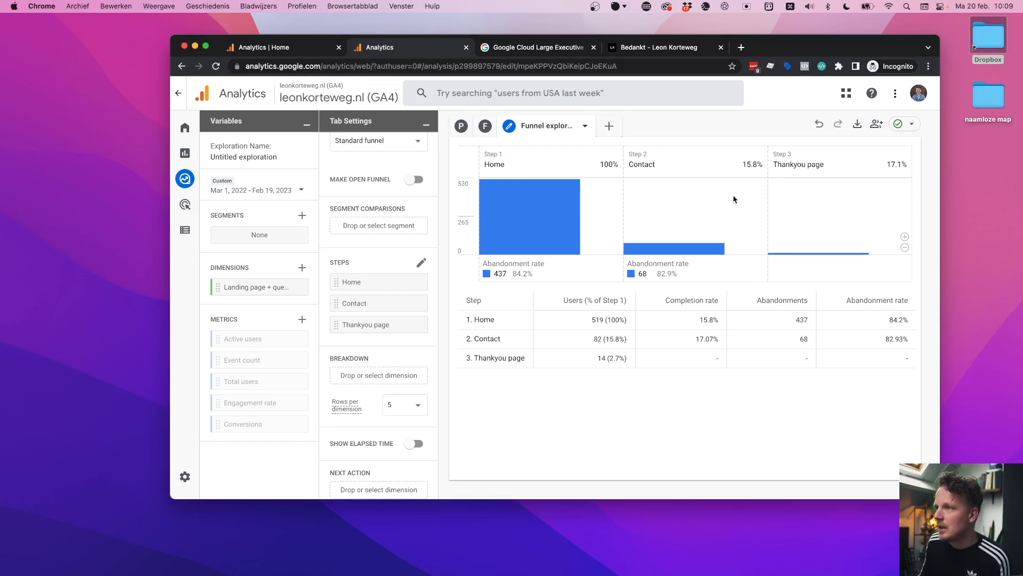
pyautogui.moveTo(697, 197)
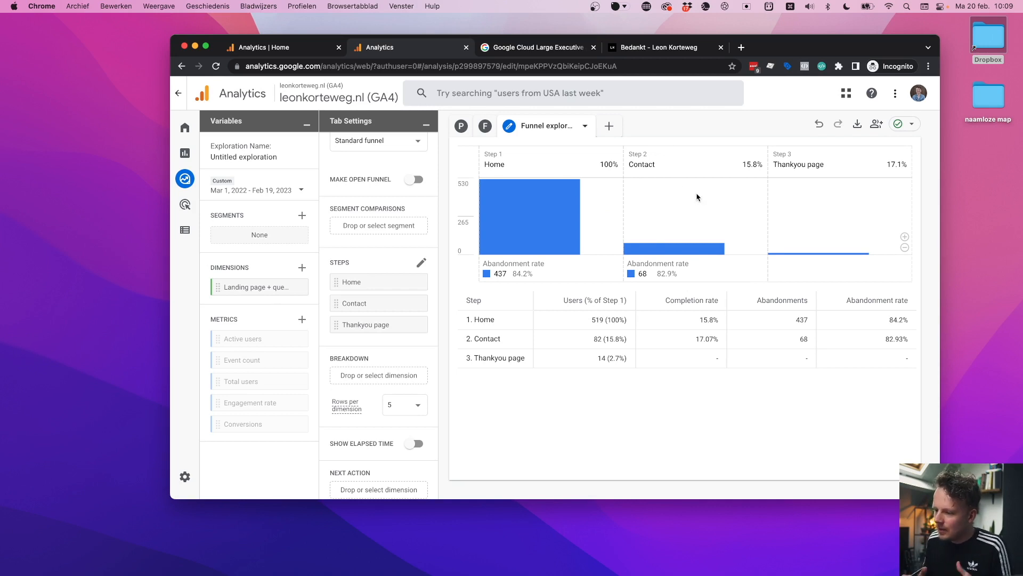
pyautogui.moveTo(712, 214)
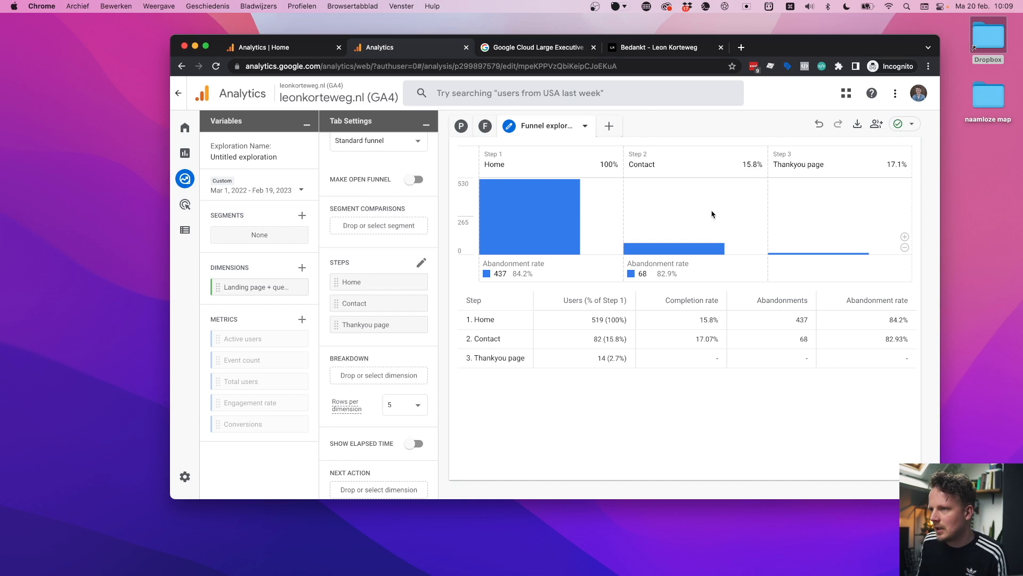
pyautogui.moveTo(710, 187)
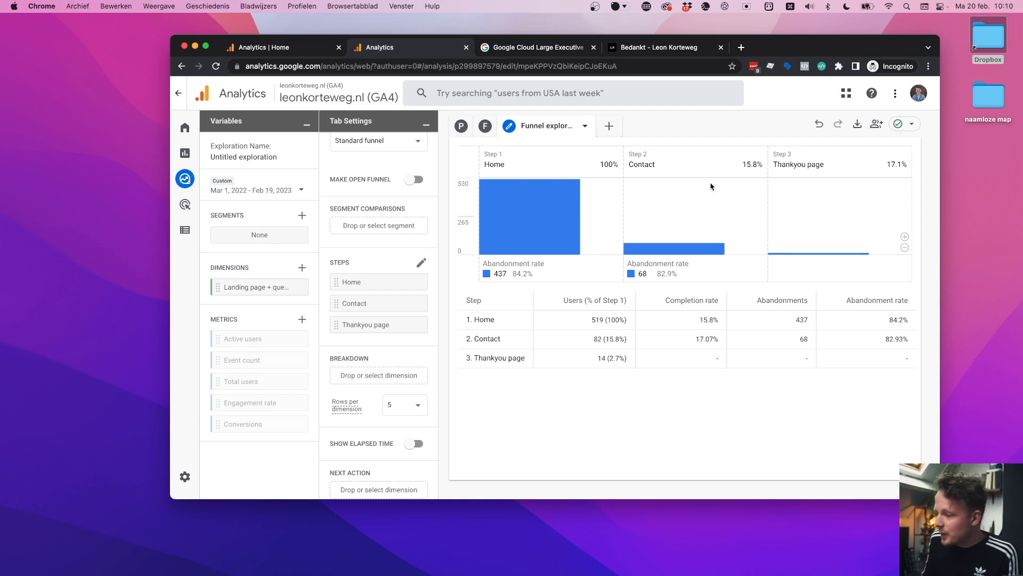
pyautogui.moveTo(715, 211)
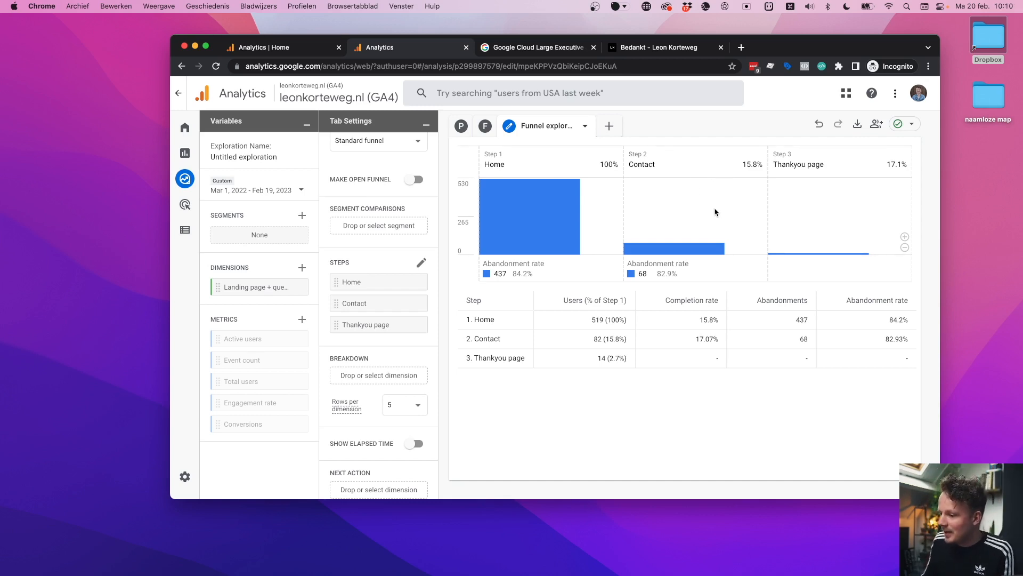
pyautogui.moveTo(755, 290)
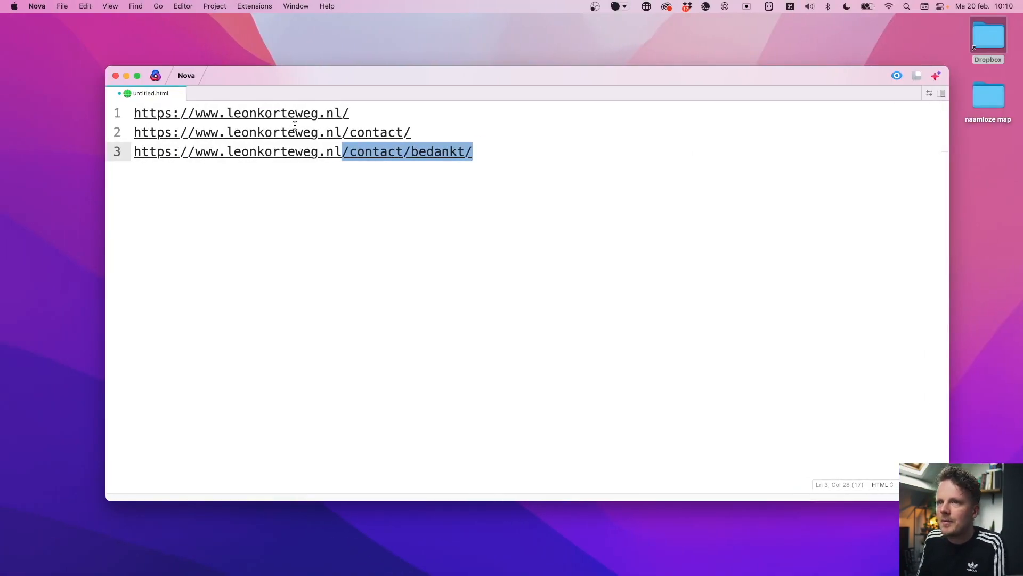
# Select all text in Nova's note listing the home, contact and contact/bedankt URLs
pyautogui.click(321, 132)
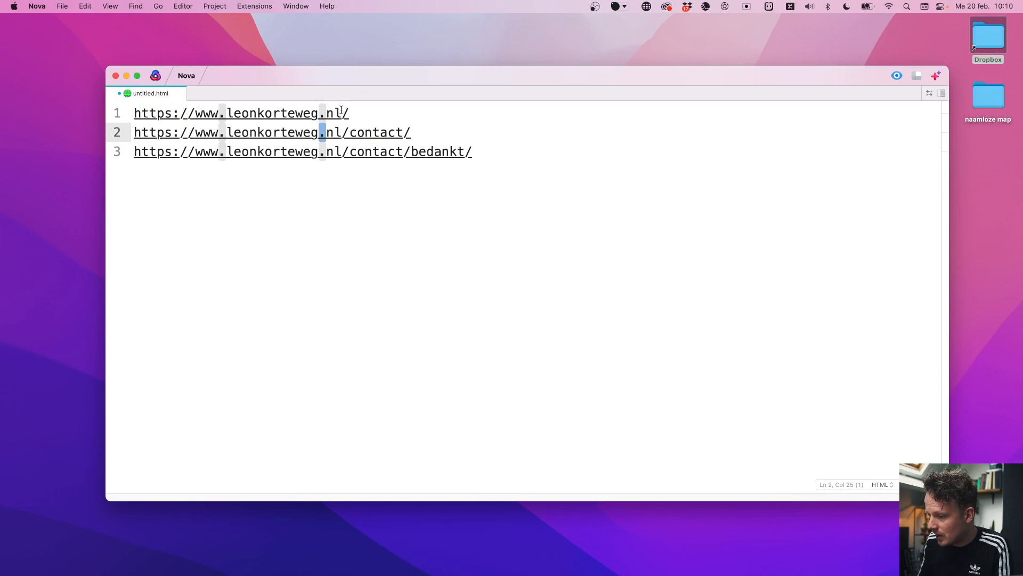
pyautogui.press('cmd+a')
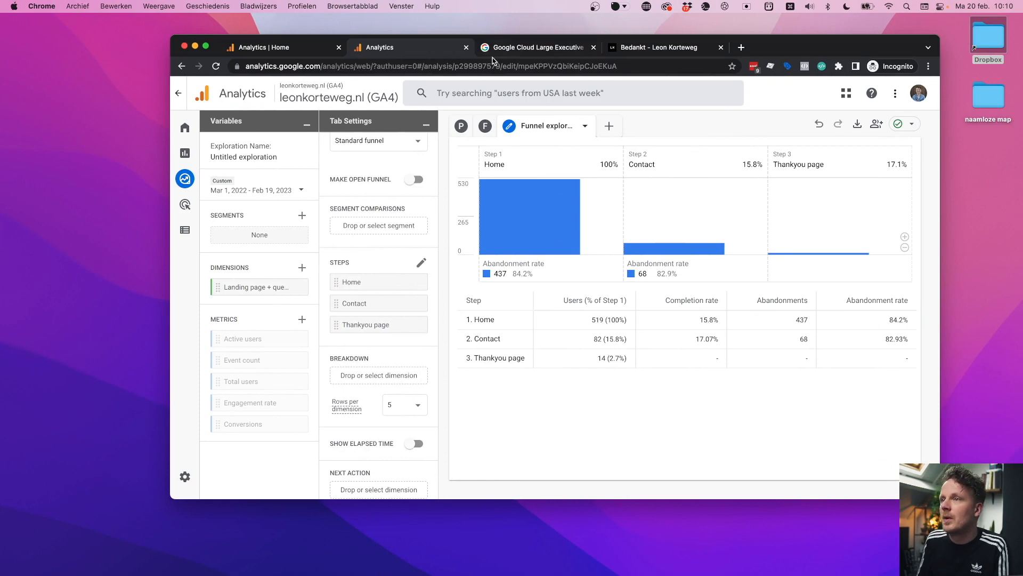
pyautogui.moveTo(326, 80)
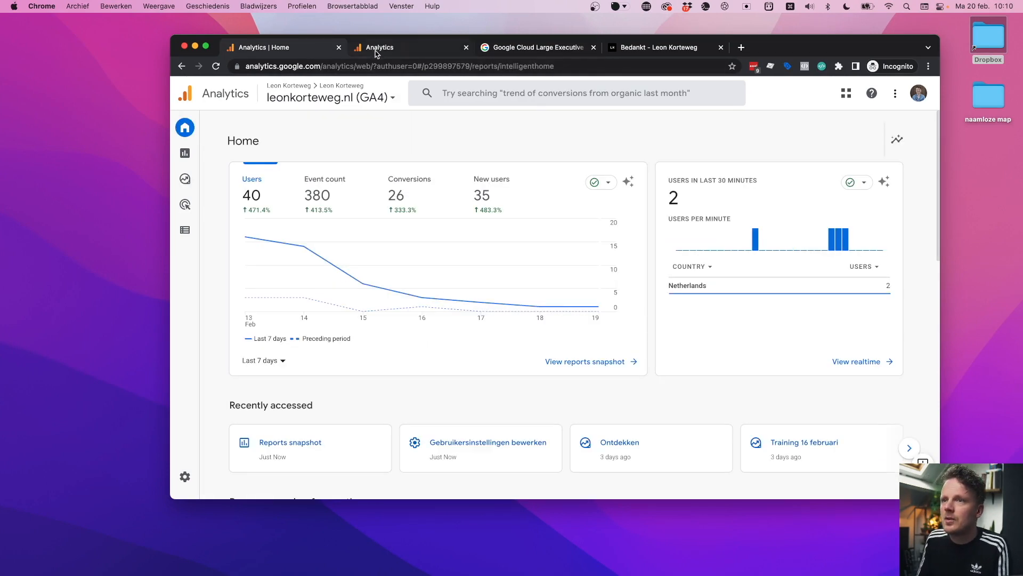
# Enter 'demo' to reach the Google Merchandise Store Google Cloud journal page
pyautogui.write('demo')
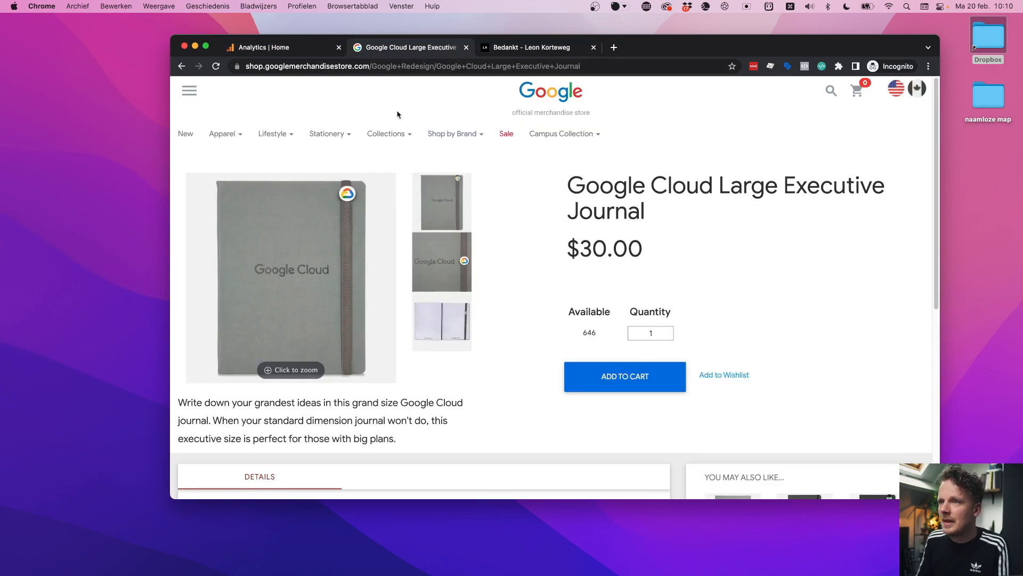
pyautogui.moveTo(244, 105)
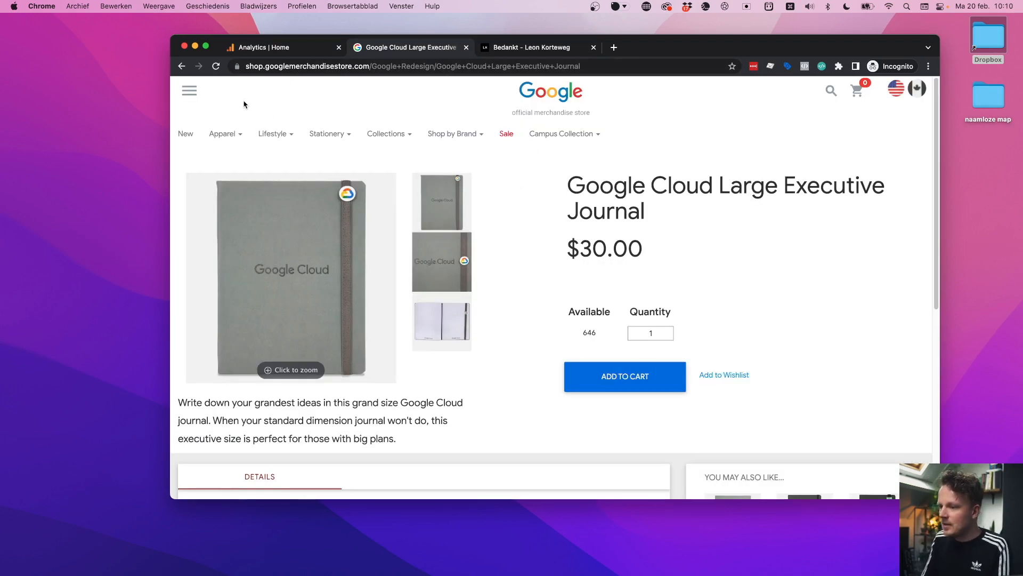
# Switch to the Nova note and begin typing 'Product list page'
pyautogui.click(259, 47)
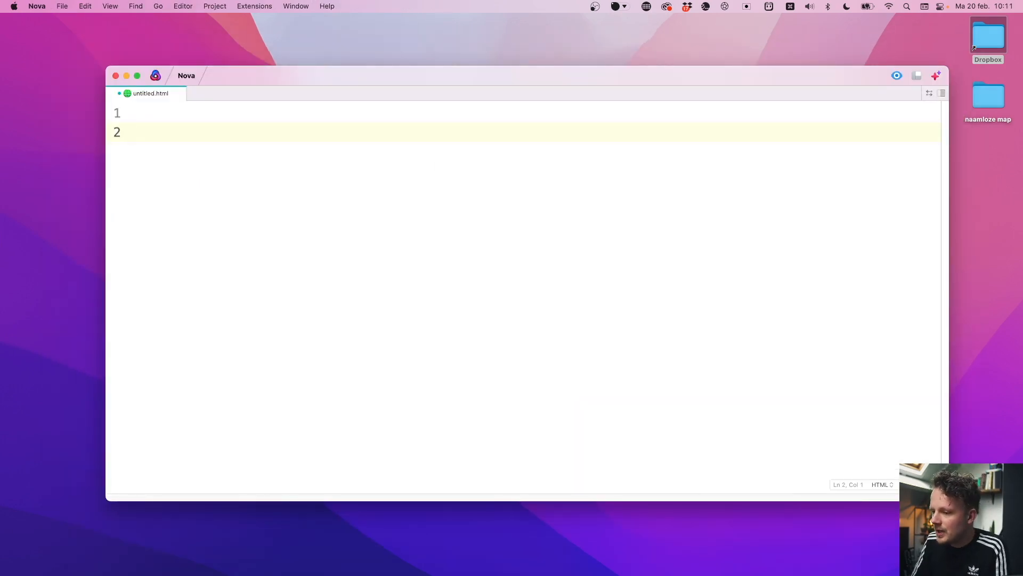
pyautogui.write('Product li')
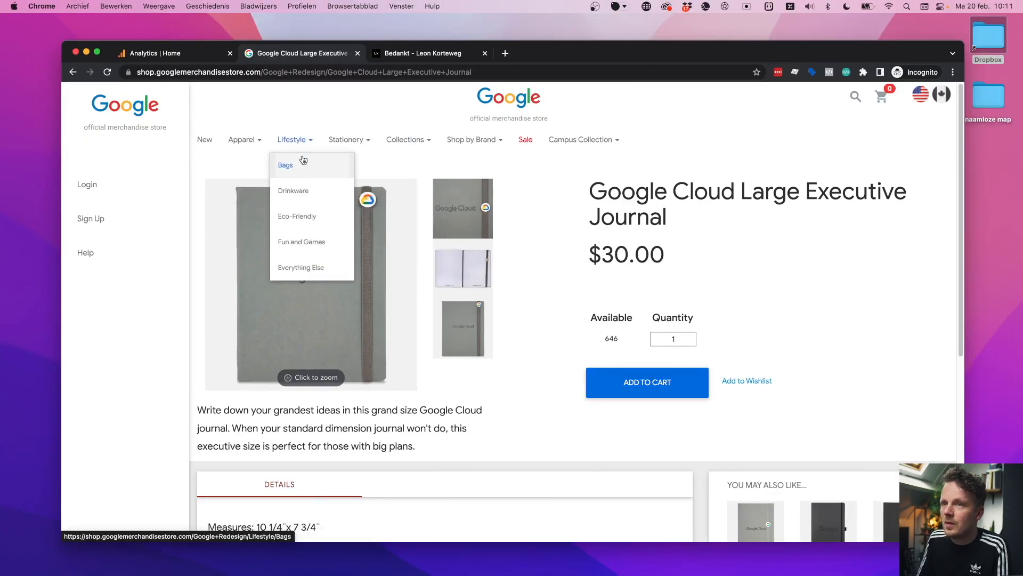
# Browse Bags, Women's and Notebooks to the Google Cloud Large Executive Journal, noting 'Product detail page'
pyautogui.click(285, 165)
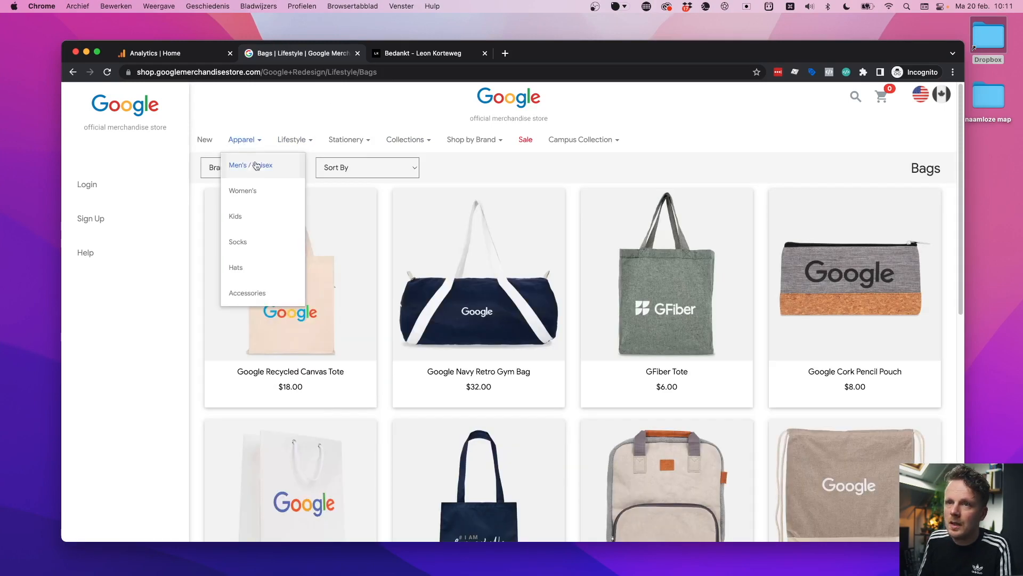
pyautogui.click(243, 189)
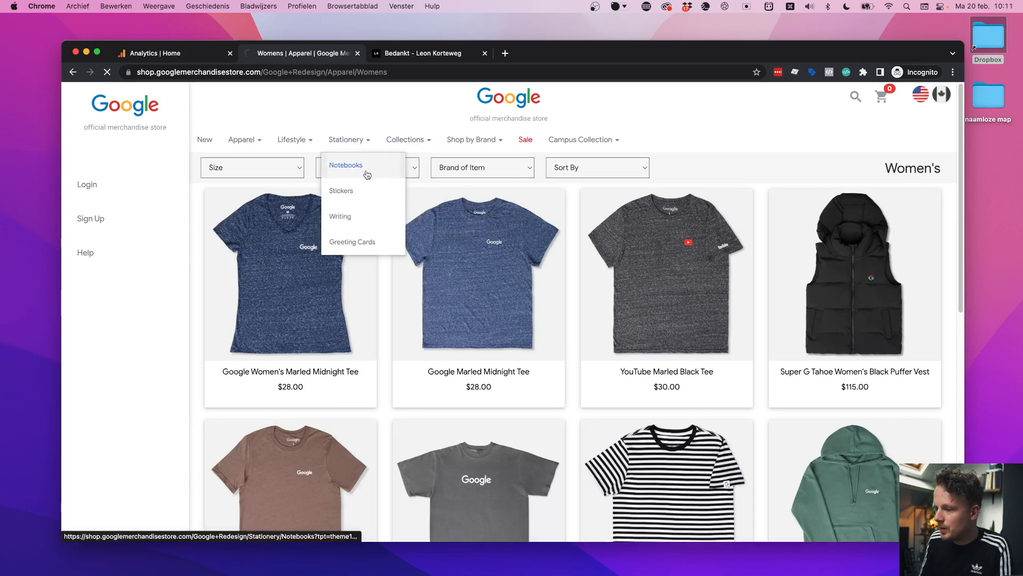
pyautogui.click(345, 165)
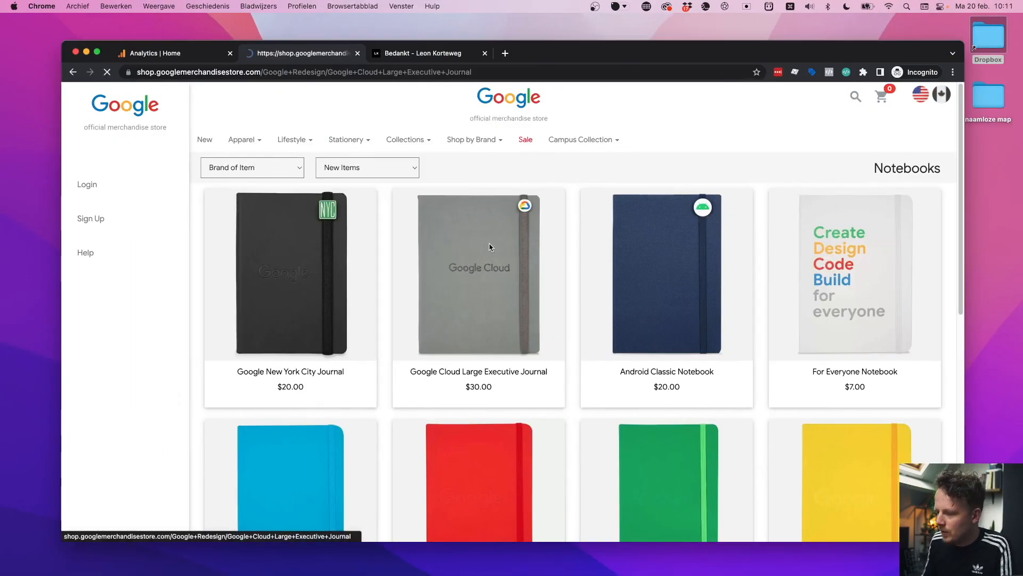
pyautogui.click(478, 273)
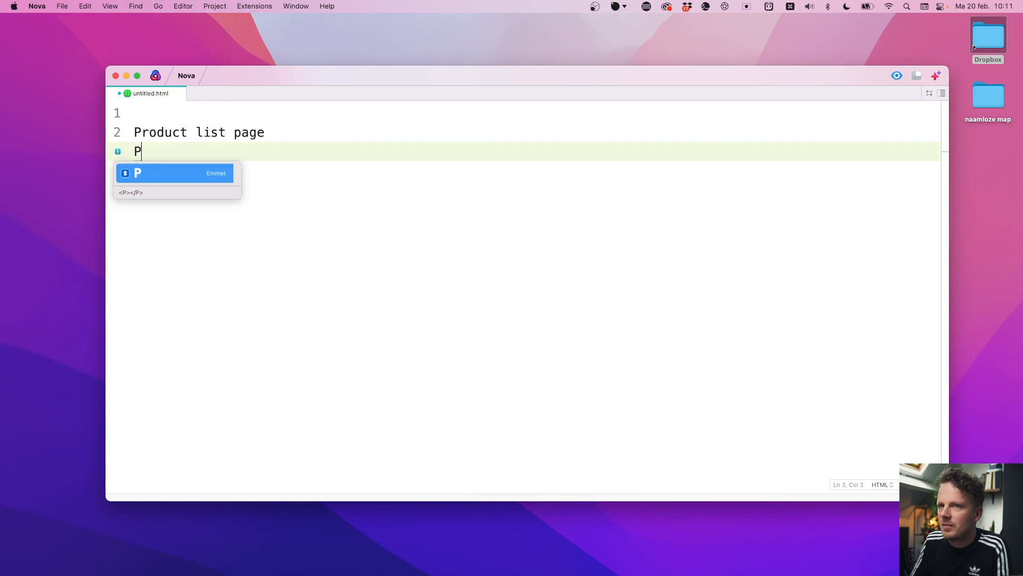
pyautogui.write('roduct detail page')
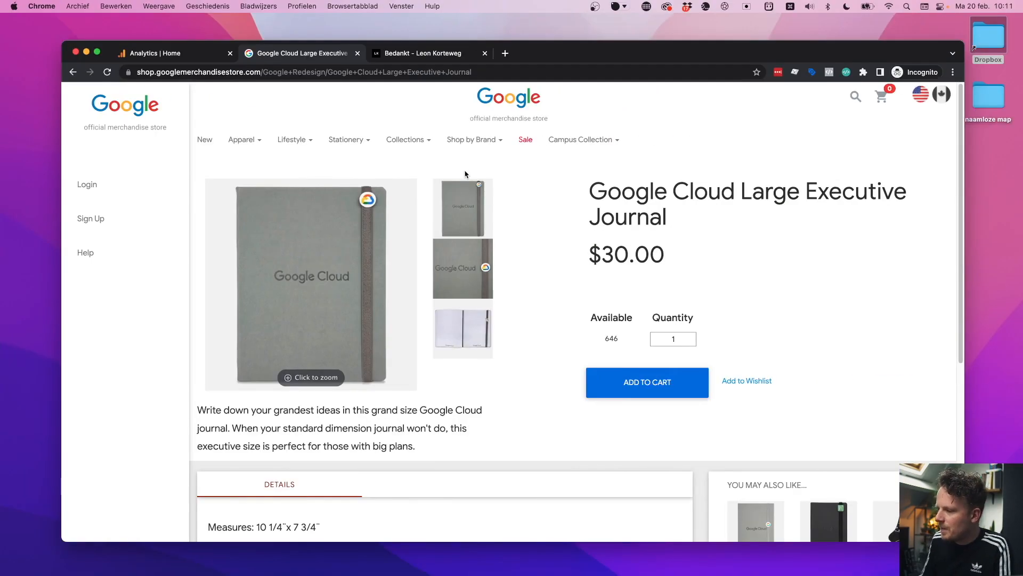
# Add two Google Cloud Large Executive Journals to the cart, then view the cart
pyautogui.click(404, 139)
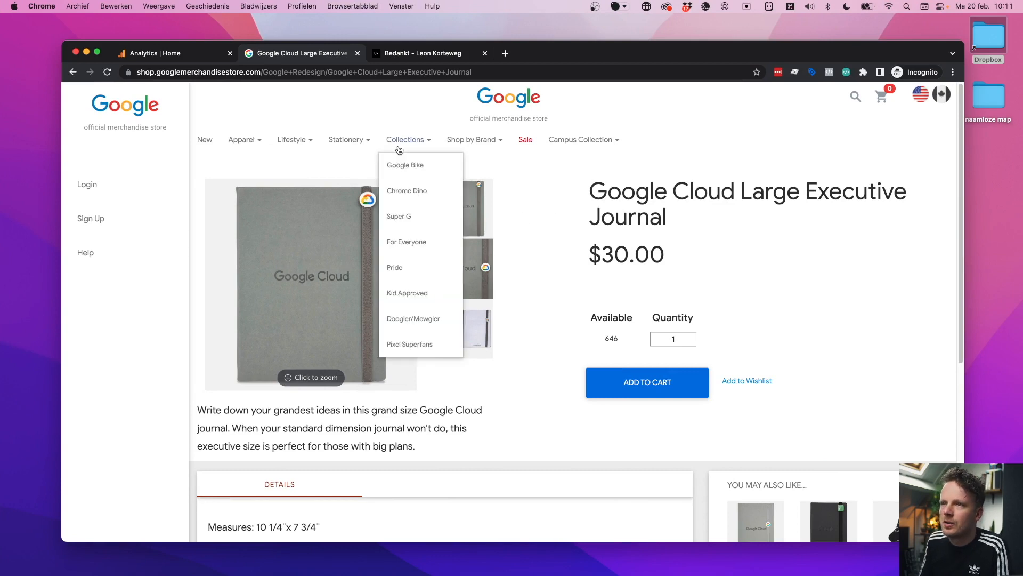
pyautogui.click(404, 139)
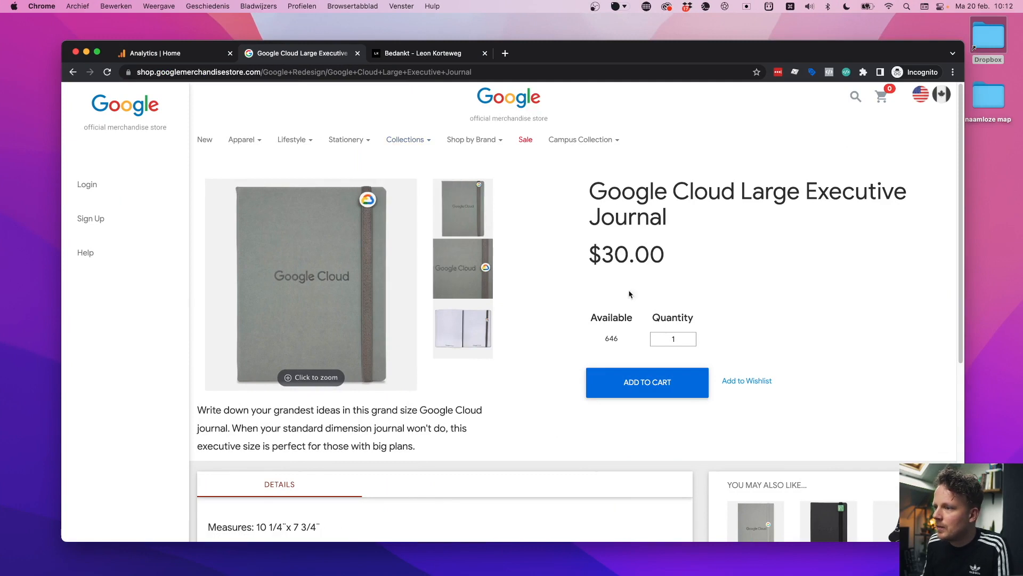
pyautogui.moveTo(402, 170)
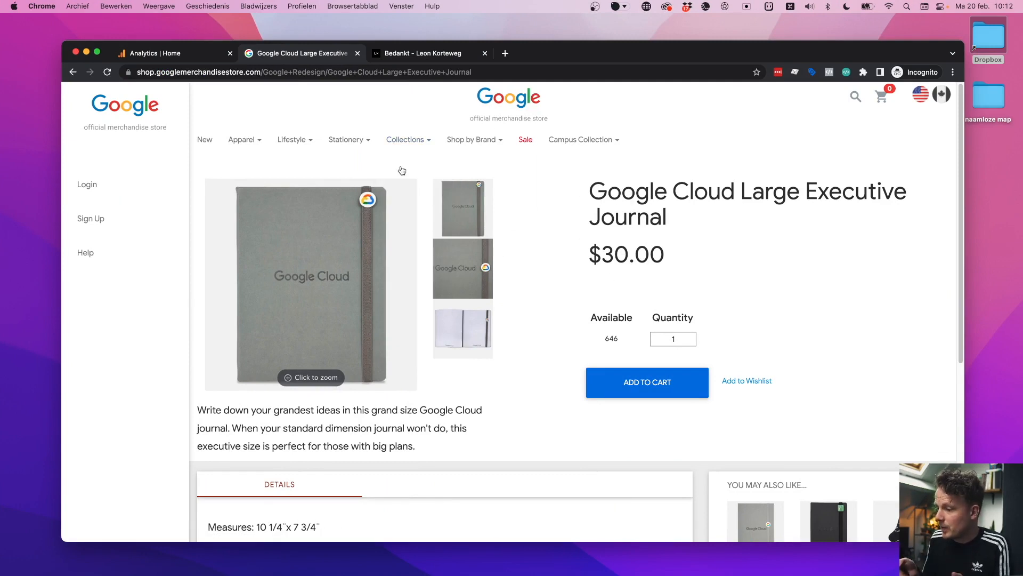
pyautogui.moveTo(732, 203)
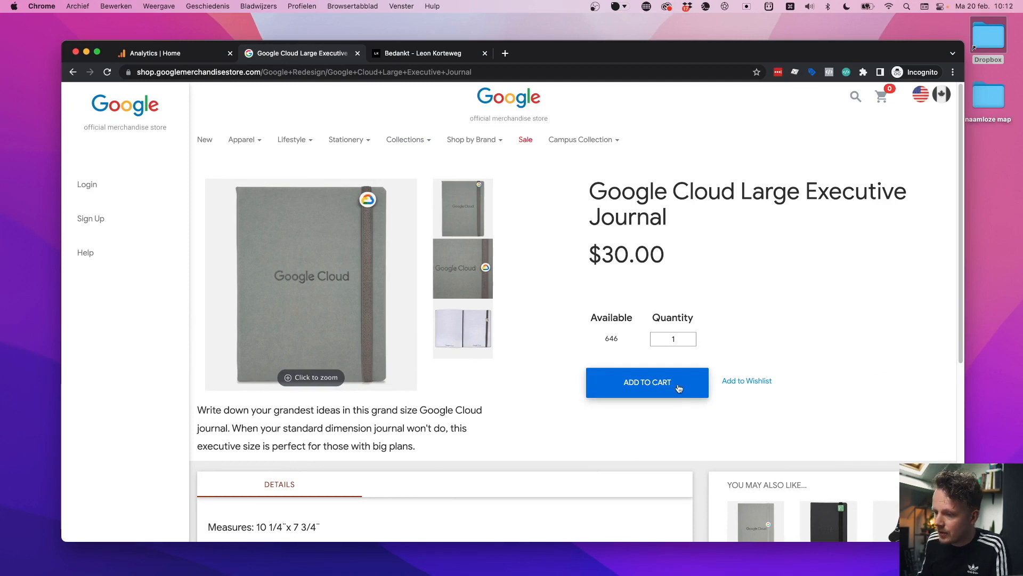
pyautogui.click(646, 381)
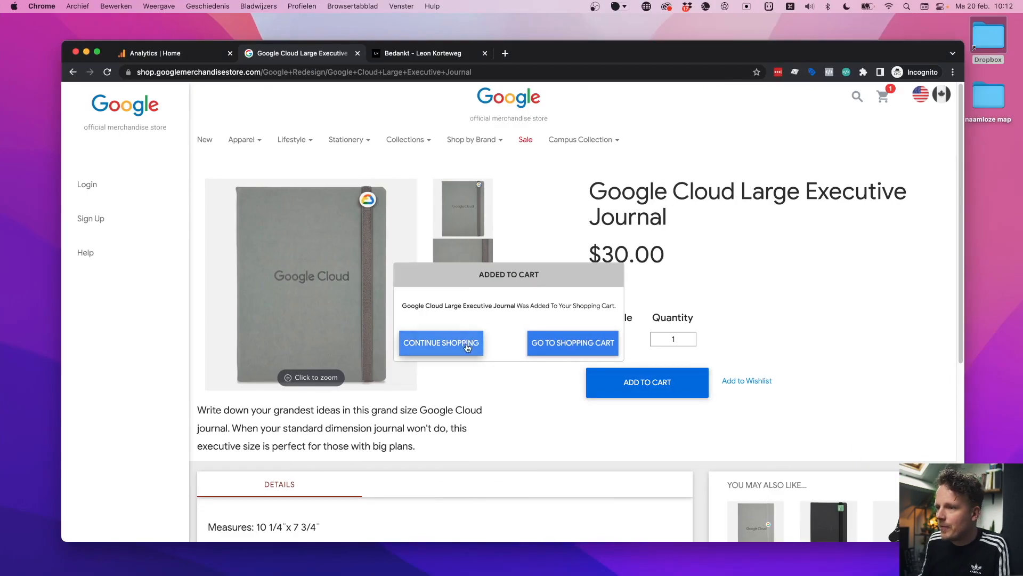
pyautogui.click(440, 343)
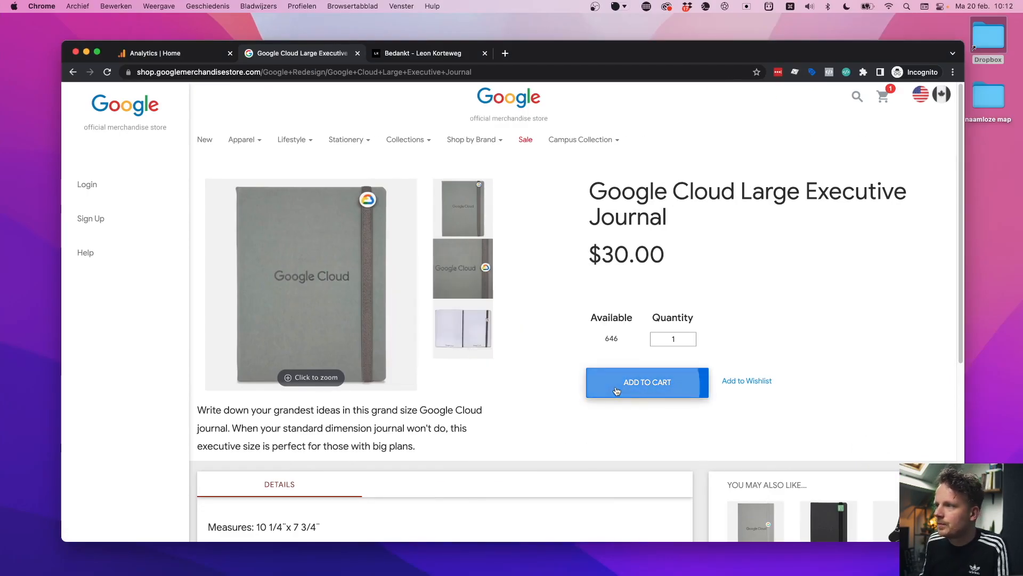
pyautogui.click(646, 382)
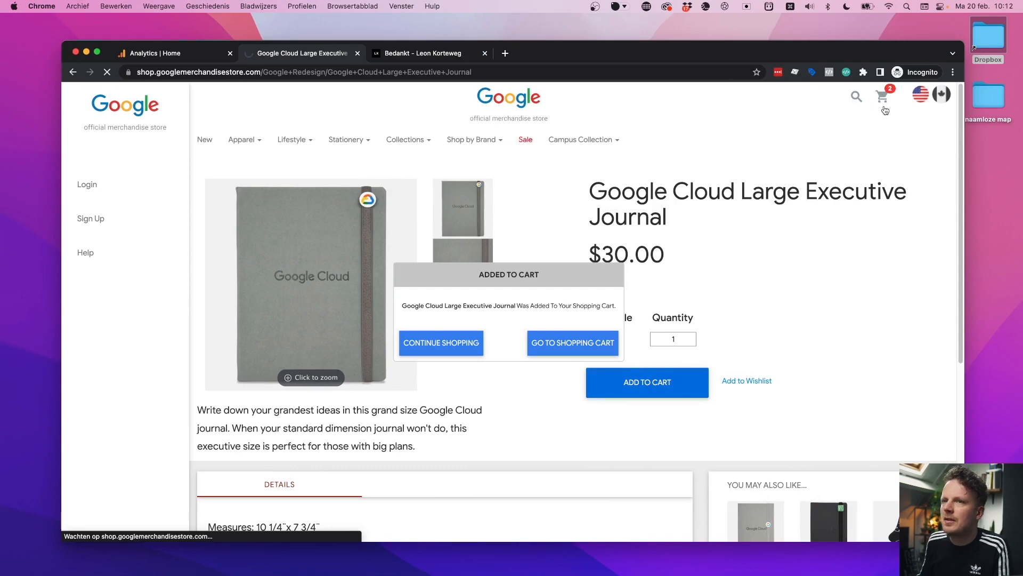
pyautogui.click(572, 342)
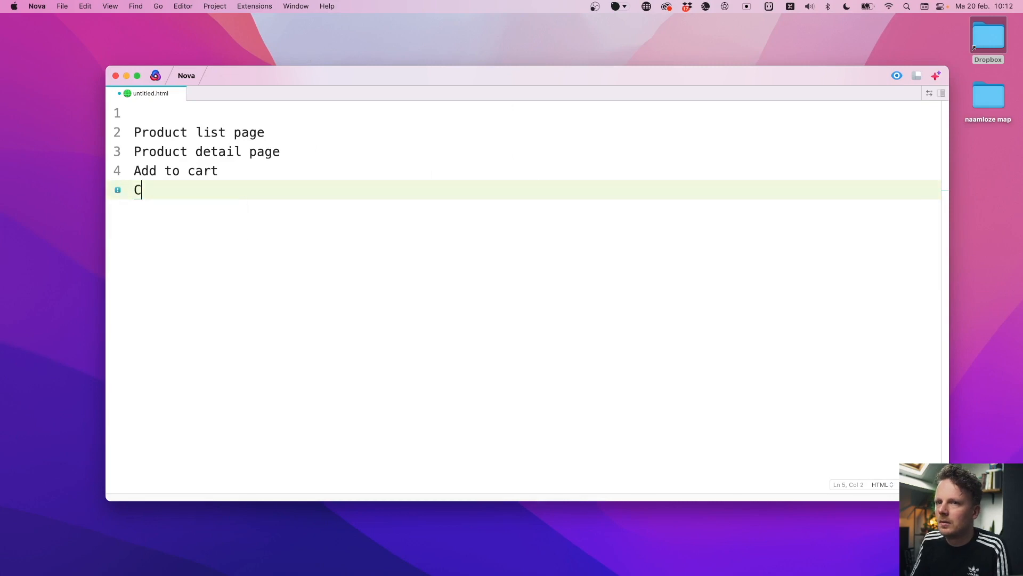
# Note 'Cart' with the basket.html URL minus the vid query, plus '(sign in / register)'
pyautogui.write('art (https://shop.googlemerchandisestore.com/basket.html?vid=20160512512)')
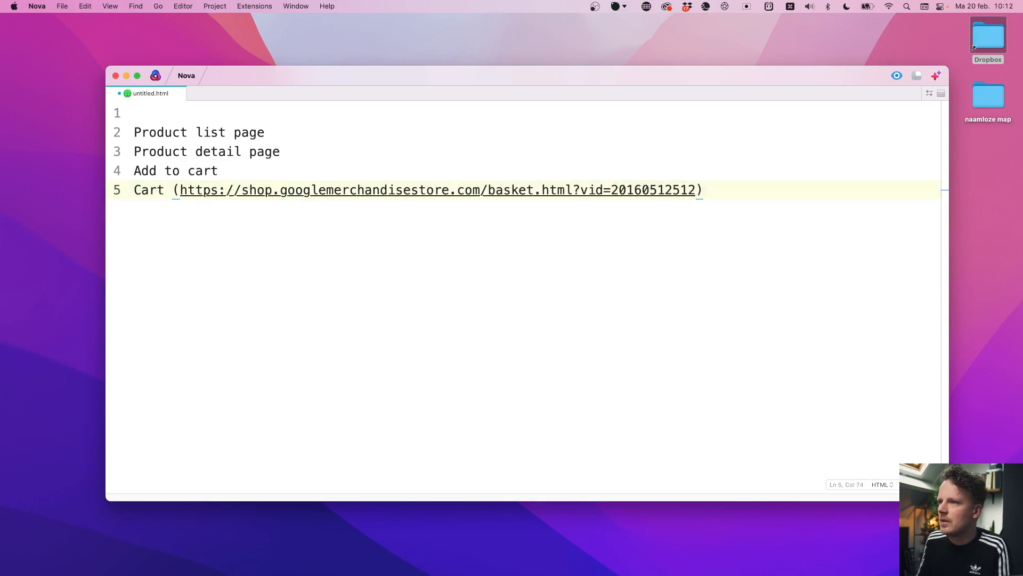
pyautogui.press('backspace')
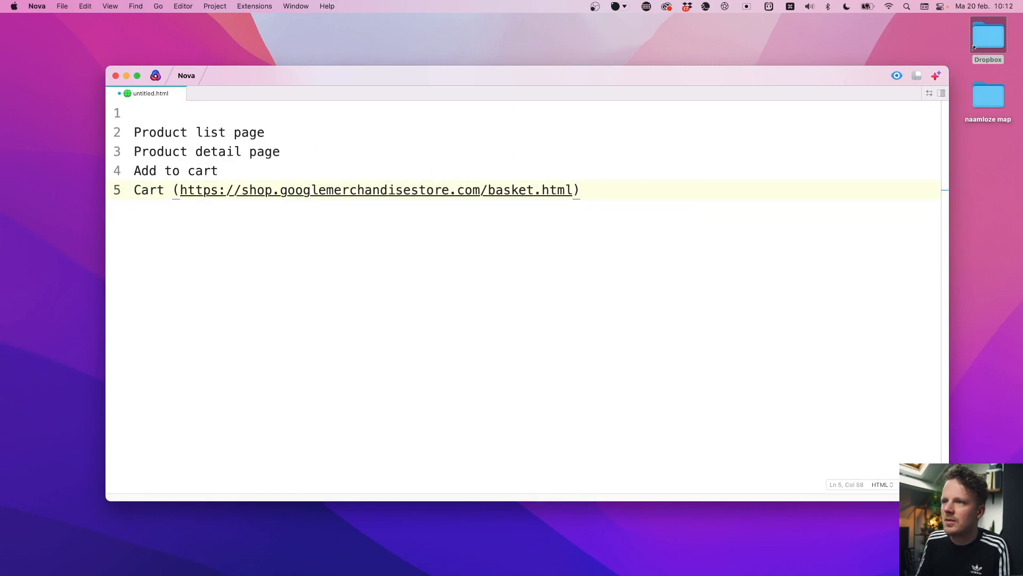
pyautogui.click(301, 53)
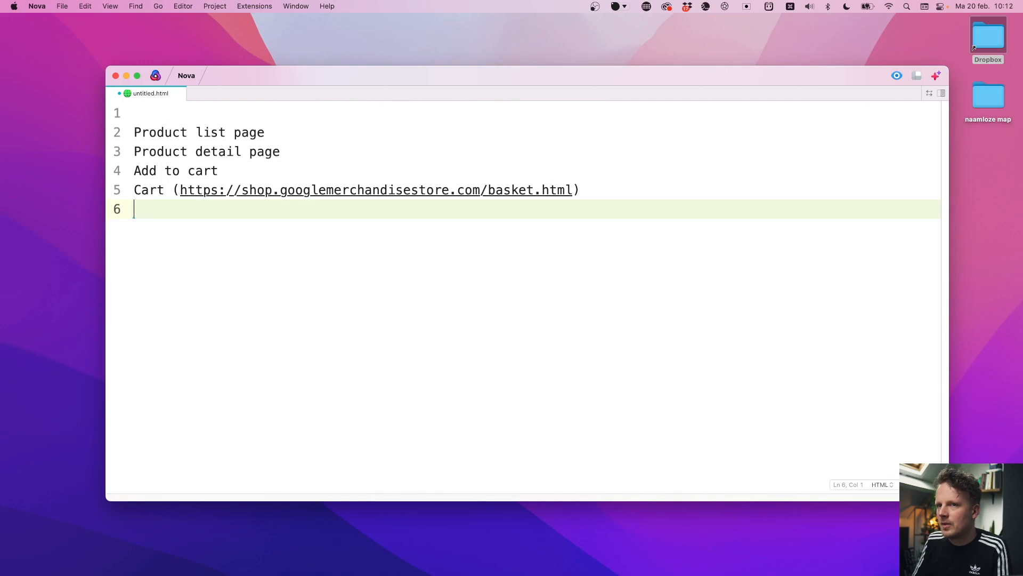
pyautogui.write('(sign in / )')
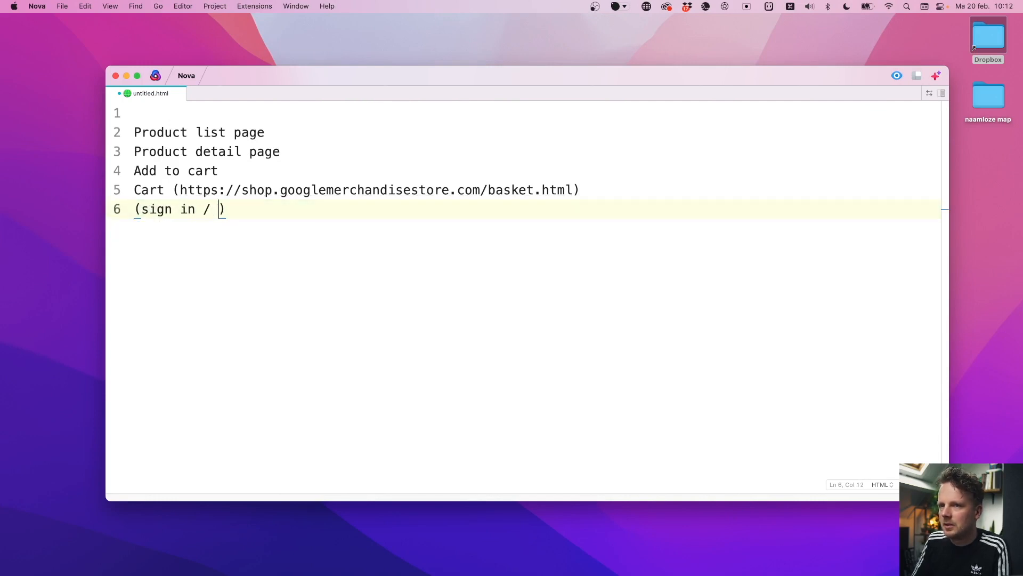
pyautogui.write('register')
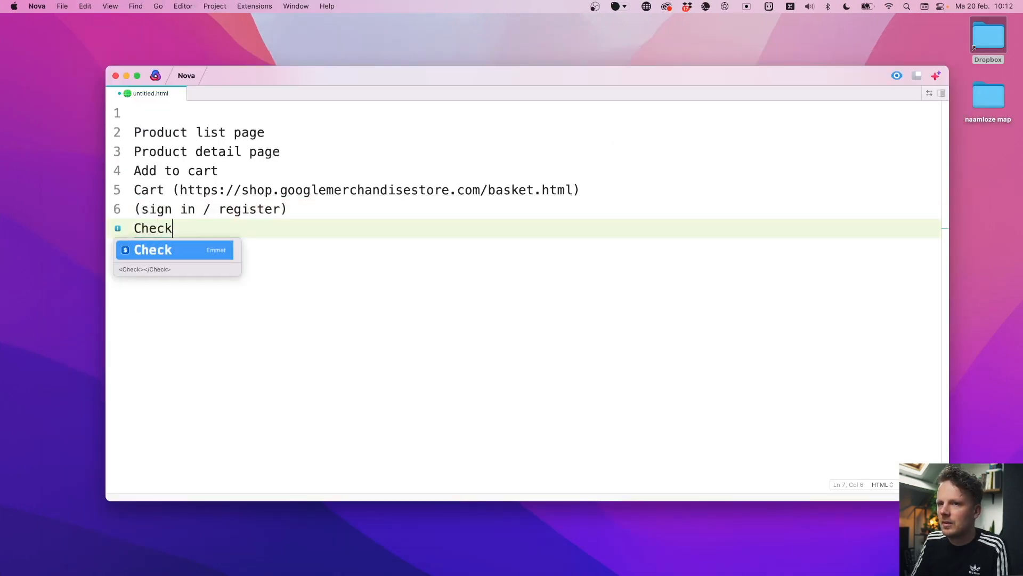
# Add 'Checkout' and 'Purchase / thankyou page' lines, then highlight the Product detail page line
pyautogui.write('out')
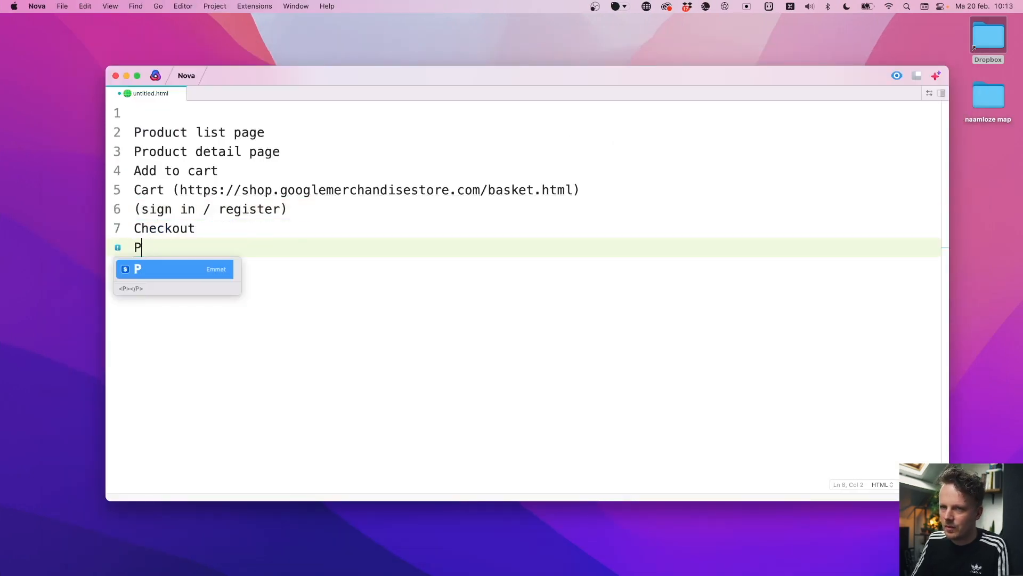
pyautogui.write('urchase /')
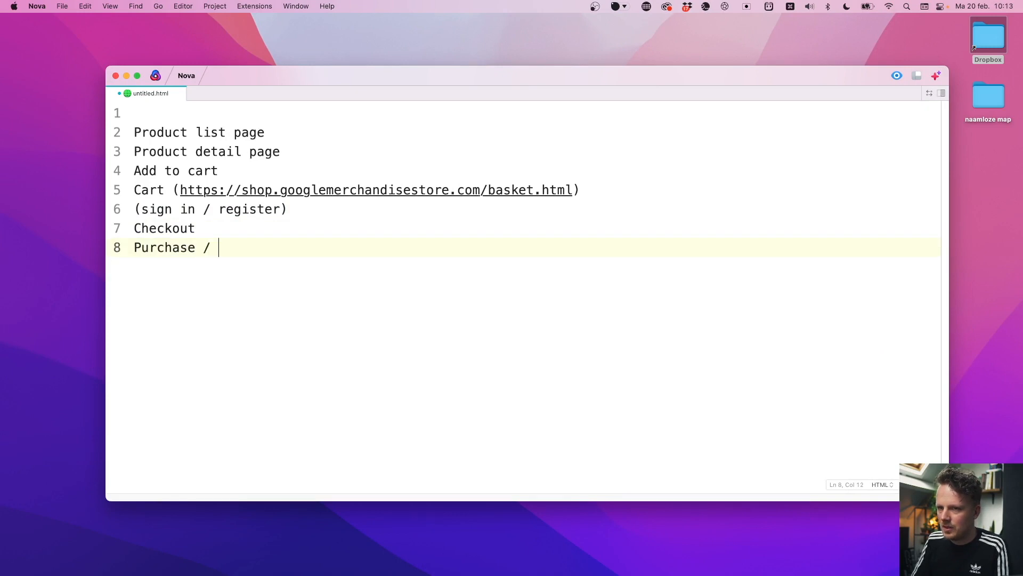
pyautogui.write('thankyou p')
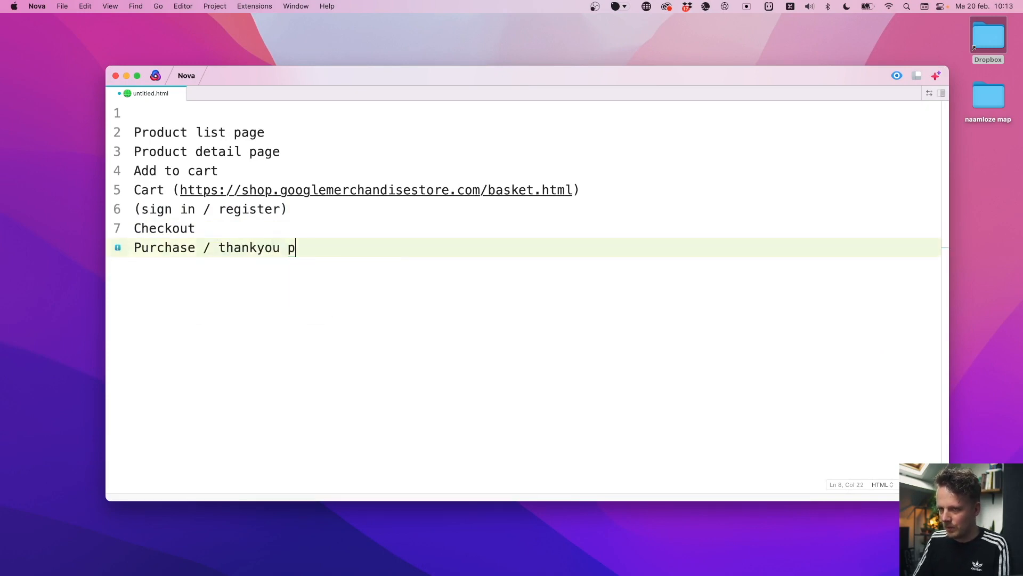
pyautogui.write('age')
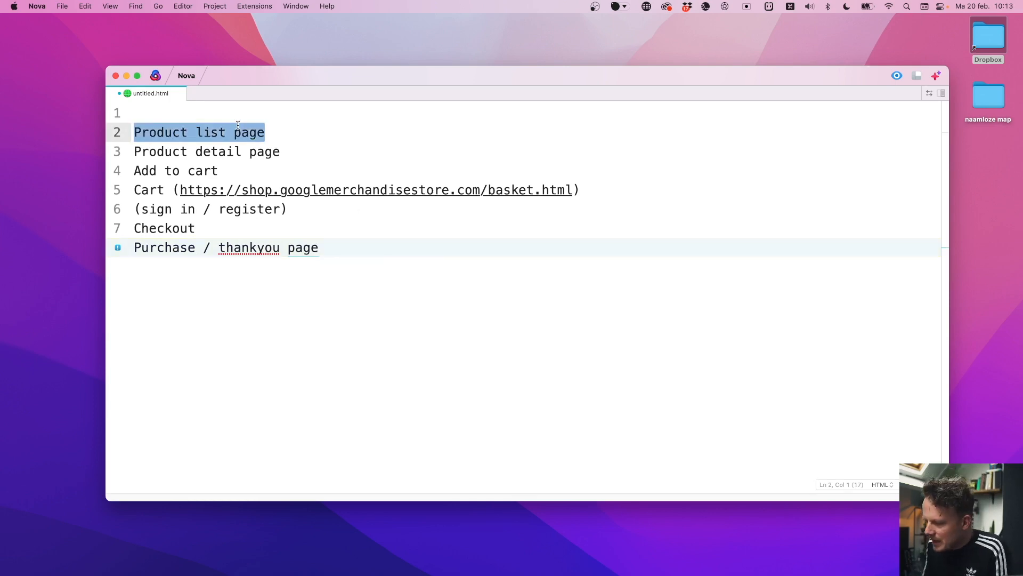
pyautogui.click(171, 151)
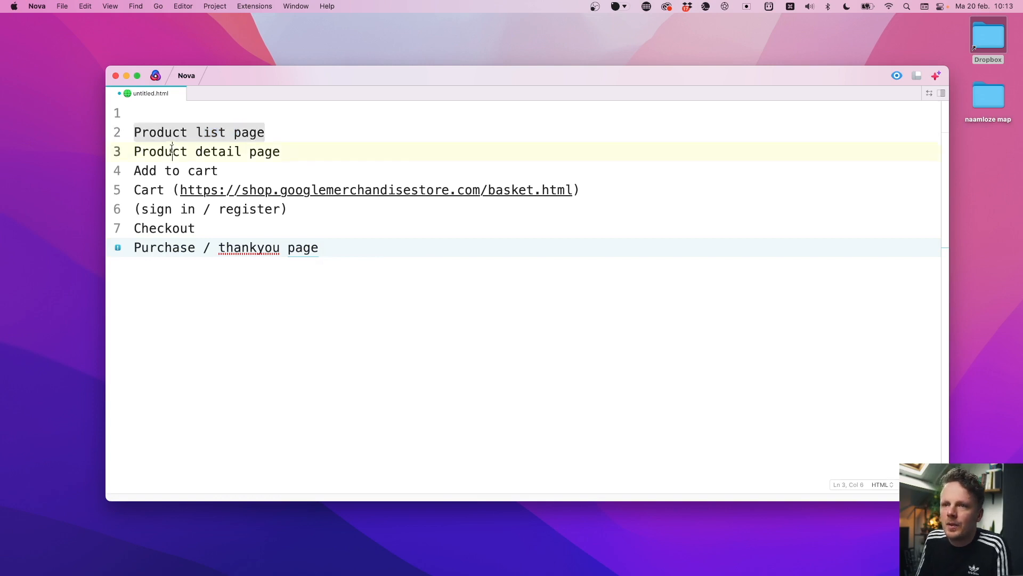
pyautogui.tripleClick(206, 151)
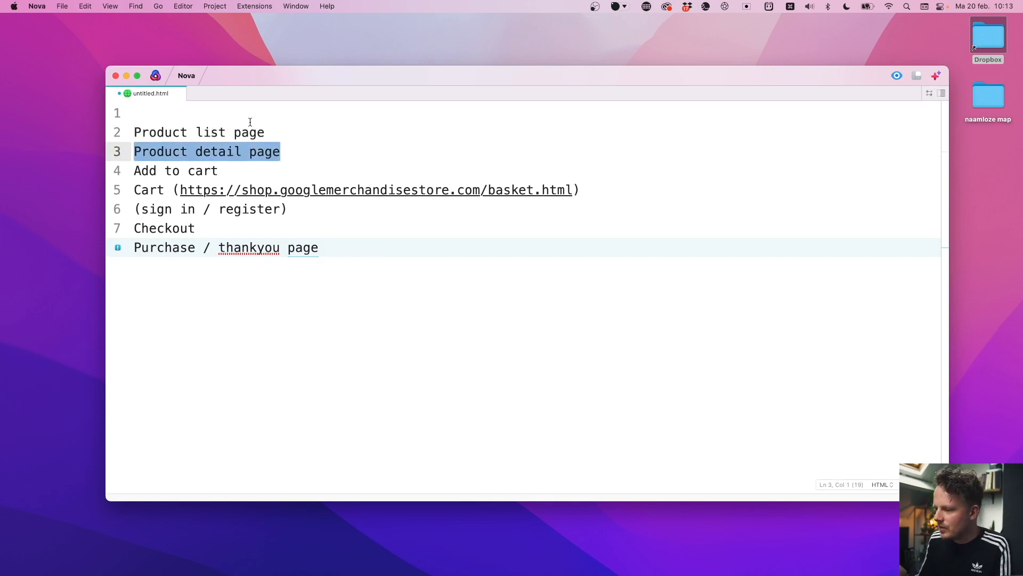
pyautogui.click(174, 132)
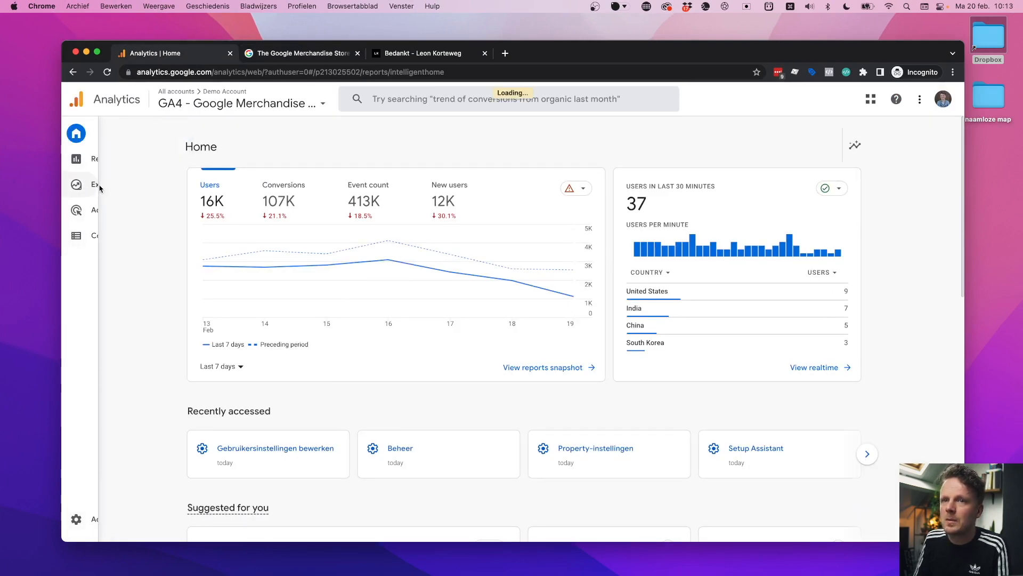
# Start a blank exploration using the Funnel exploration technique and open its Steps editor
pyautogui.click(76, 185)
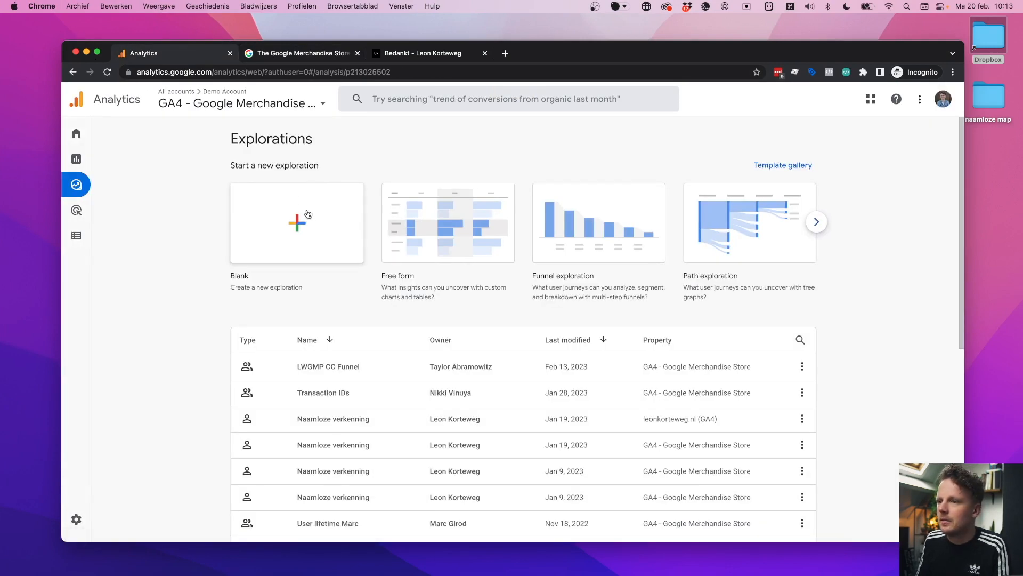
pyautogui.click(296, 222)
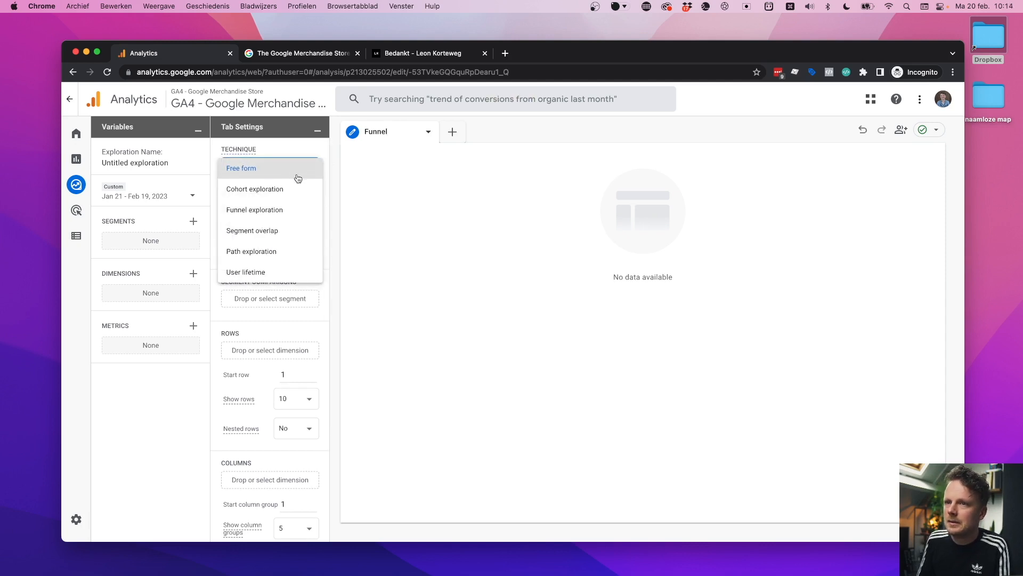
pyautogui.click(254, 209)
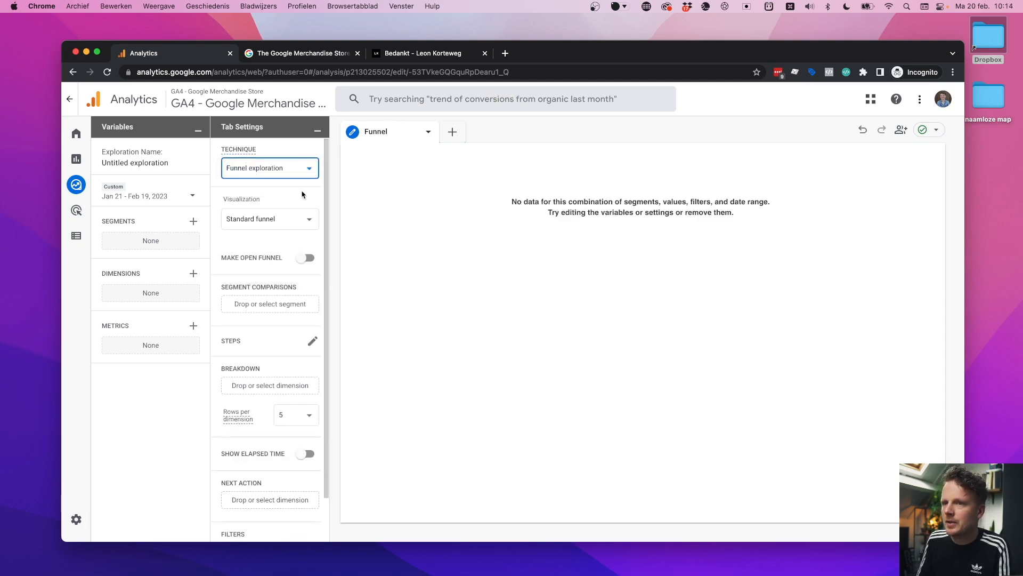
pyautogui.moveTo(257, 339)
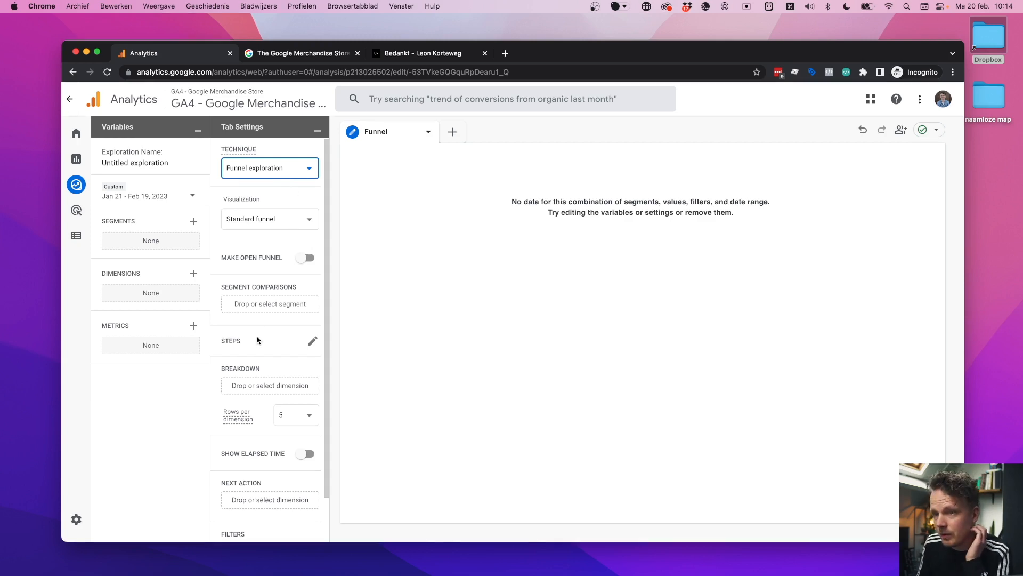
pyautogui.scroll(-3)
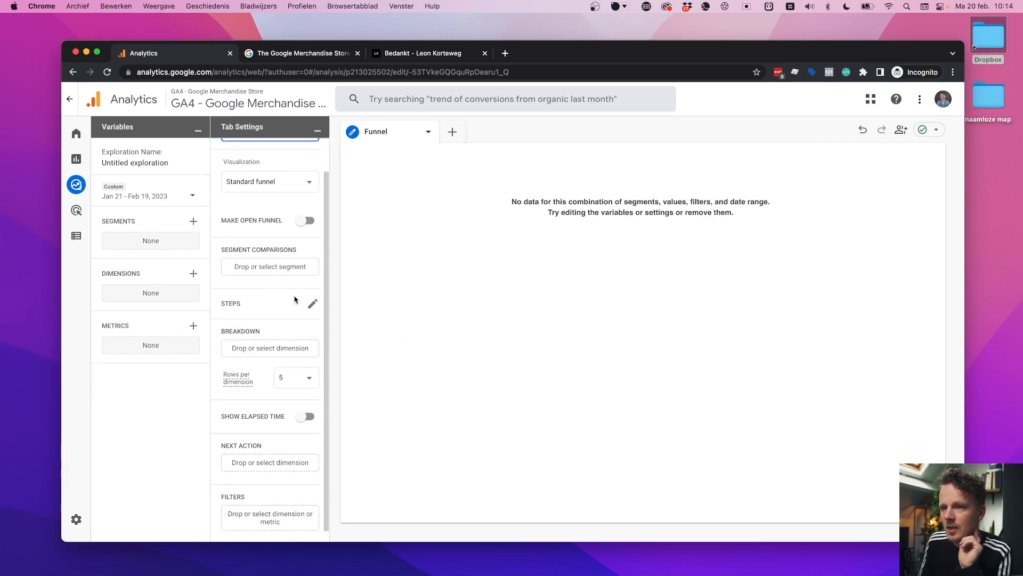
pyautogui.click(312, 303)
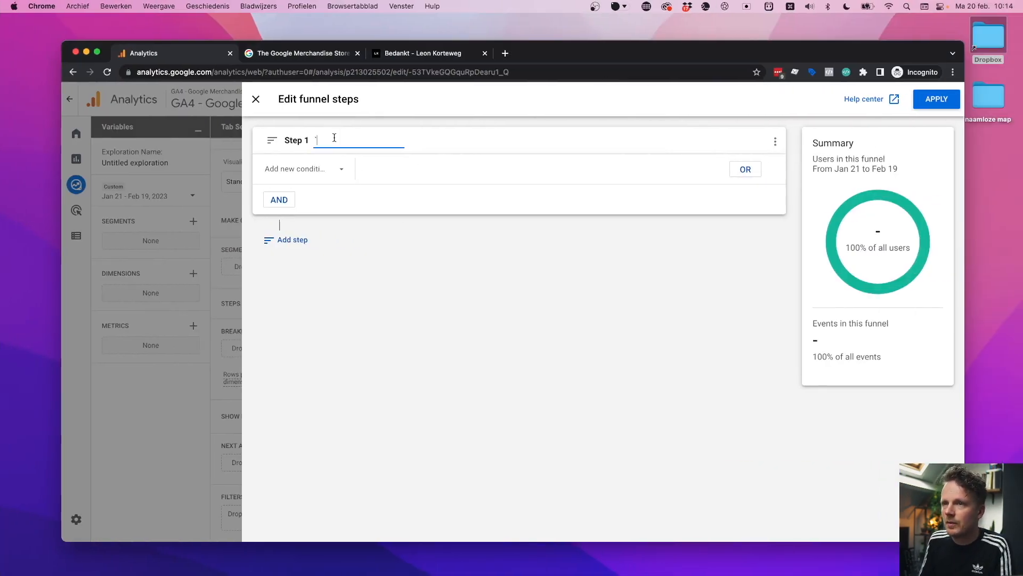
pyautogui.moveTo(390, 171)
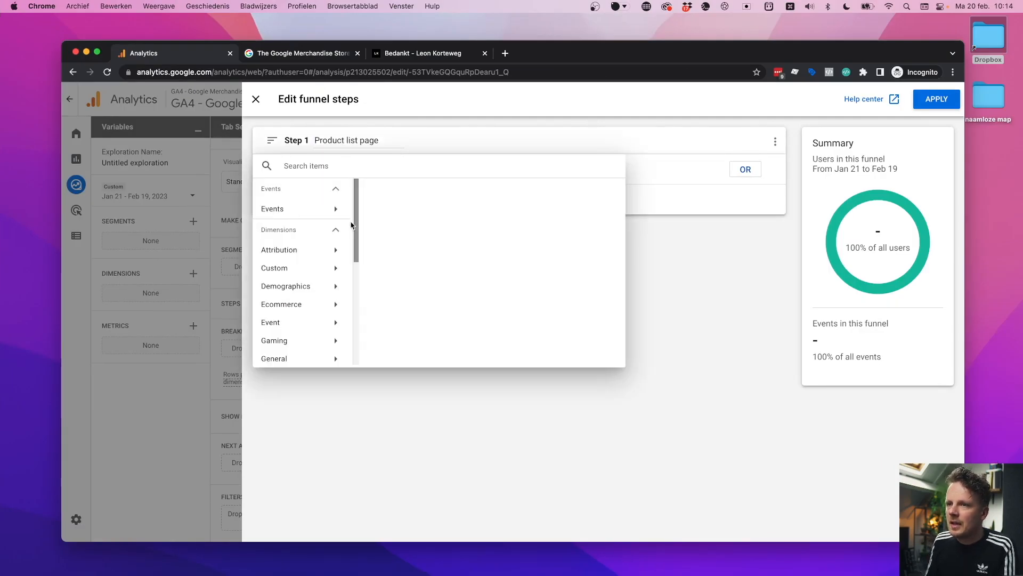
# Make the view_item_list event Step 1's condition and add a second step
pyautogui.click(284, 218)
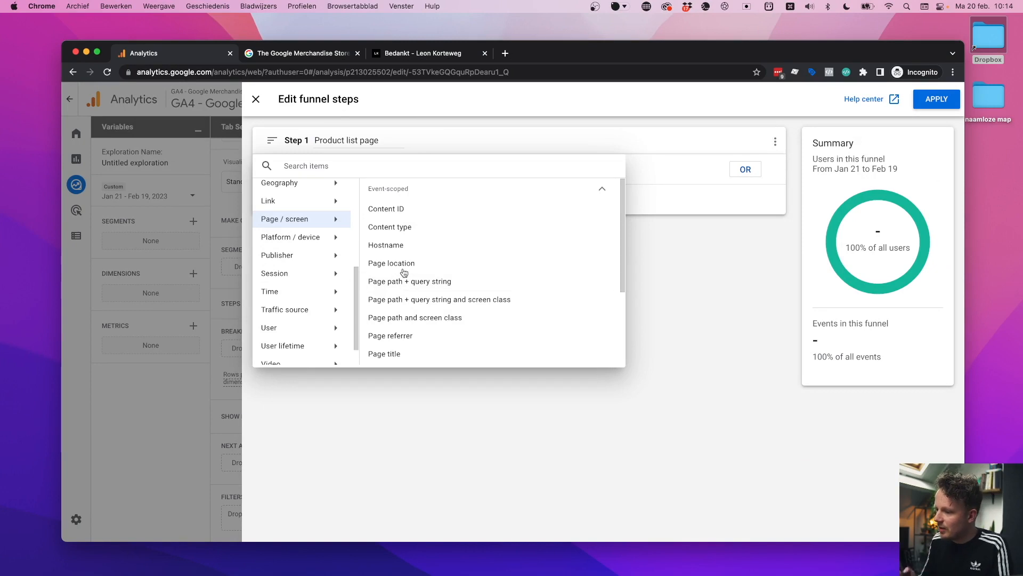
pyautogui.moveTo(423, 125)
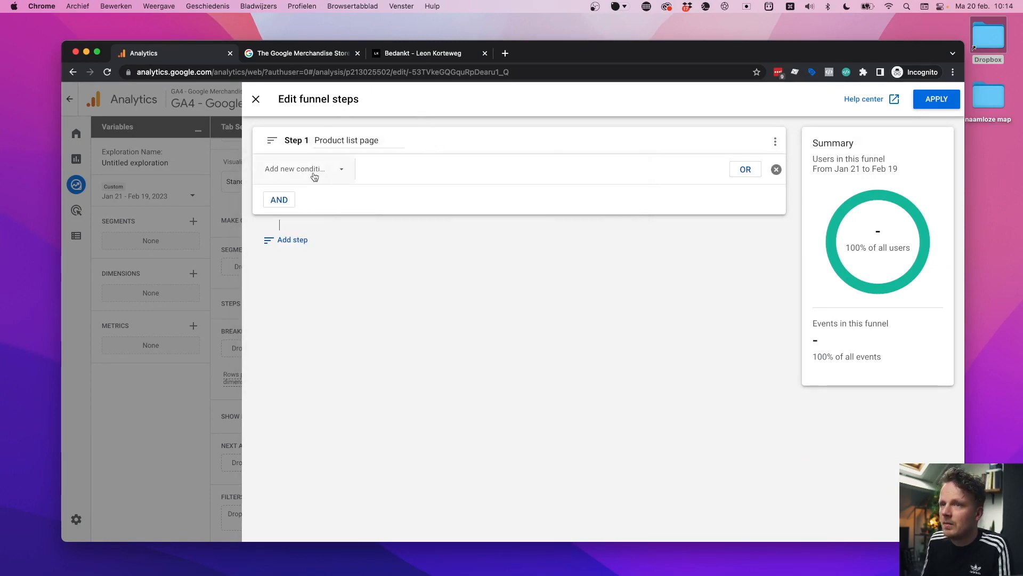
pyautogui.click(300, 169)
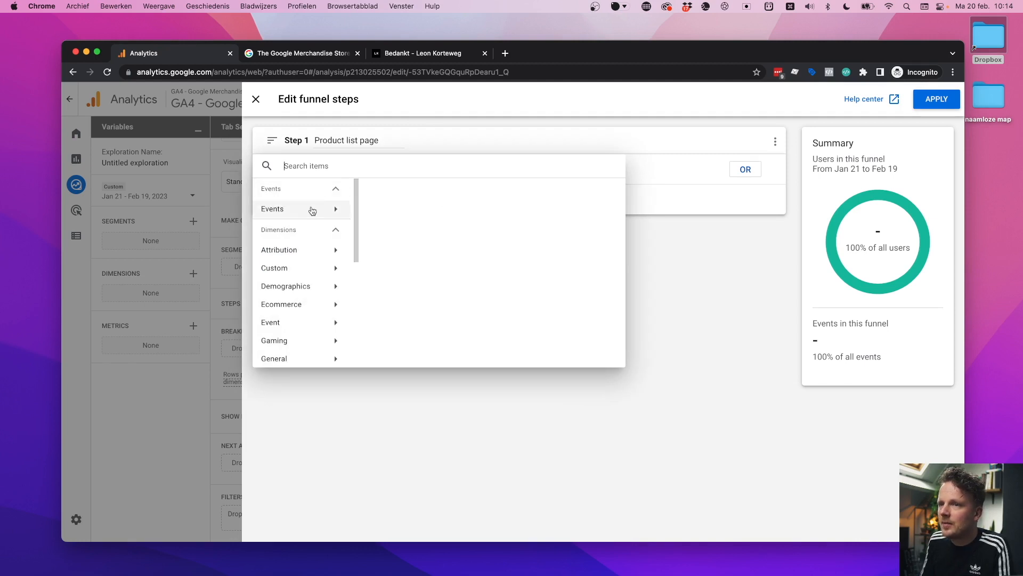
pyautogui.click(273, 209)
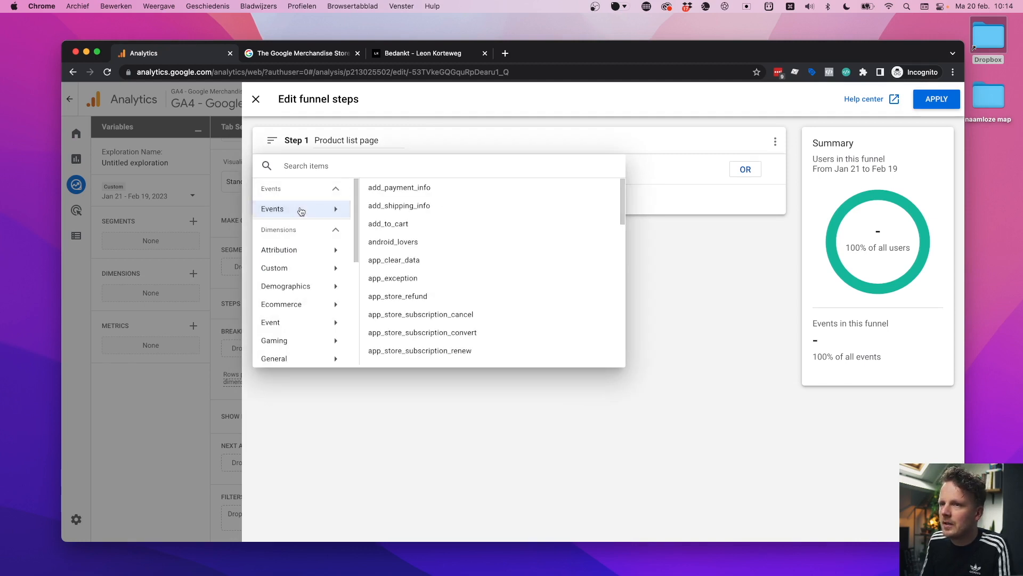
pyautogui.scroll(-3)
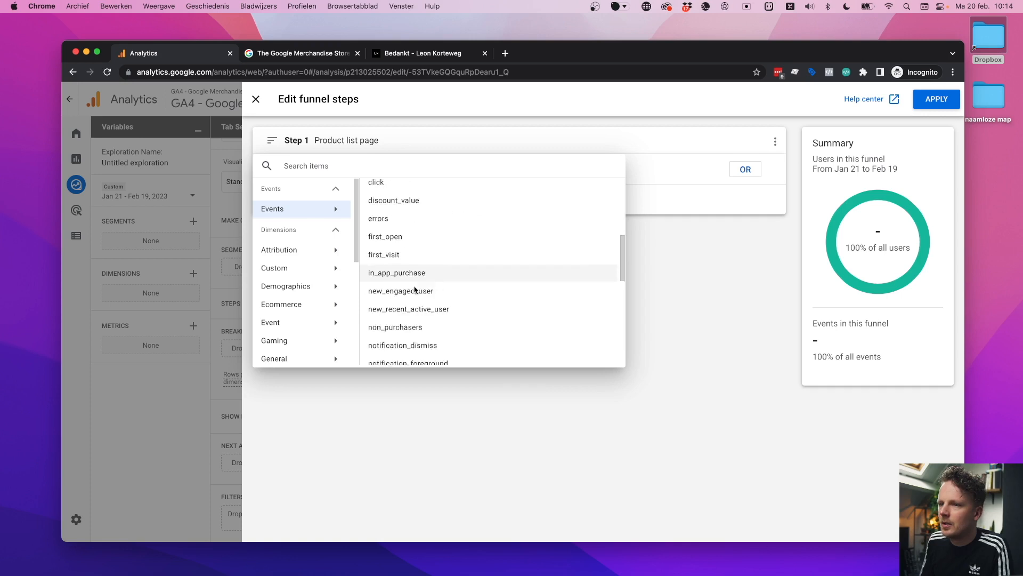
pyautogui.scroll(-3)
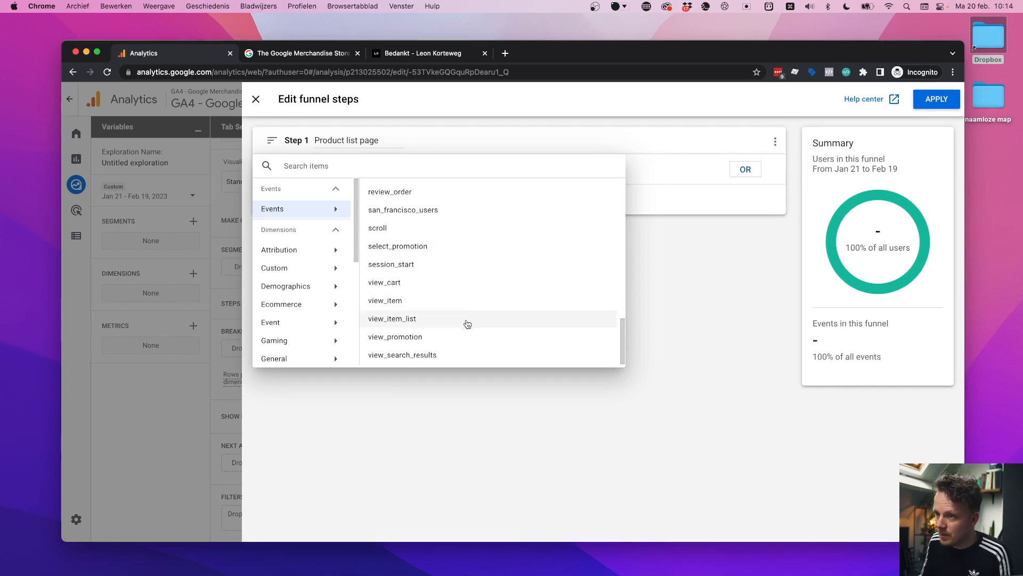
pyautogui.click(392, 318)
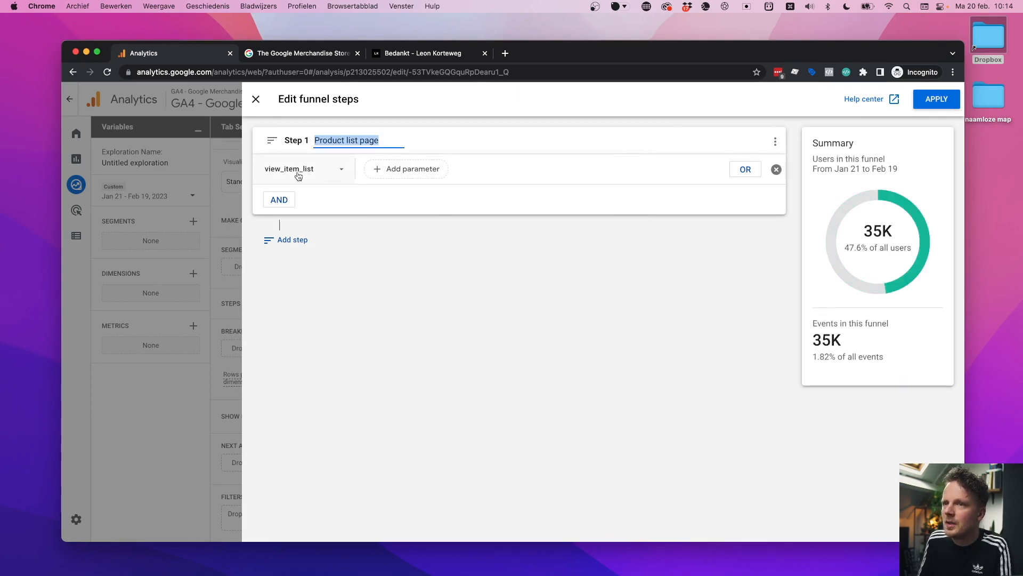
pyautogui.click(291, 239)
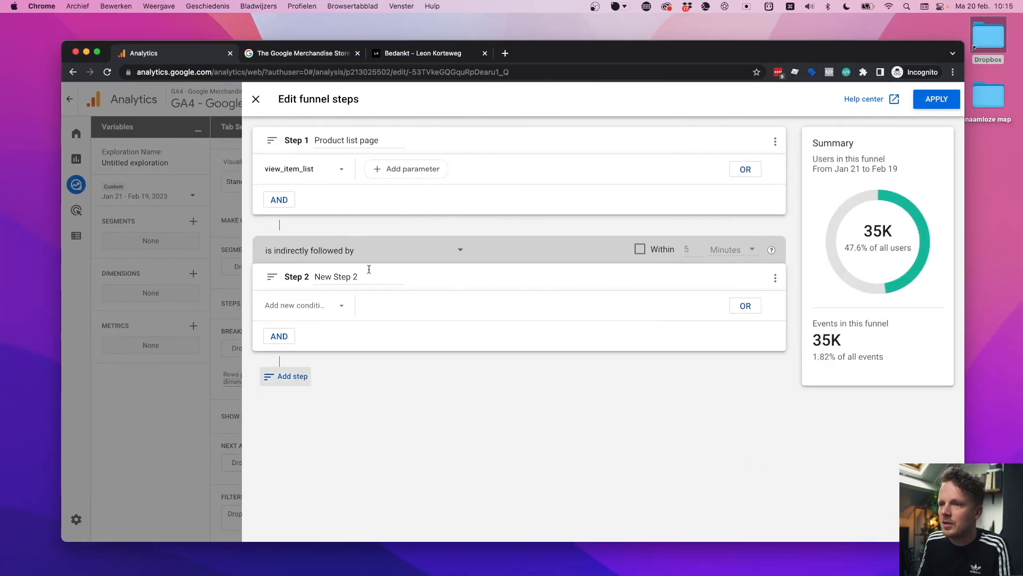
# Name Step 2 'Product detail page' with the view_item event as its condition
pyautogui.write('Product detail page')
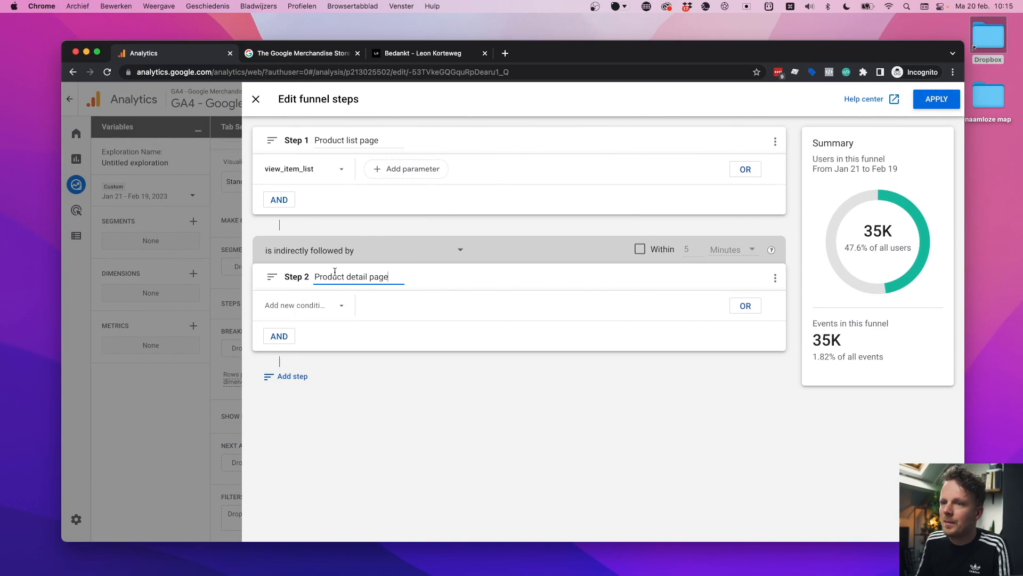
pyautogui.click(300, 305)
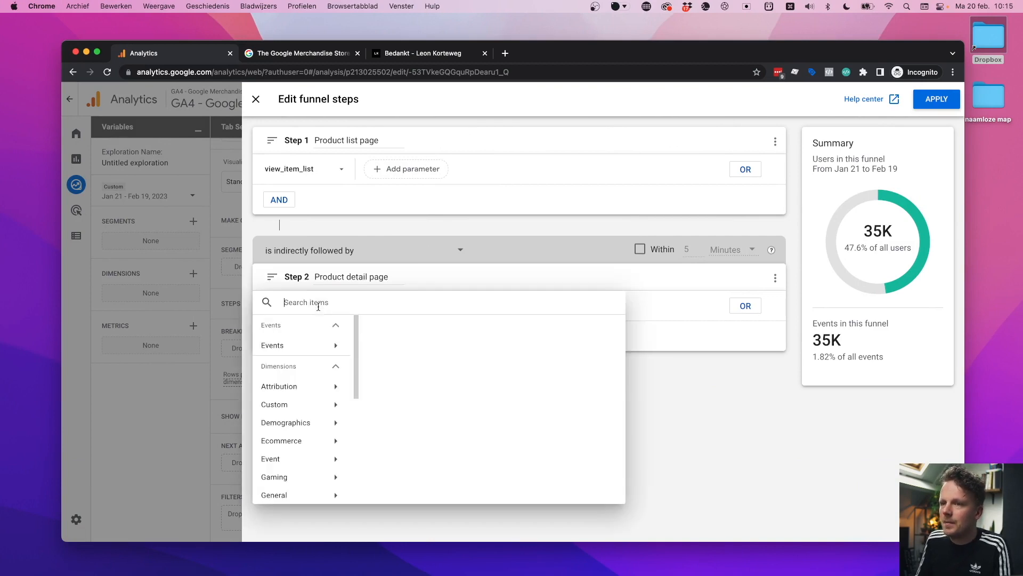
pyautogui.click(272, 344)
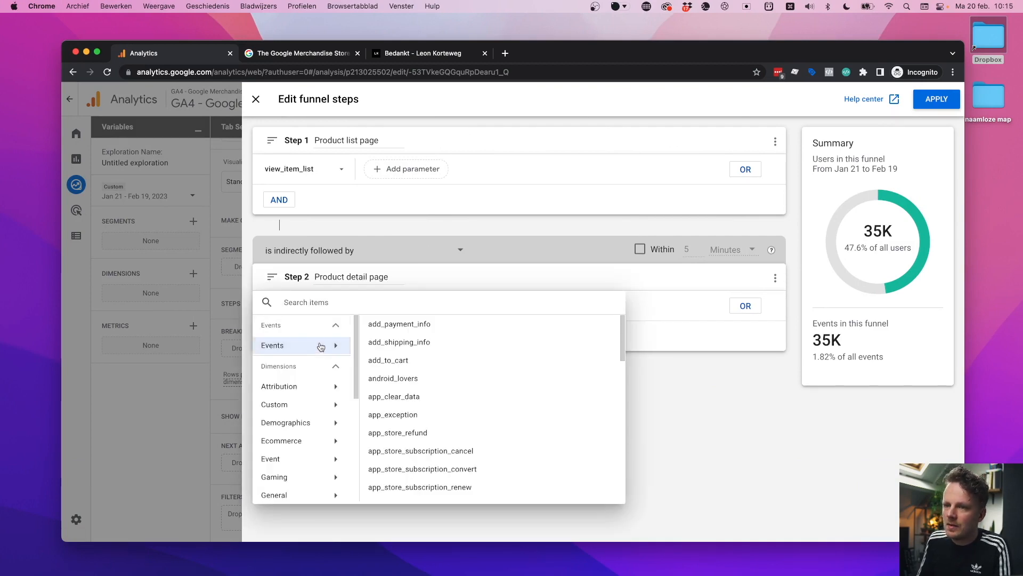
pyautogui.scroll(-3)
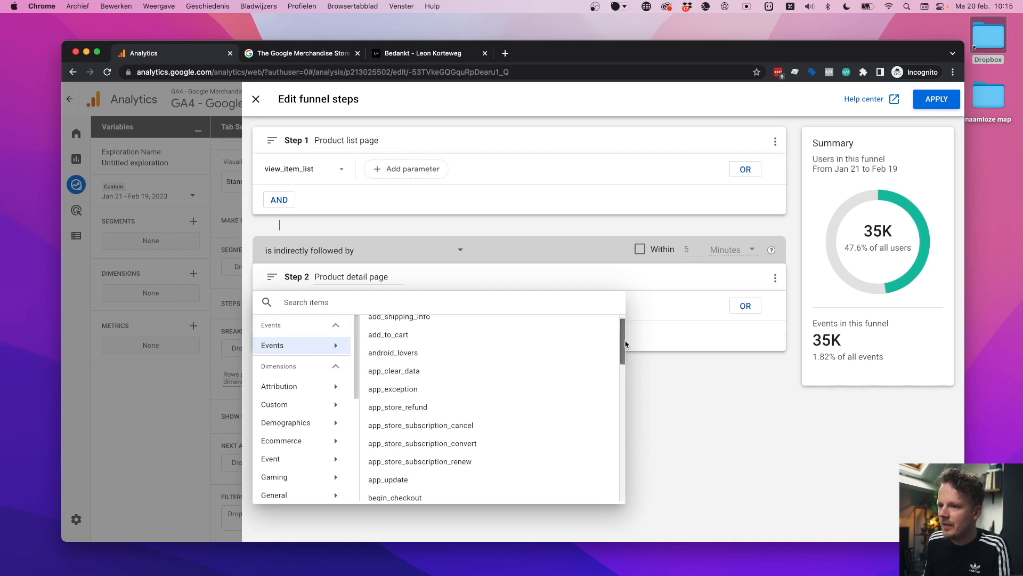
pyautogui.scroll(-3)
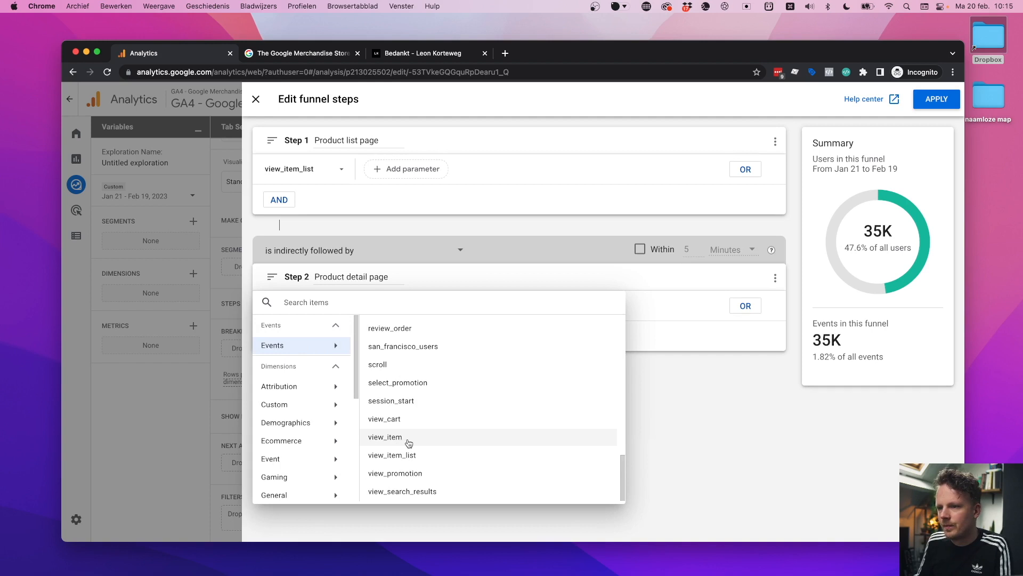
pyautogui.click(384, 437)
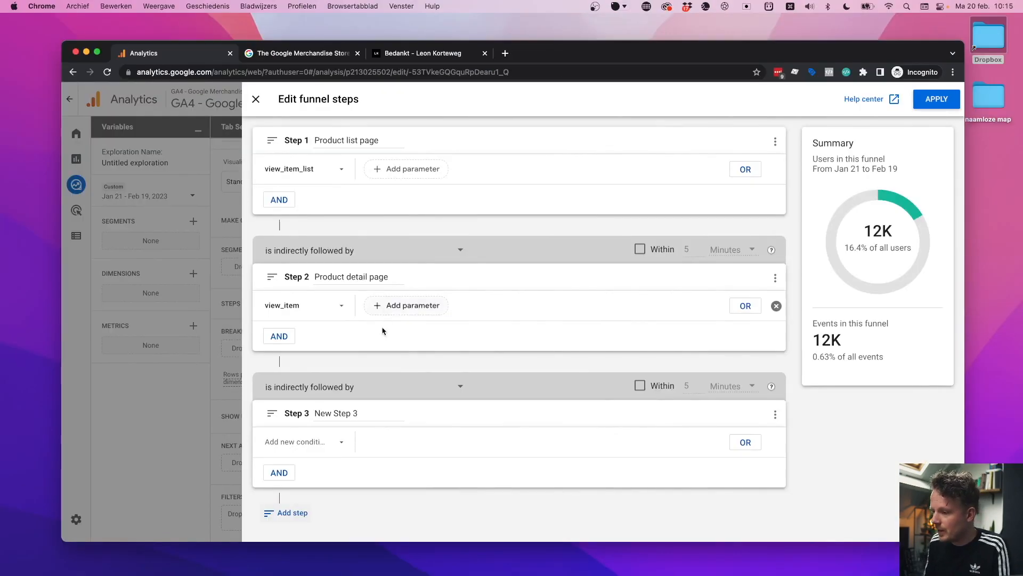
# Set Step 3's condition to the add_to_cart event
pyautogui.click(300, 442)
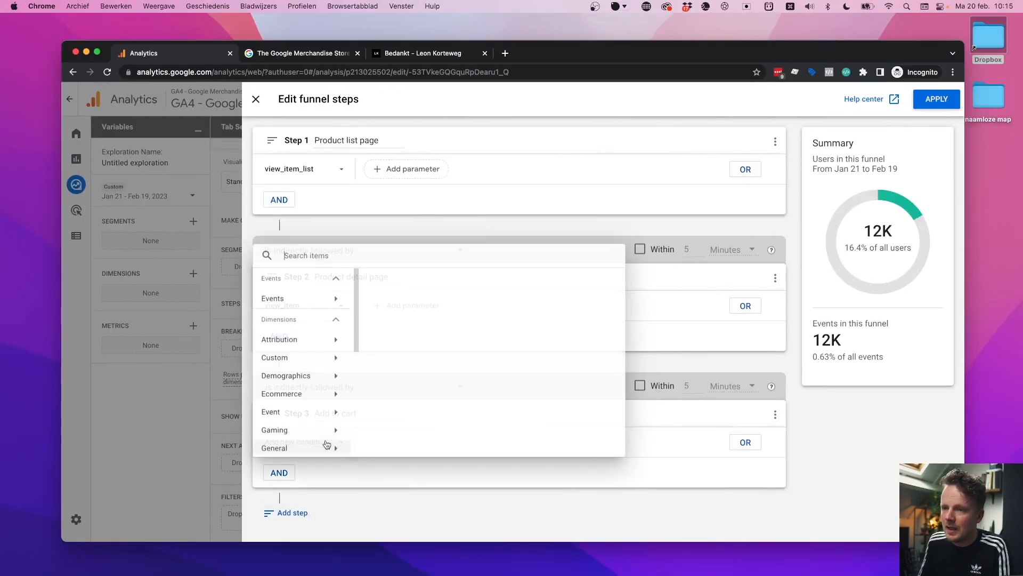
pyautogui.click(273, 299)
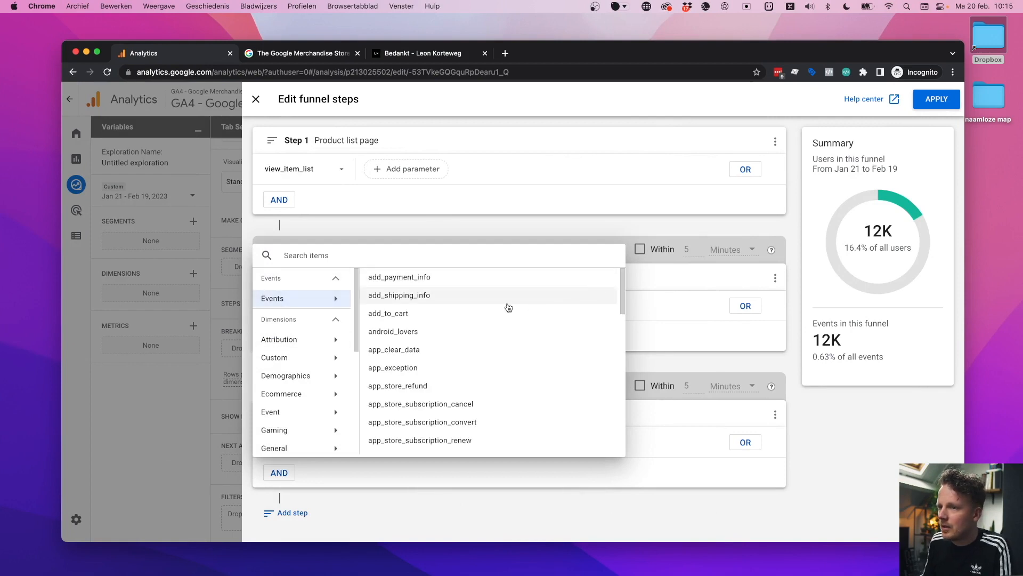
pyautogui.moveTo(403, 320)
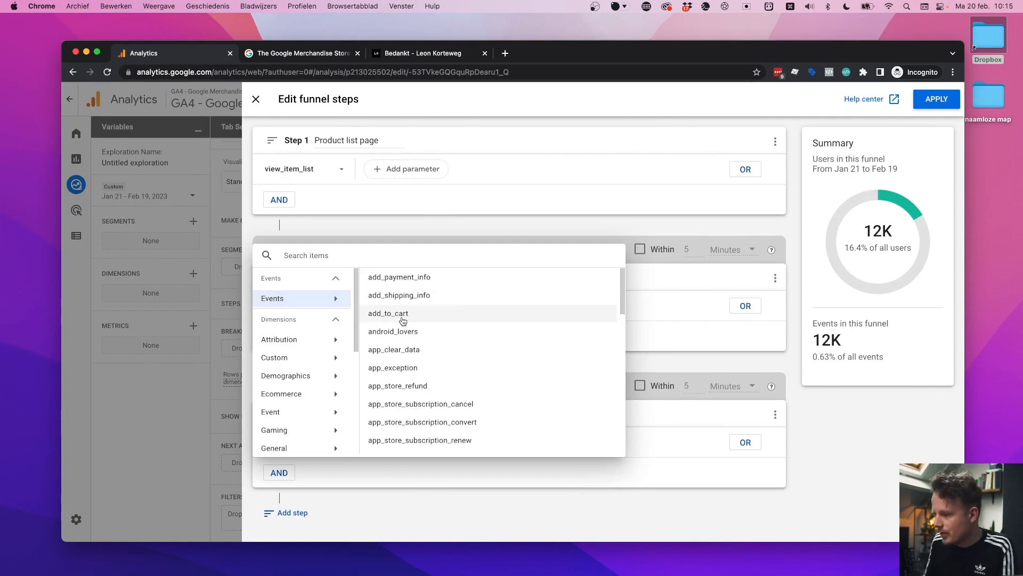
pyautogui.click(387, 313)
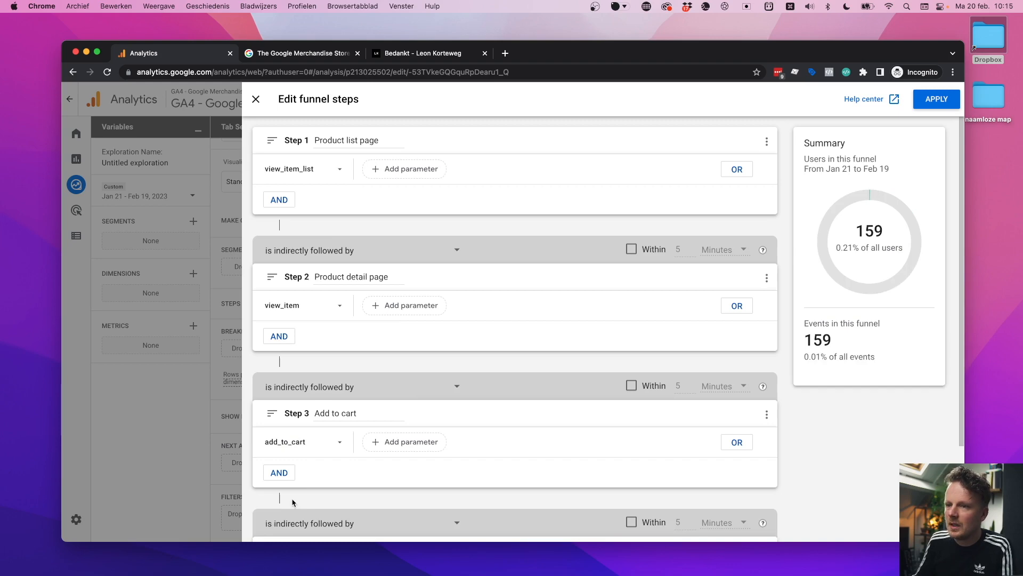
pyautogui.moveTo(416, 364)
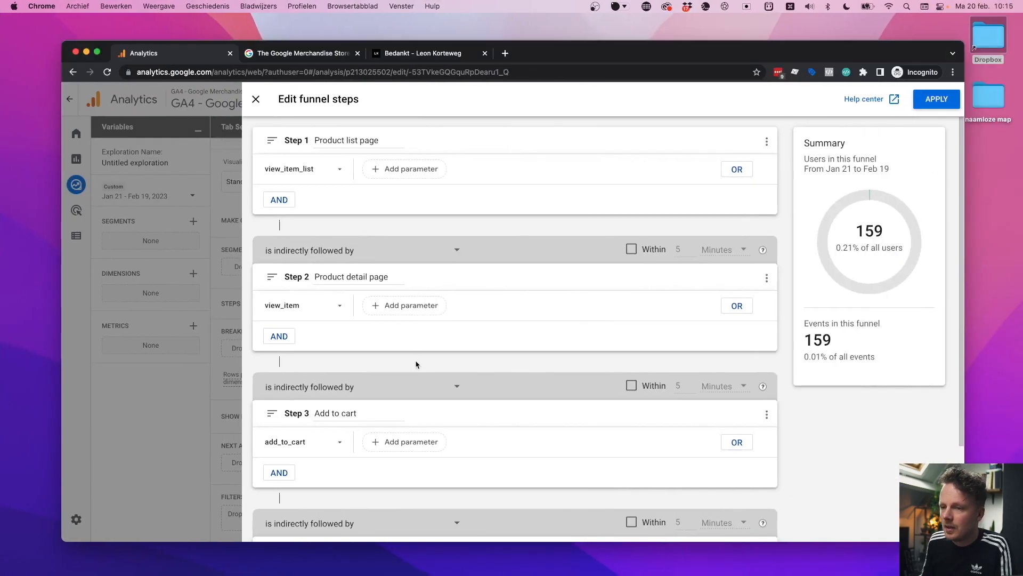
# Add a fourth step and give the Cart step the view_cart event
pyautogui.click(292, 526)
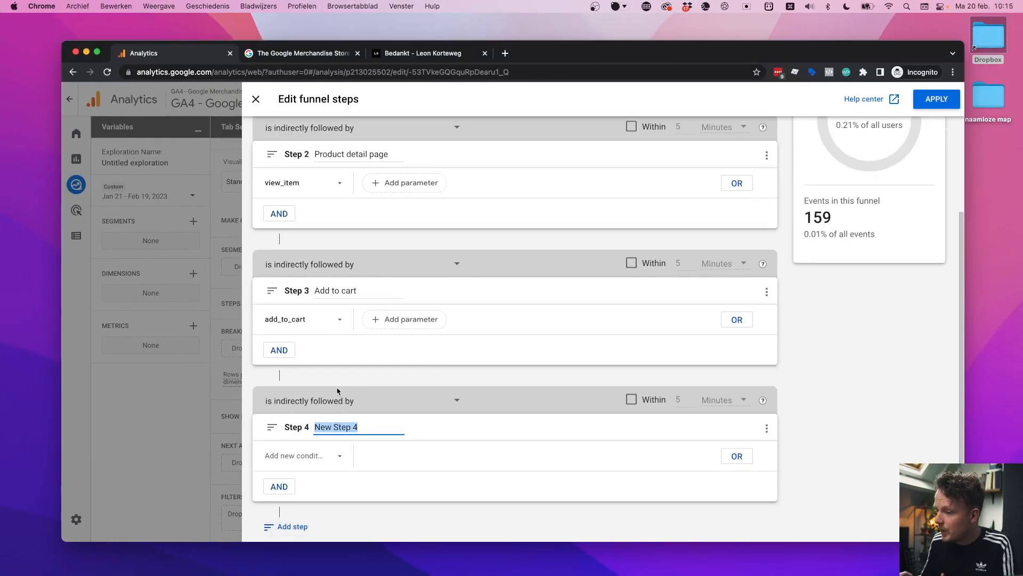
pyautogui.moveTo(489, 251)
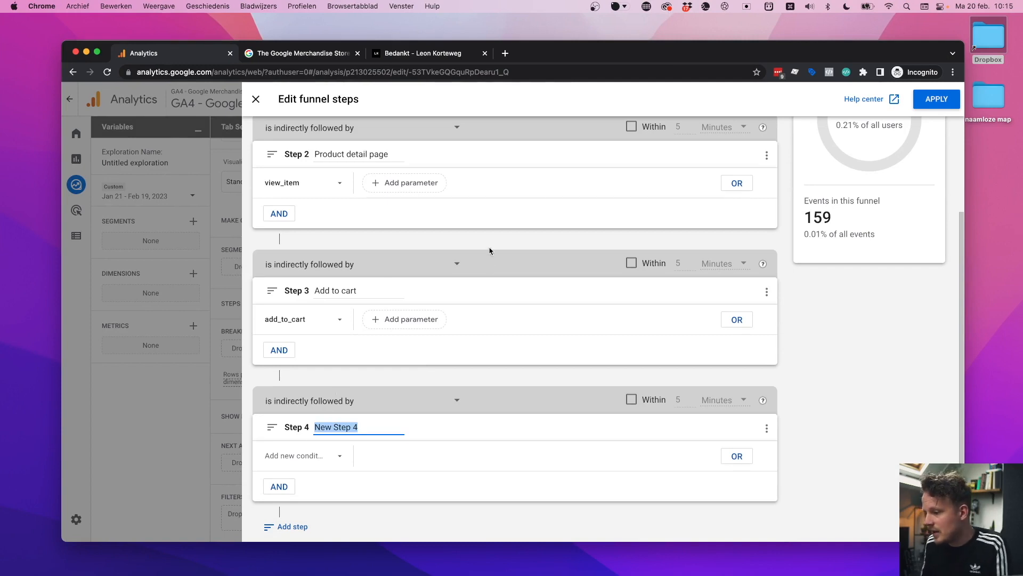
pyautogui.click(302, 455)
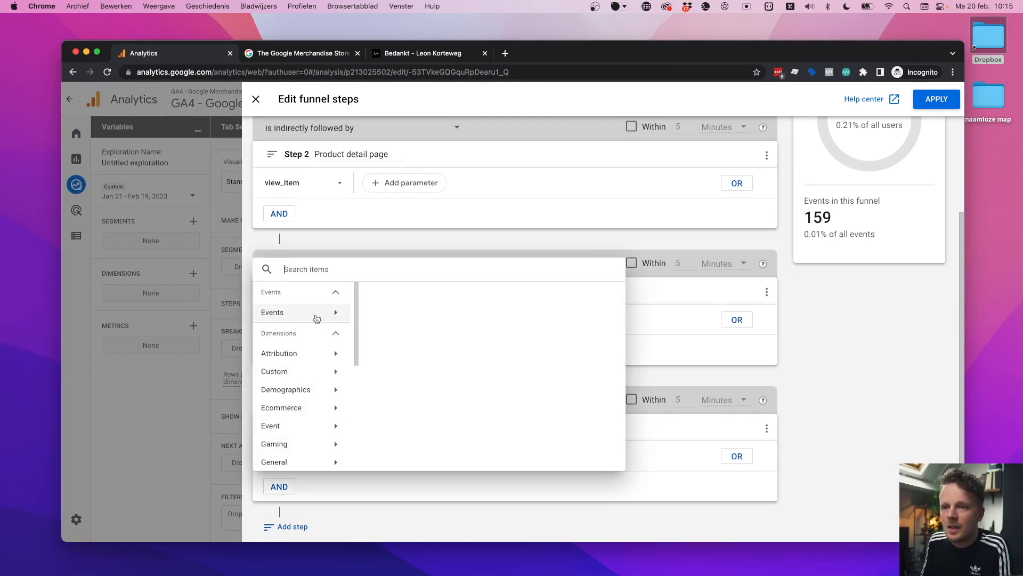
pyautogui.click(272, 312)
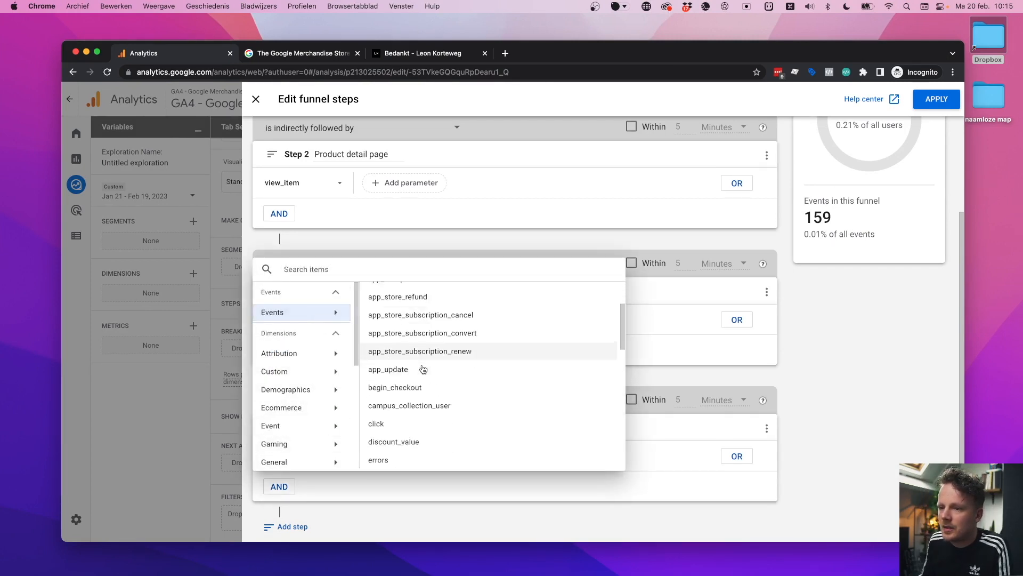
pyautogui.scroll(-3)
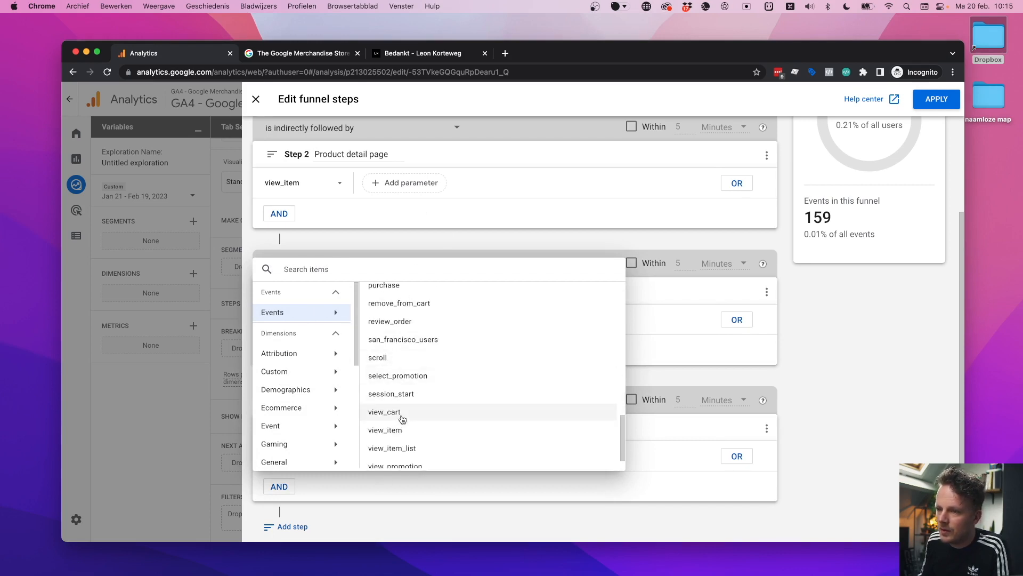
pyautogui.moveTo(413, 415)
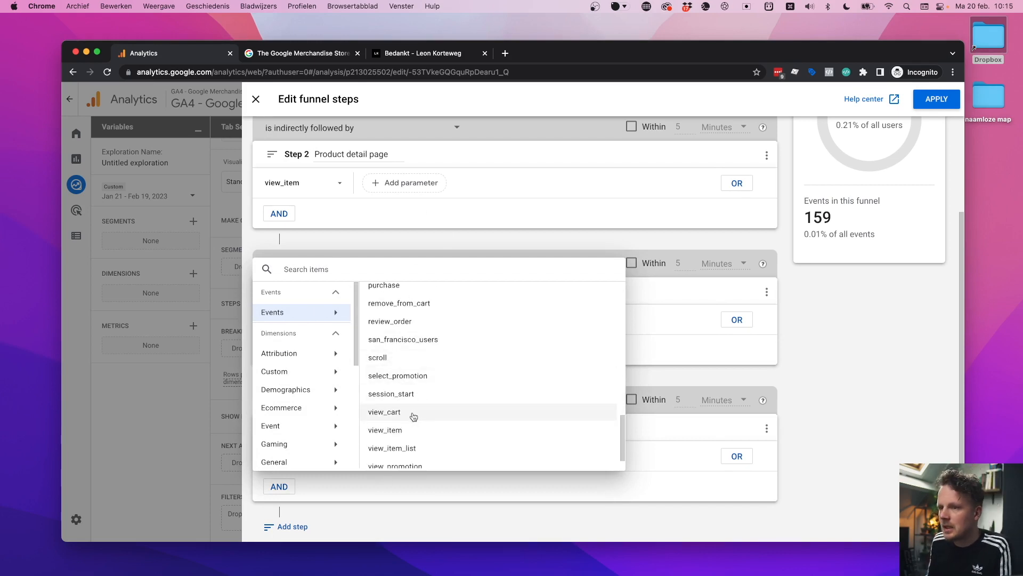
pyautogui.click(385, 412)
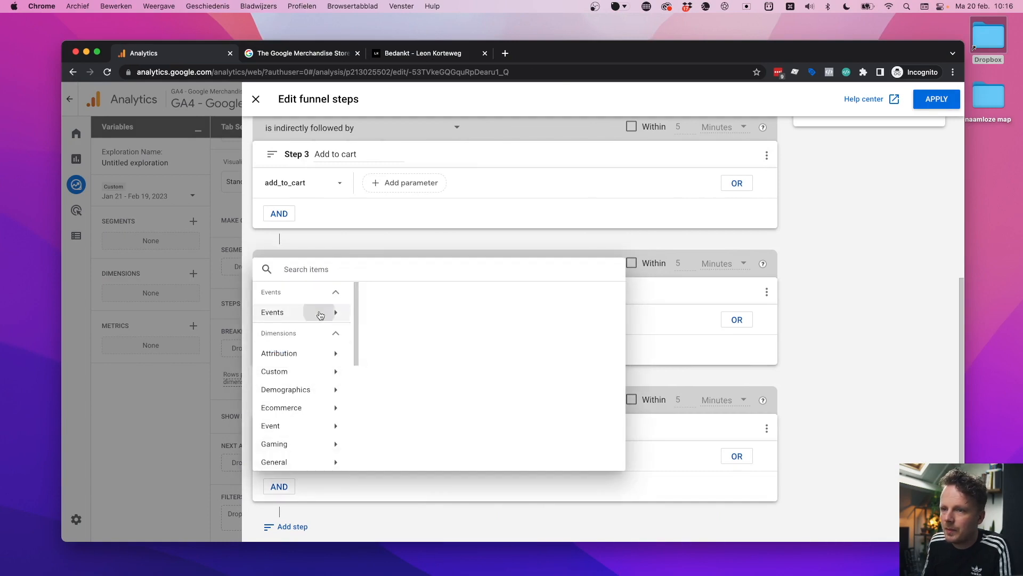
# Give the Checkout step the begin_checkout event
pyautogui.click(272, 312)
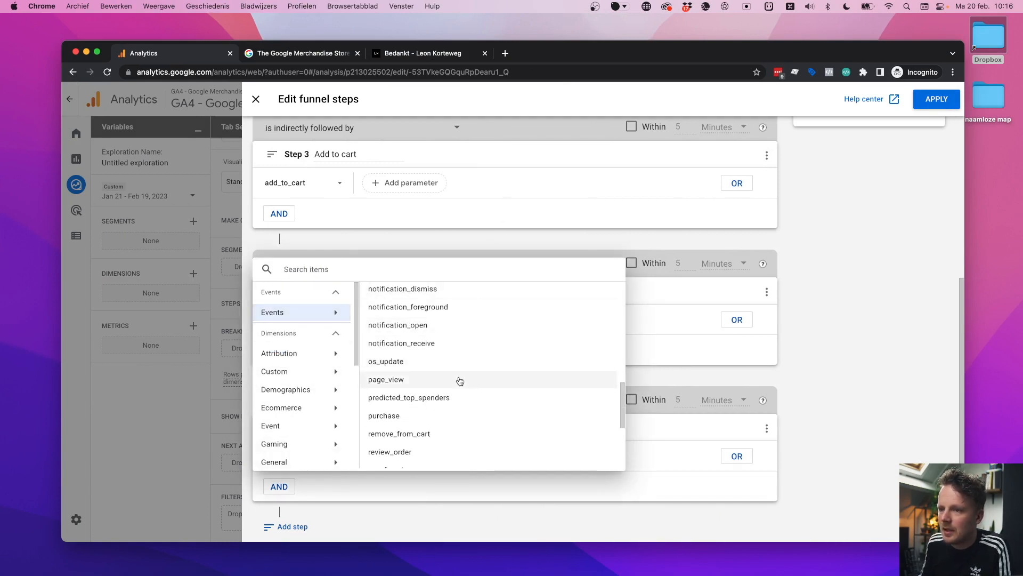
pyautogui.scroll(3)
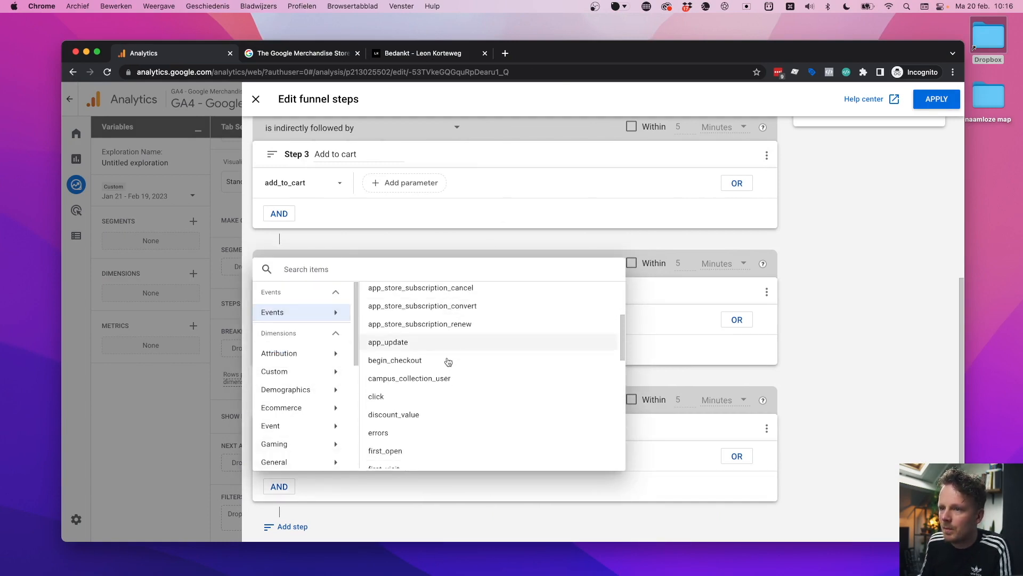
pyautogui.click(395, 360)
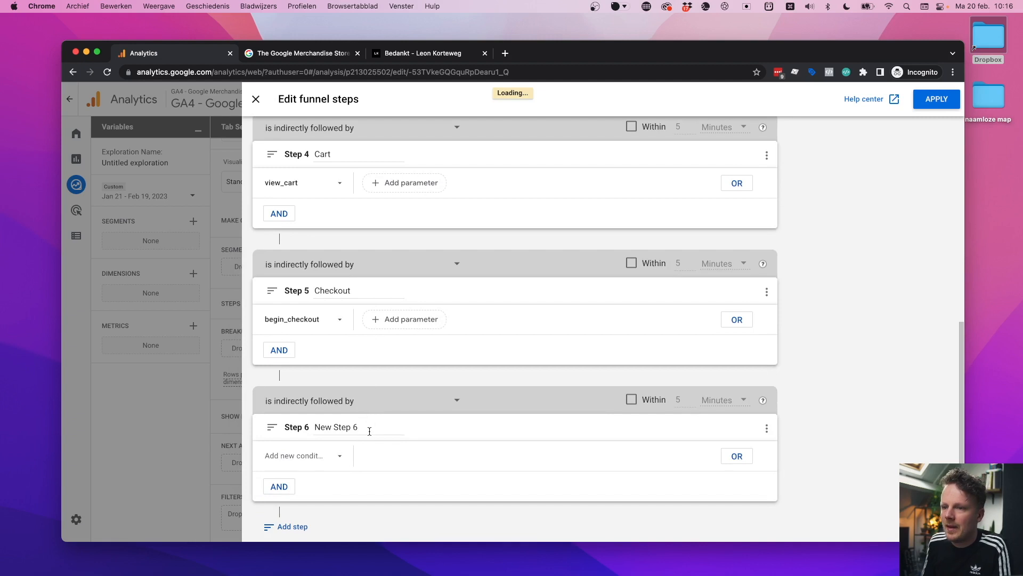
# Name the final funnel step 'Purchase' and set its condition to the purchase event
pyautogui.write('Purh')
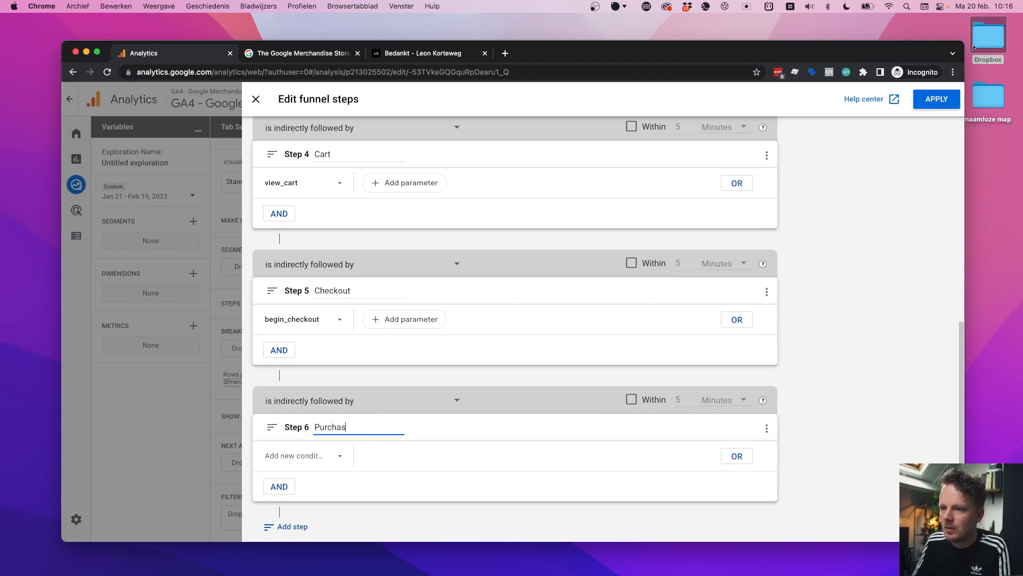
pyautogui.click(302, 455)
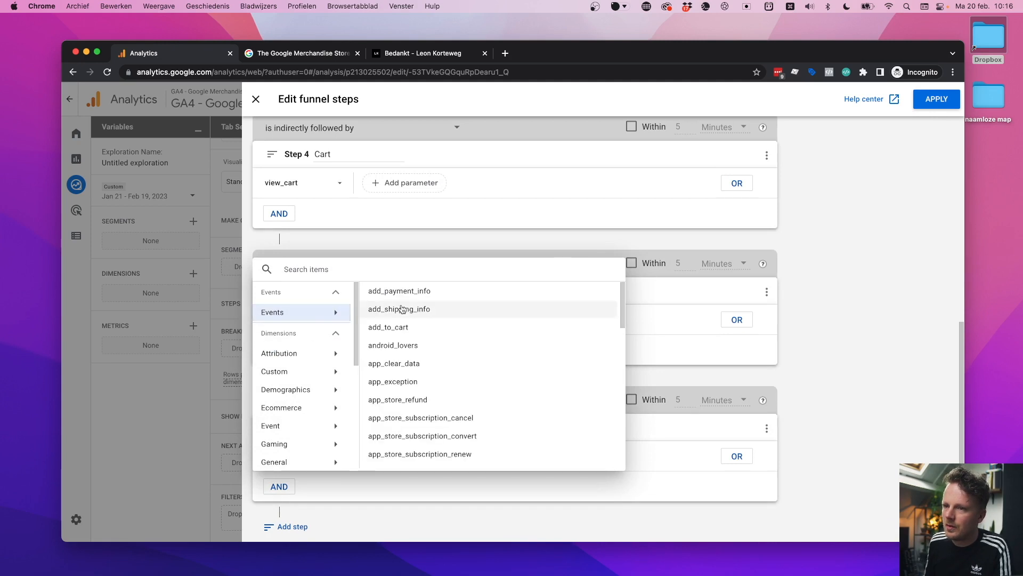
pyautogui.scroll(-3)
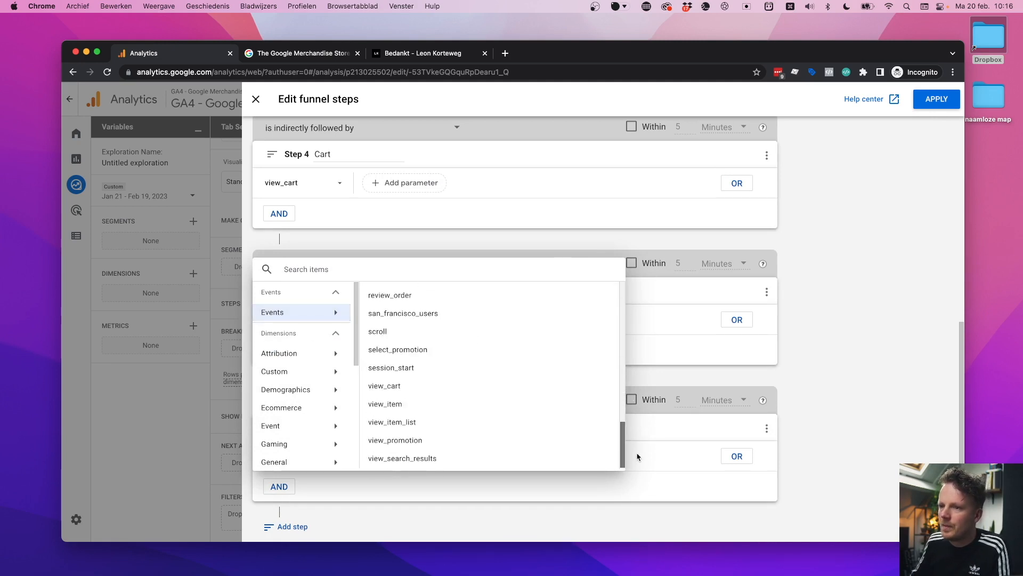
pyautogui.scroll(3)
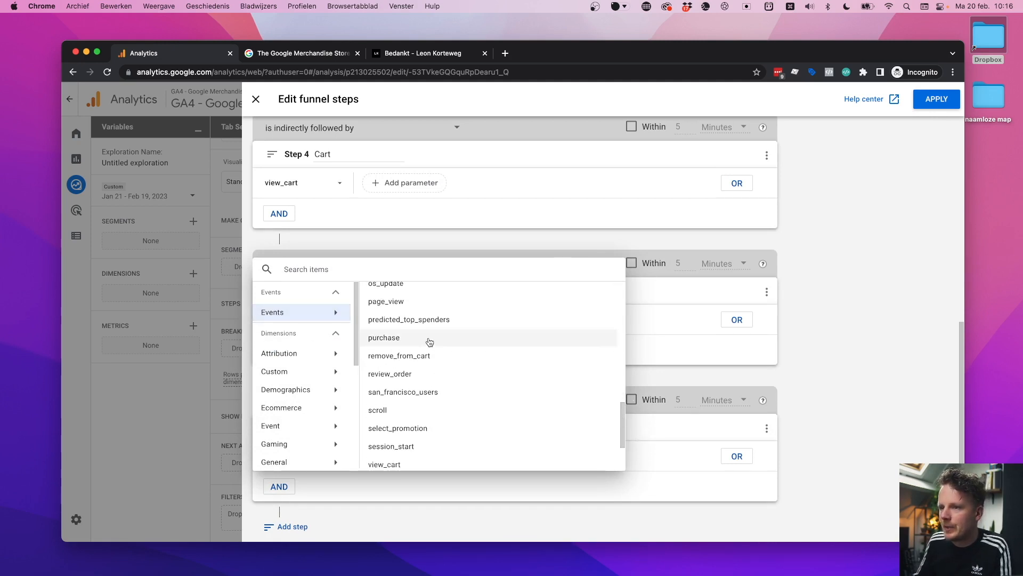
pyautogui.click(383, 338)
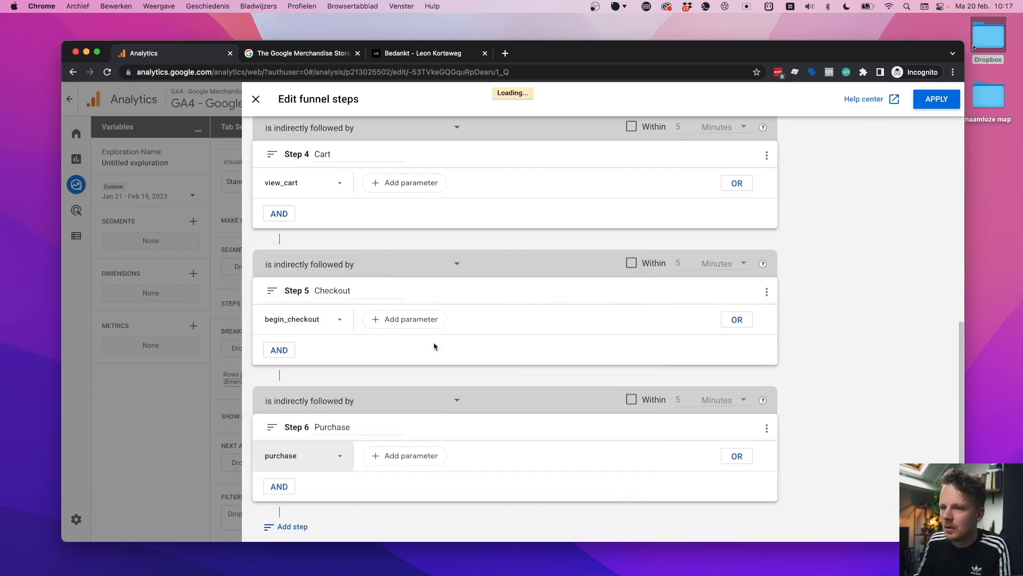
pyautogui.scroll(3)
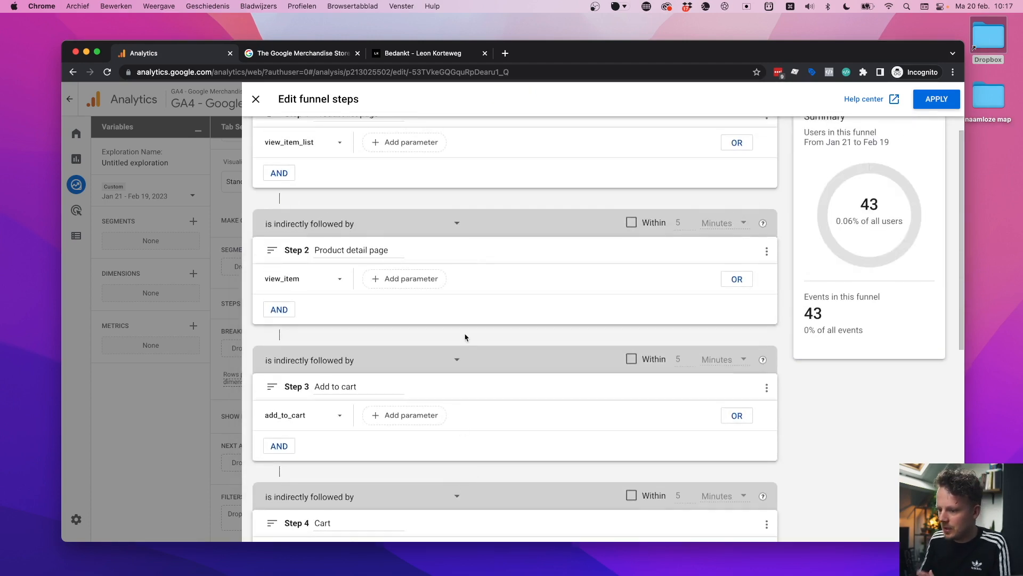
pyautogui.moveTo(743, 213)
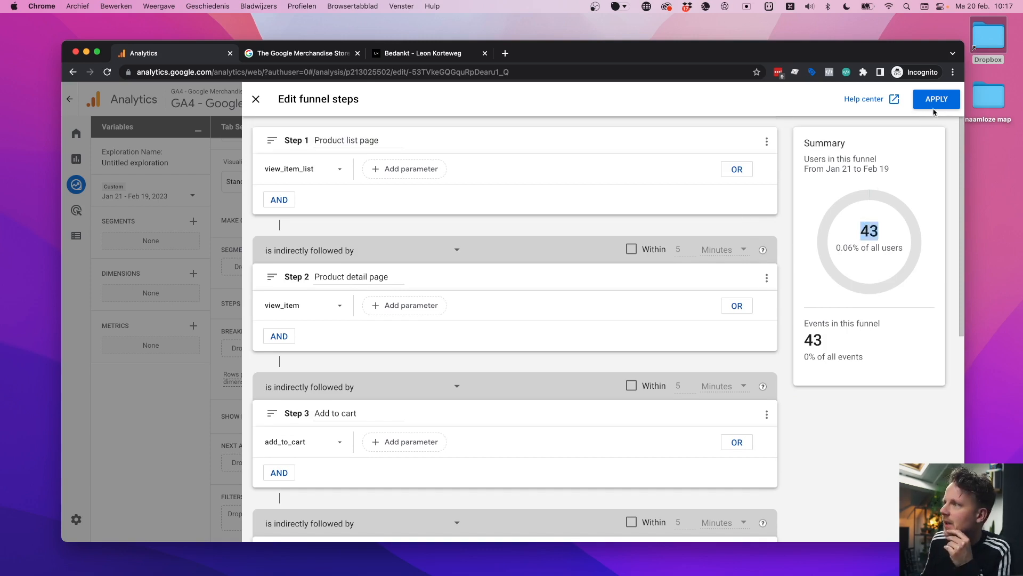
# Apply the funnel steps and move the exploration start date to December 1, 2022
pyautogui.click(936, 99)
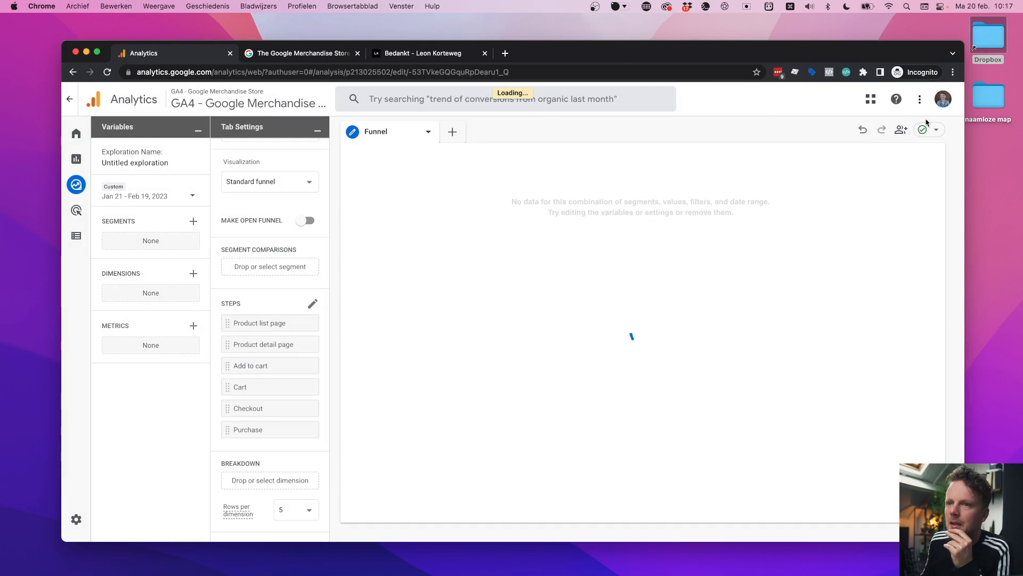
pyautogui.click(151, 195)
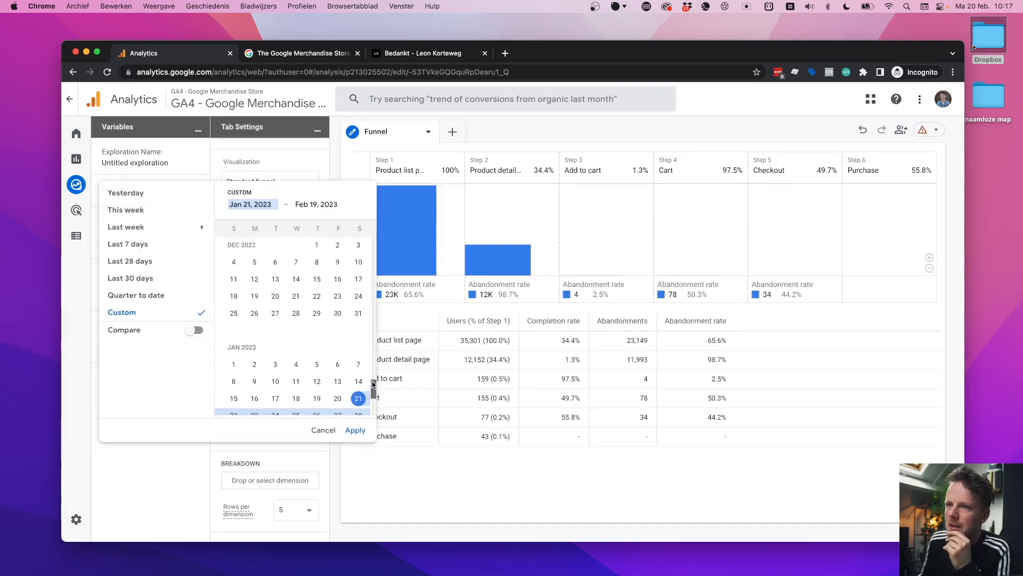
pyautogui.click(355, 430)
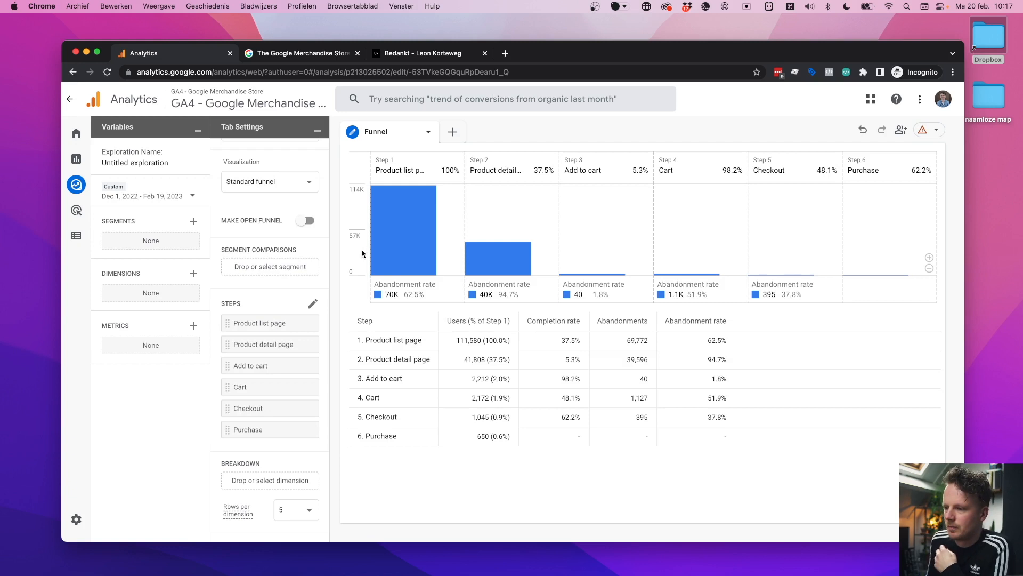
pyautogui.moveTo(466, 287)
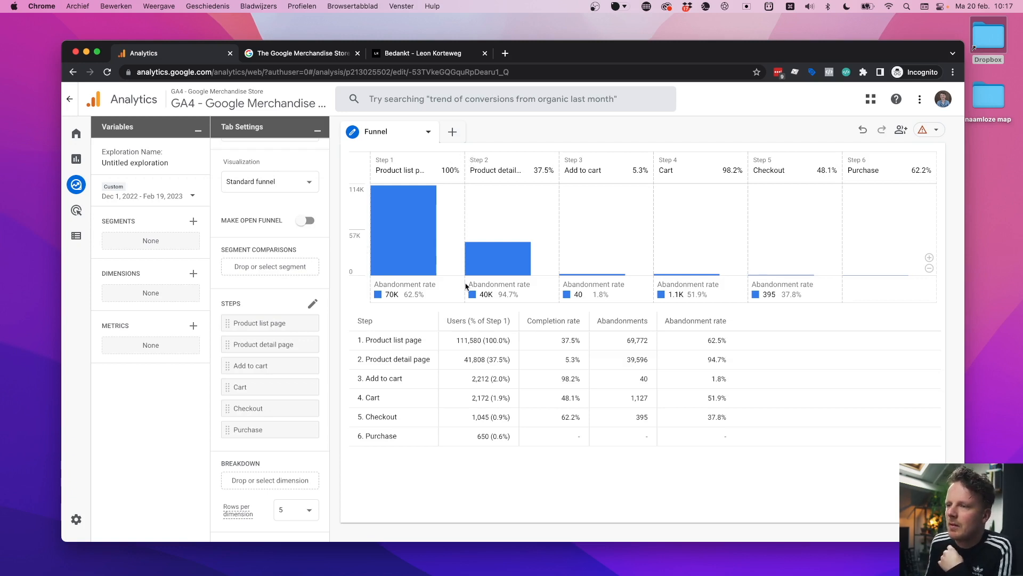
pyautogui.moveTo(477, 268)
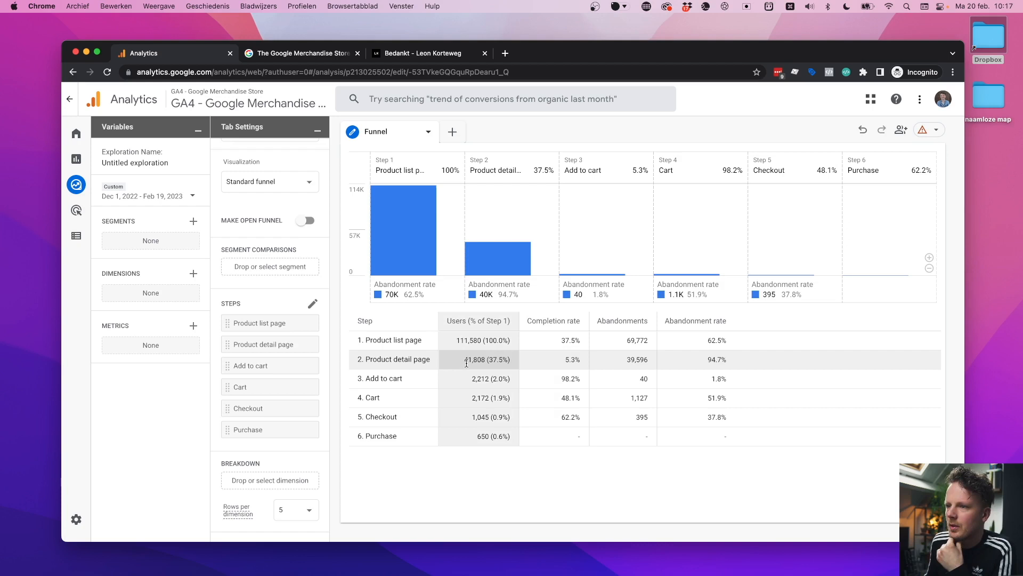
pyautogui.click(569, 340)
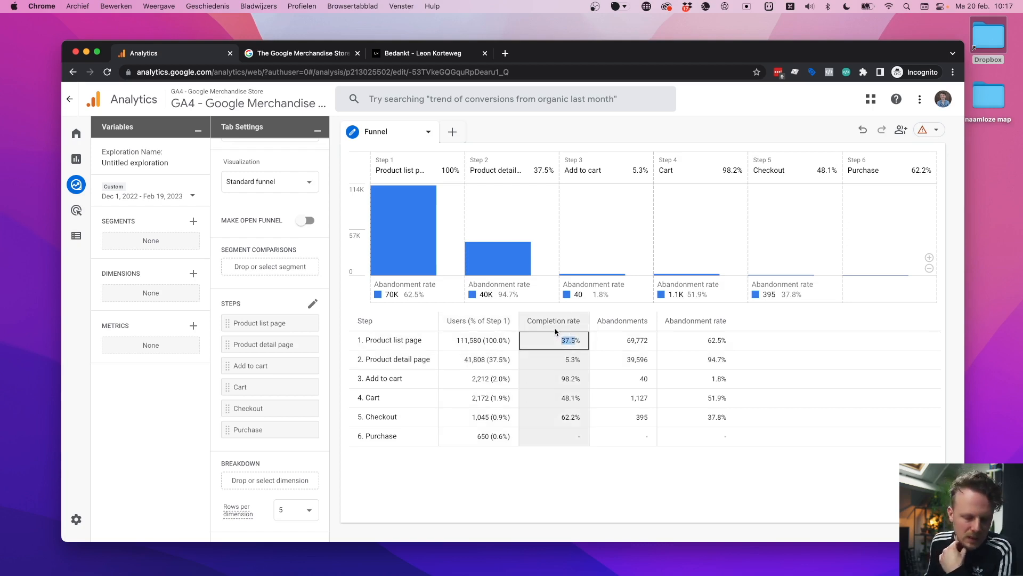
pyautogui.moveTo(523, 355)
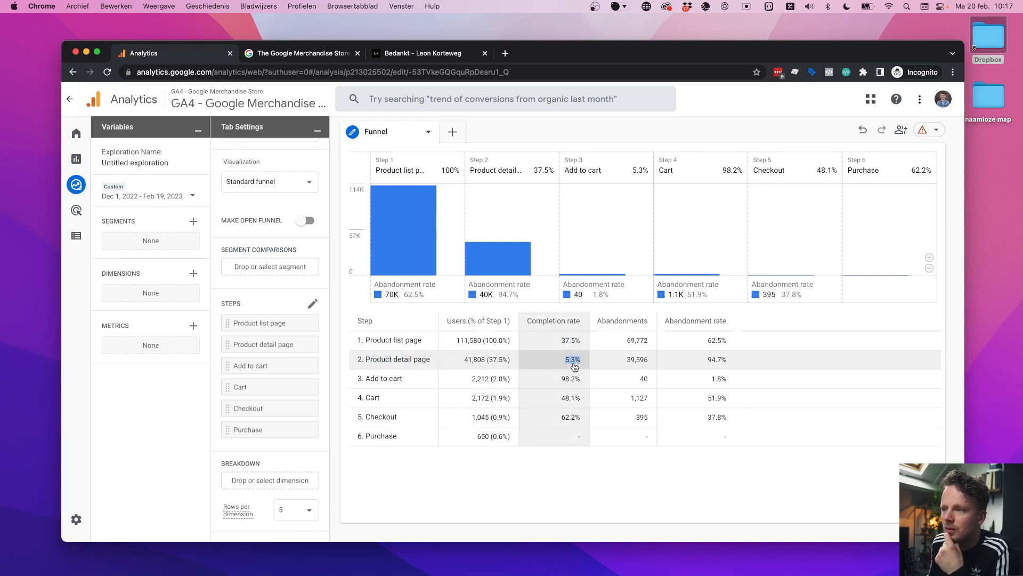
pyautogui.doubleClick(387, 359)
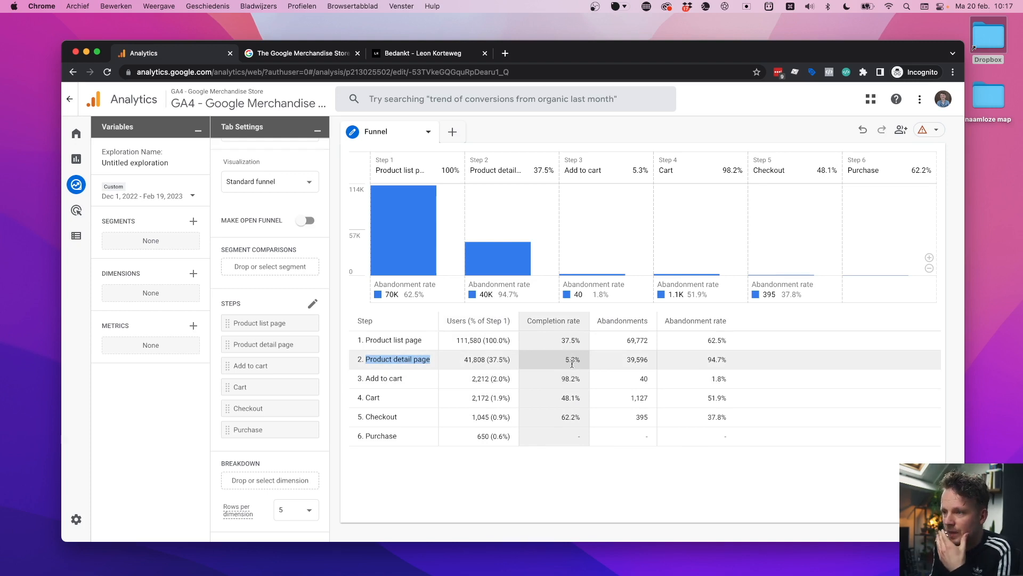
pyautogui.click(716, 359)
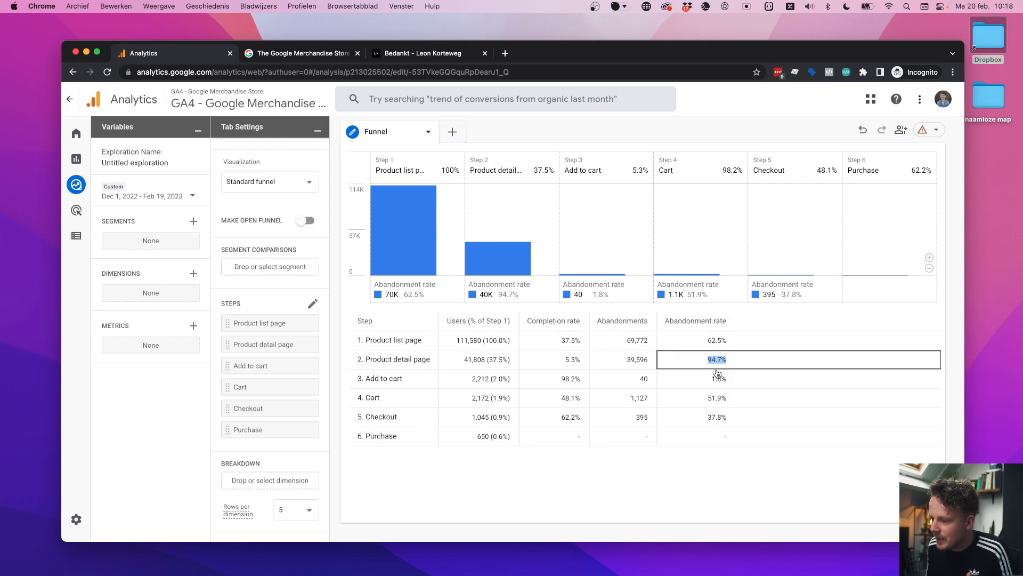
pyautogui.moveTo(500, 135)
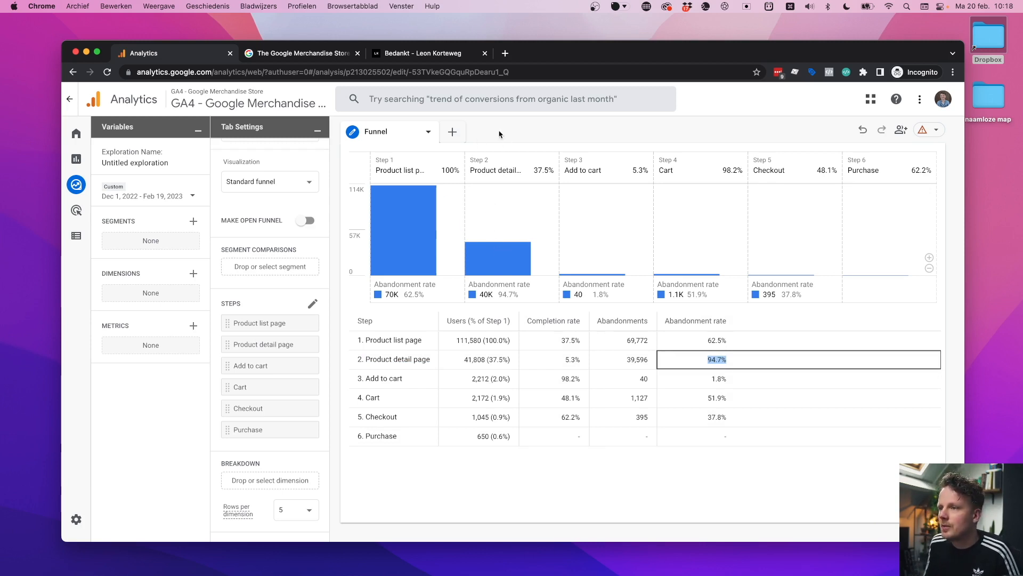
# Switch to the Google Merchandise Store tab showing the Google Recycled Canvas Tote ($18.00)
pyautogui.click(300, 53)
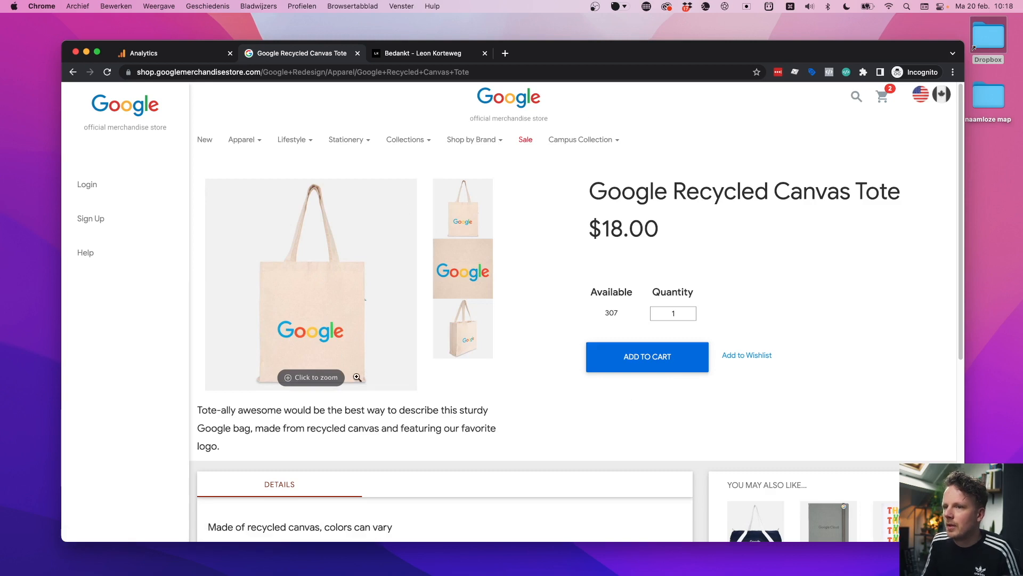
pyautogui.moveTo(639, 405)
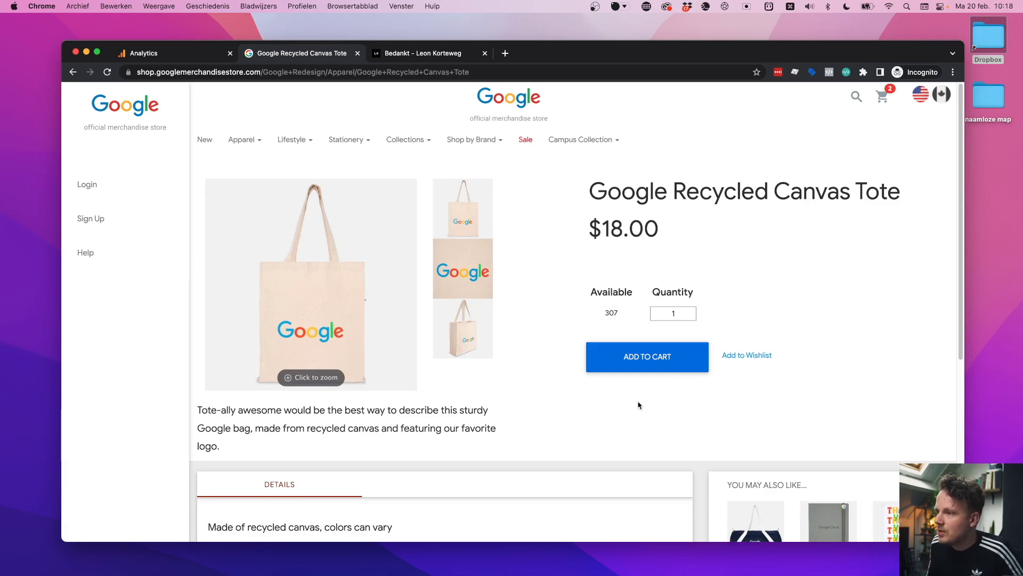
pyautogui.moveTo(639, 363)
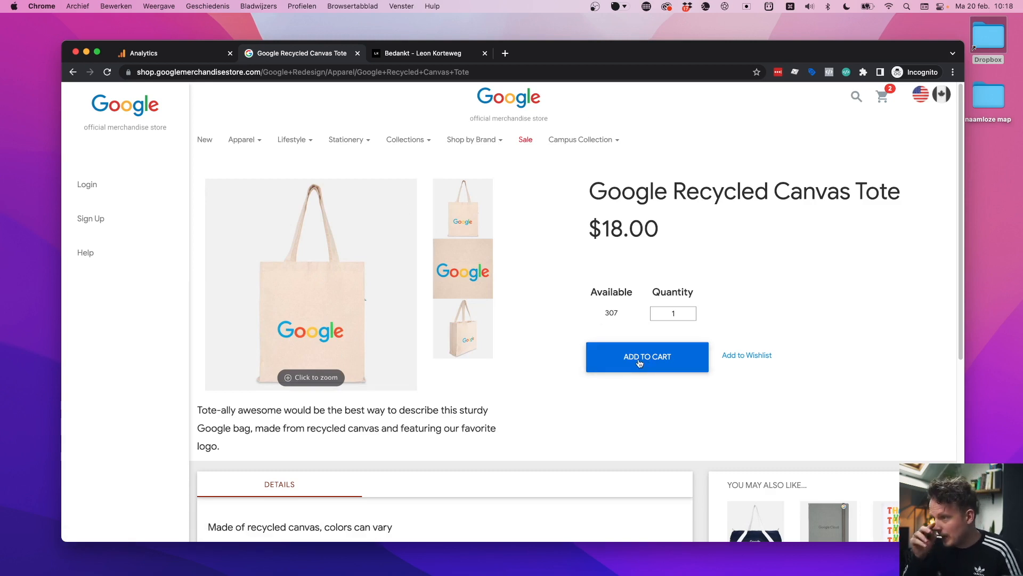